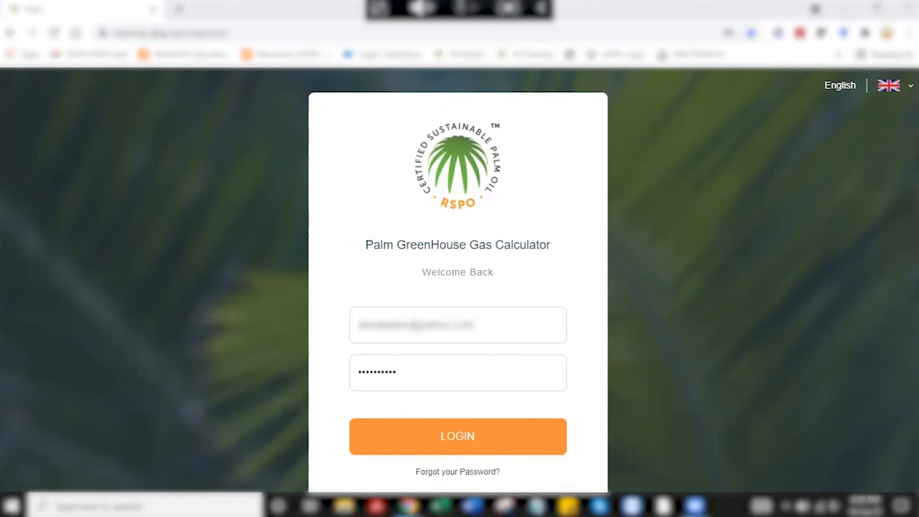
{"action": "mouse_move", "coordinate": [293, 122]}
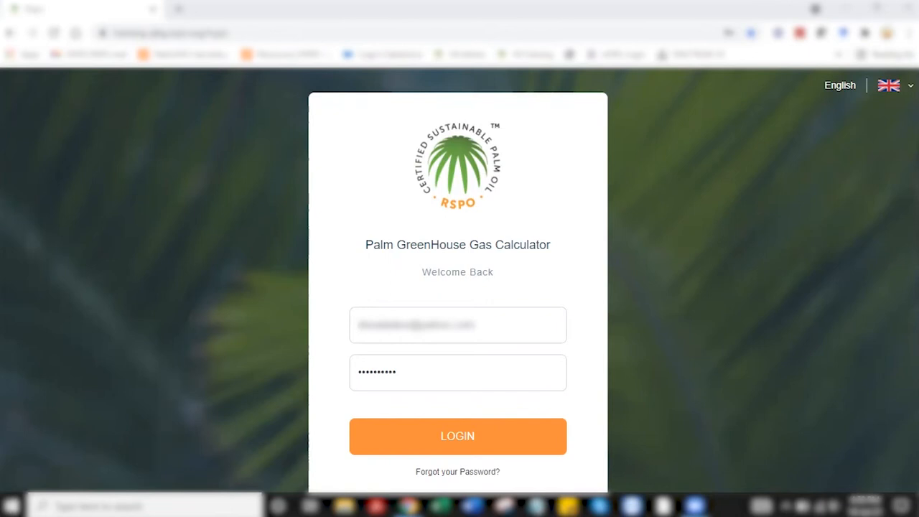
{"action": "mouse_move", "coordinate": [539, 279]}
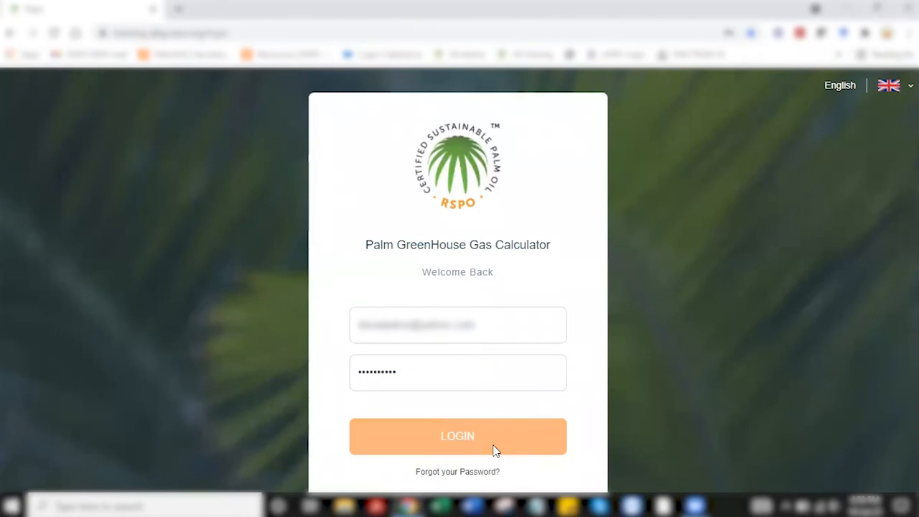
Log in, go to Mills, choose 00 RSPO Webinar Series and view its 2018 Summary assessment
{"action": "left_click", "coordinate": [456, 437]}
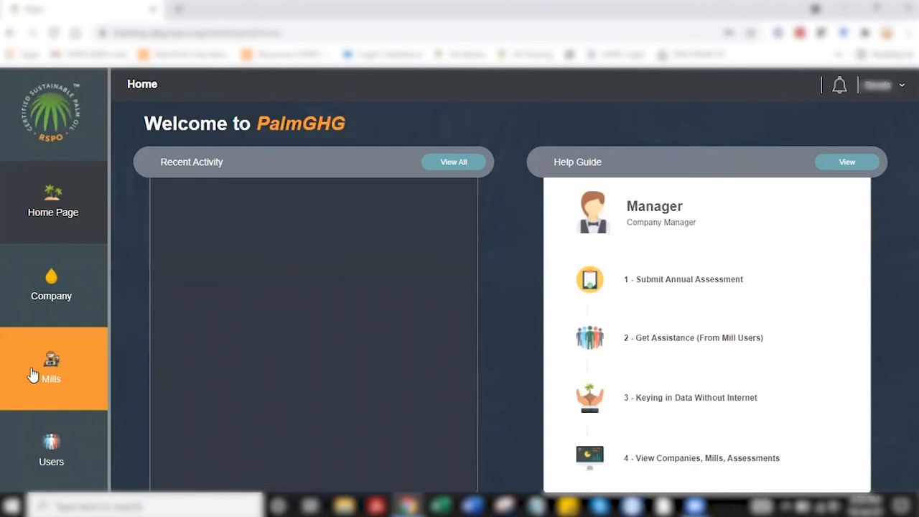
{"action": "left_click", "coordinate": [52, 368]}
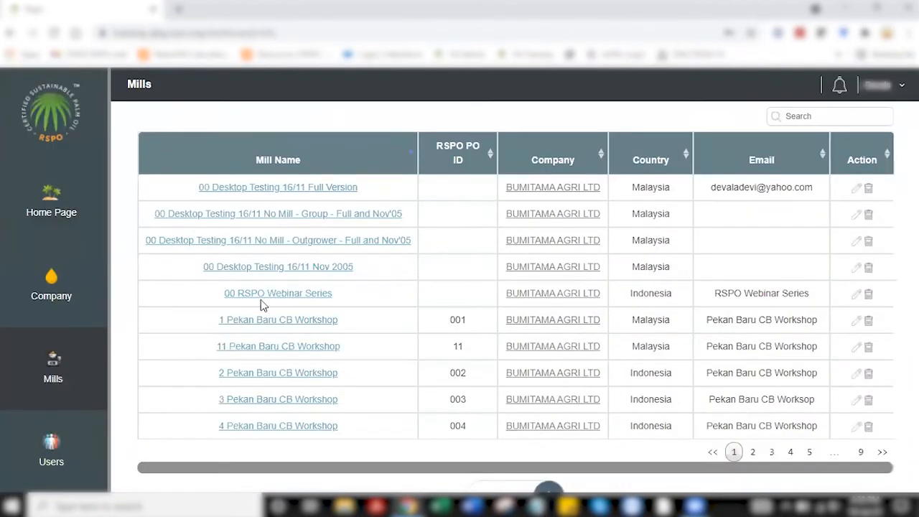
{"action": "left_click", "coordinate": [278, 293]}
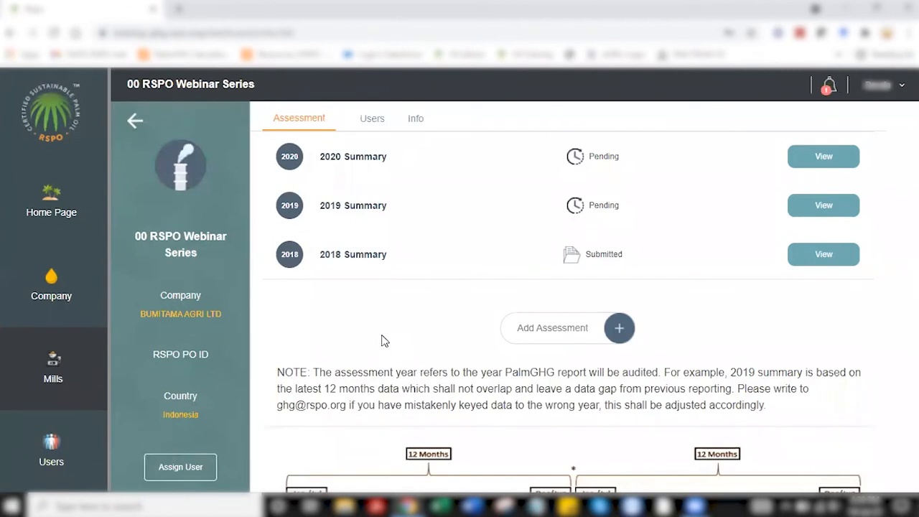
{"action": "mouse_move", "coordinate": [370, 339]}
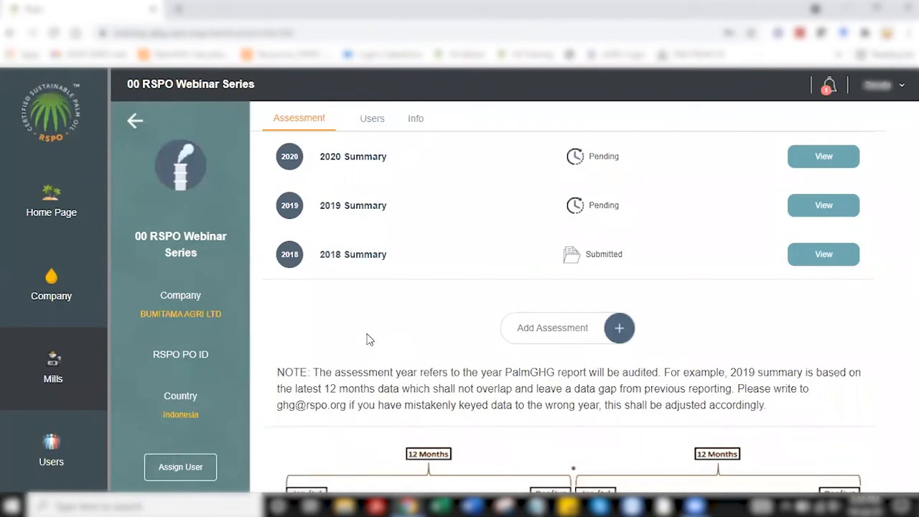
{"action": "mouse_move", "coordinate": [560, 287]}
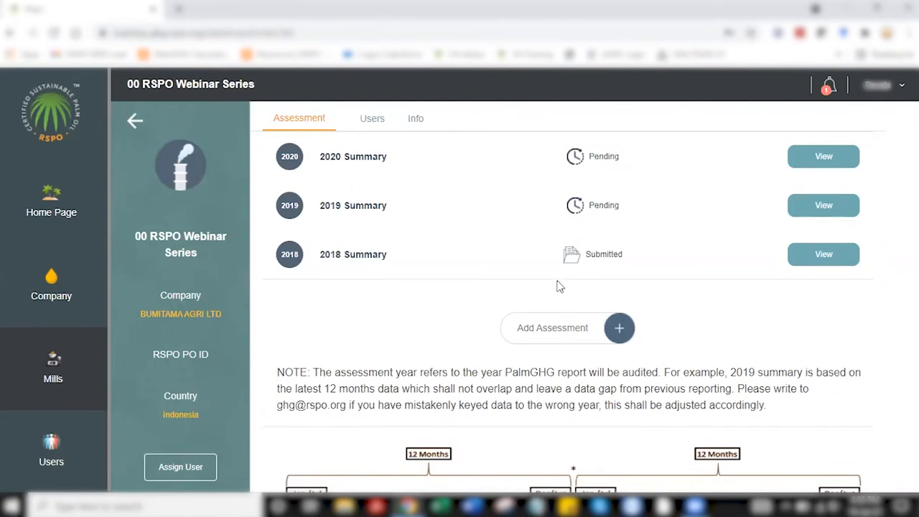
{"action": "mouse_move", "coordinate": [633, 206]}
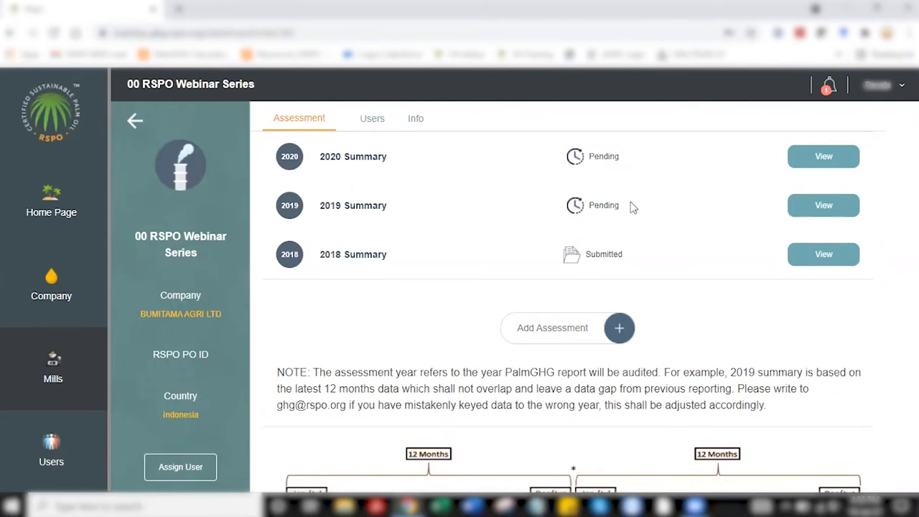
{"action": "mouse_move", "coordinate": [799, 267]}
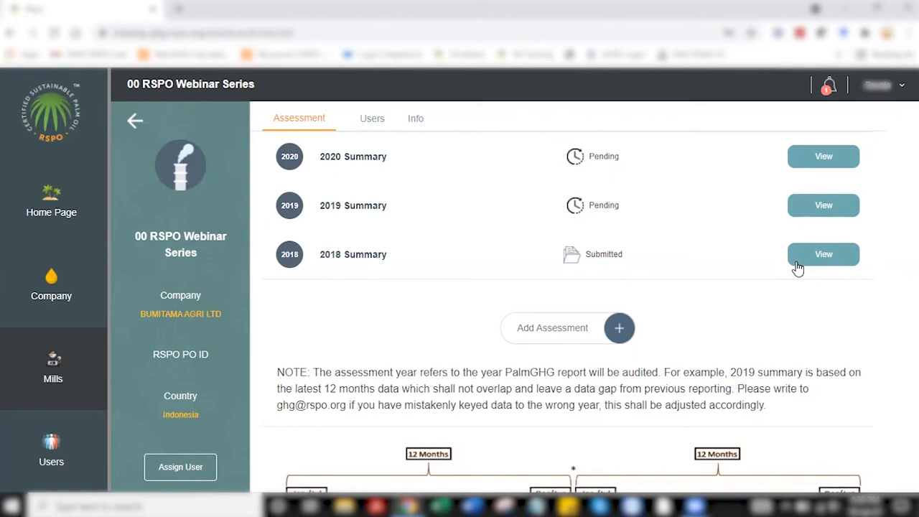
{"action": "left_click", "coordinate": [825, 254]}
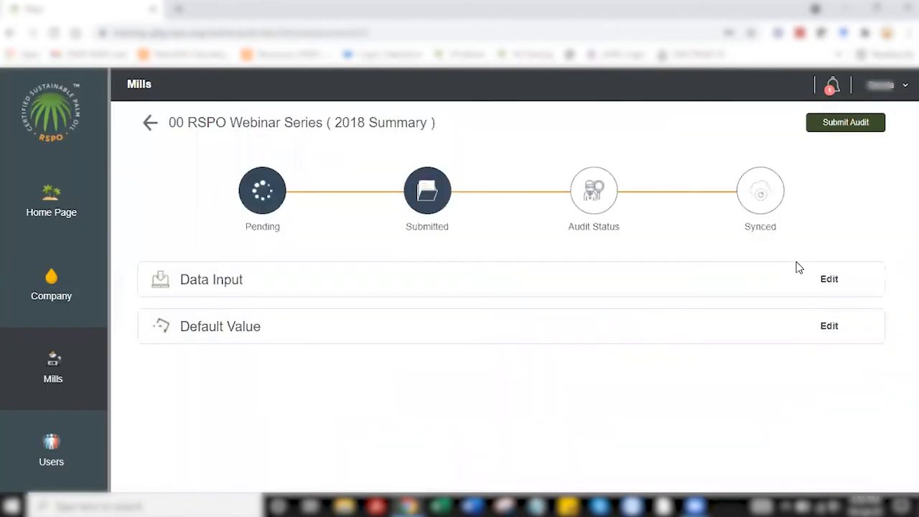
{"action": "mouse_move", "coordinate": [814, 324]}
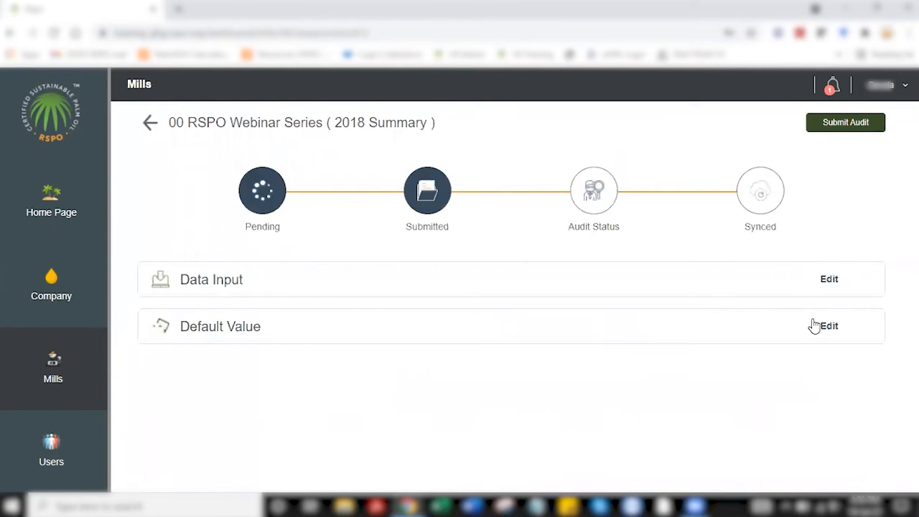
Edit Default Value, Mill section: review the electricity emission coefficient info and its custom value 0.80919
{"action": "left_click", "coordinate": [828, 326]}
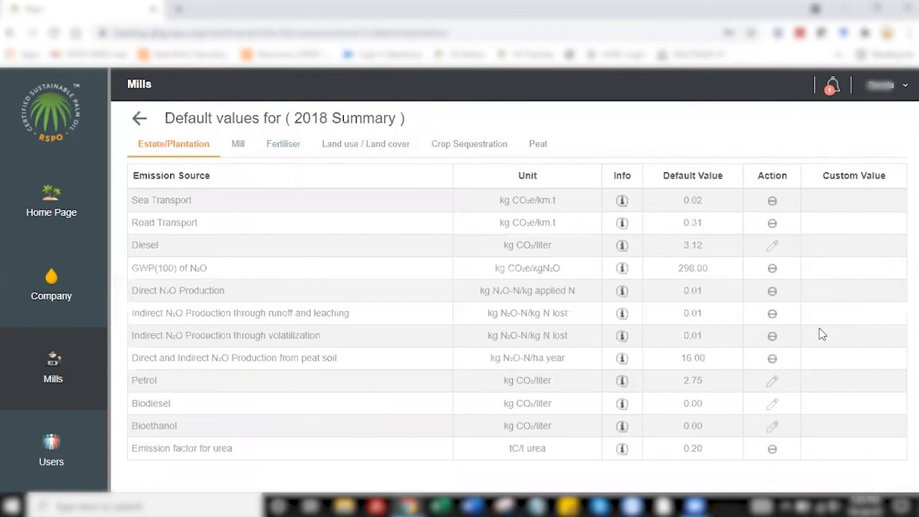
{"action": "mouse_move", "coordinate": [238, 143]}
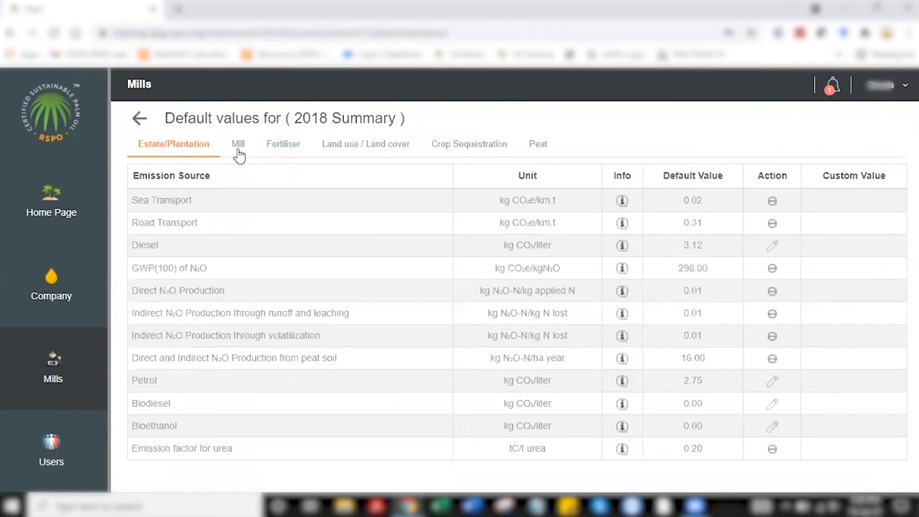
{"action": "left_click", "coordinate": [232, 144]}
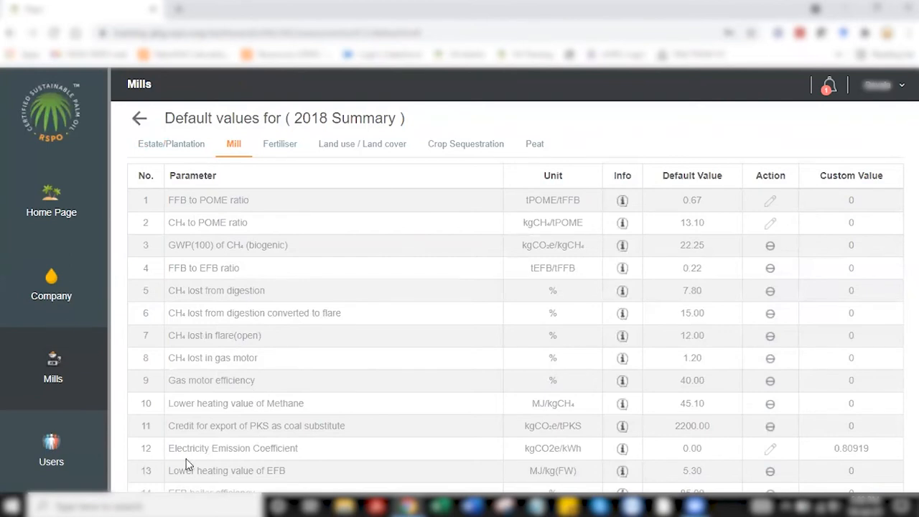
{"action": "mouse_move", "coordinate": [774, 447]}
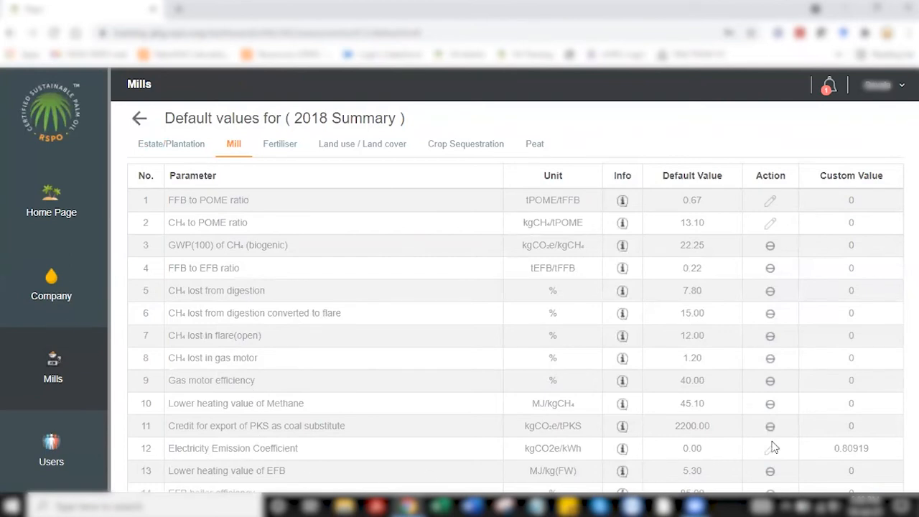
{"action": "scroll", "scroll_direction": "down", "scroll_amount": 3}
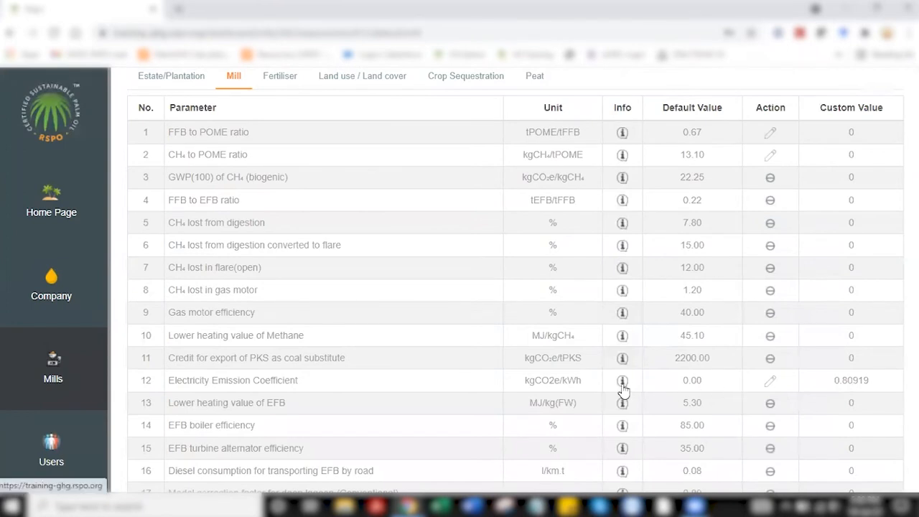
{"action": "left_click", "coordinate": [622, 379]}
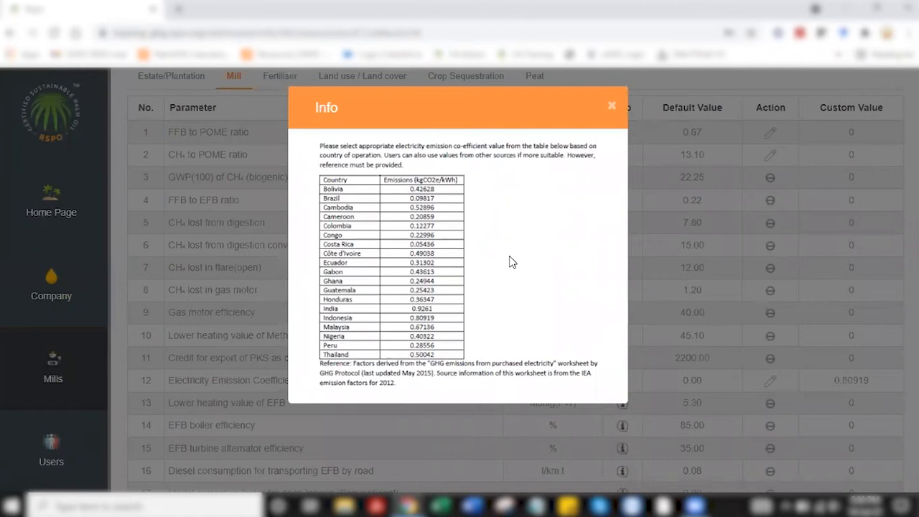
{"action": "left_click", "coordinate": [611, 106]}
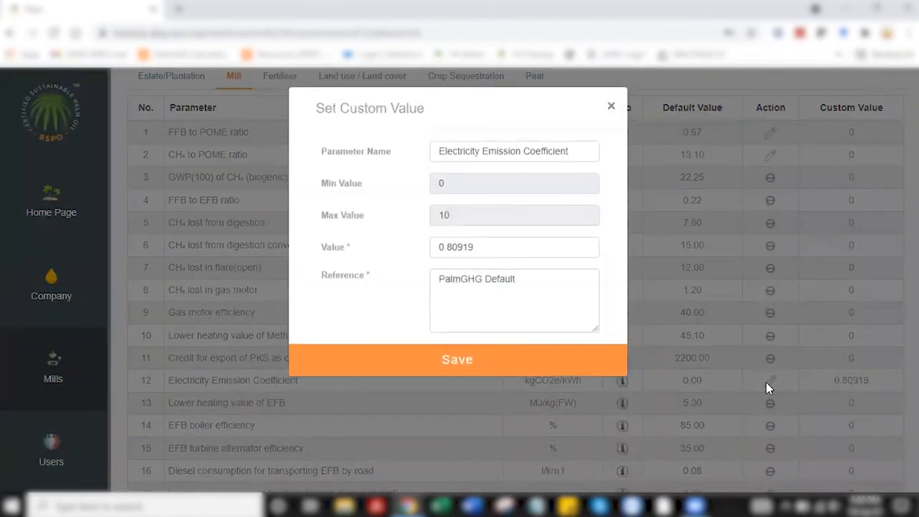
{"action": "left_click", "coordinate": [456, 359]}
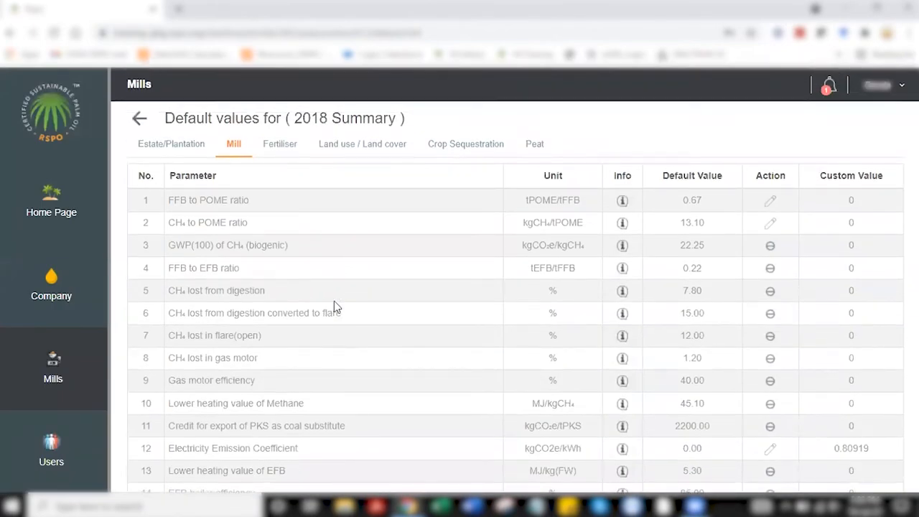
{"action": "left_click", "coordinate": [280, 144]}
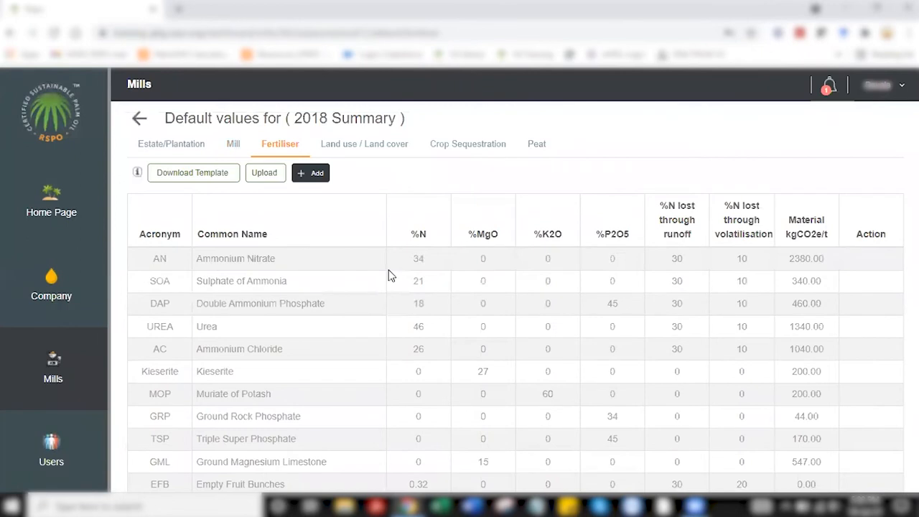
{"action": "mouse_move", "coordinate": [391, 258]}
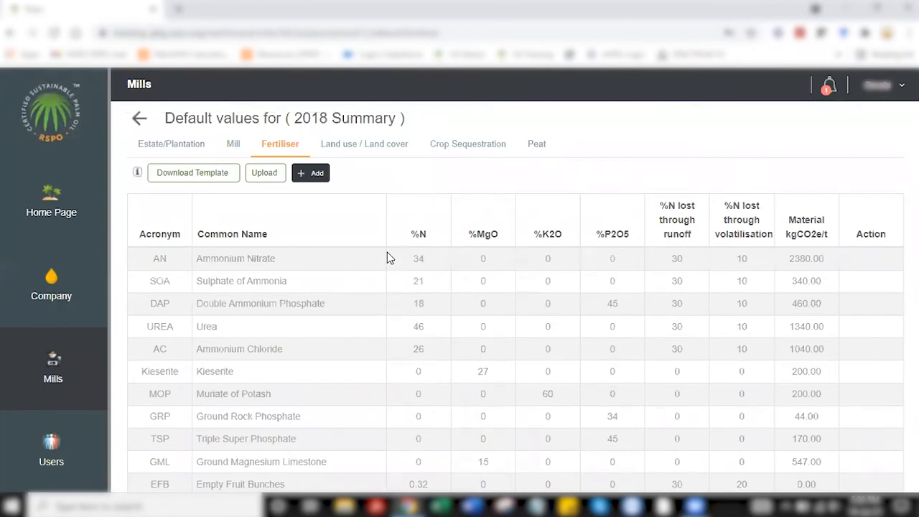
{"action": "scroll", "scroll_direction": "down", "scroll_amount": 3}
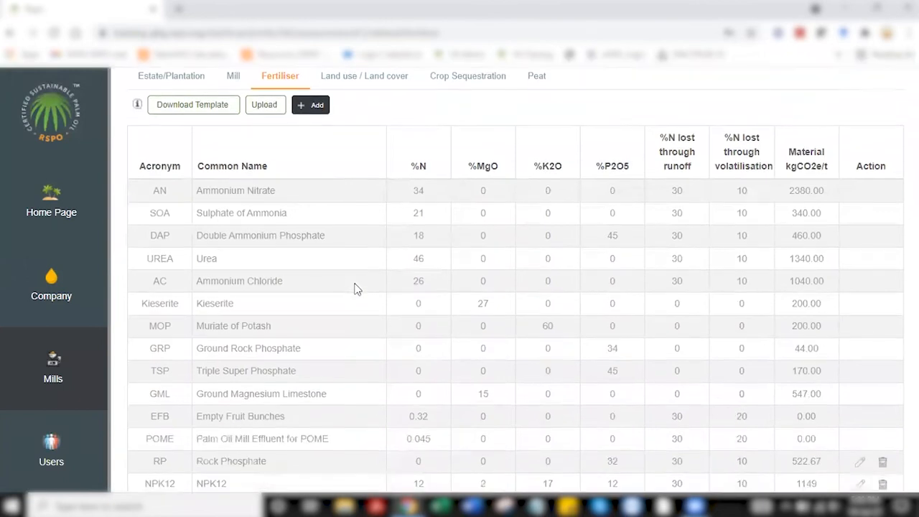
{"action": "scroll", "scroll_direction": "down", "scroll_amount": 3}
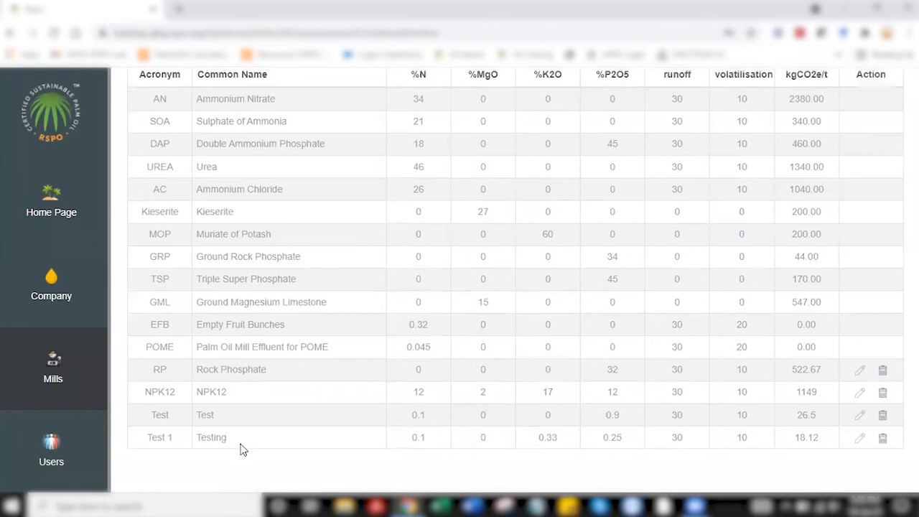
{"action": "mouse_move", "coordinate": [304, 346]}
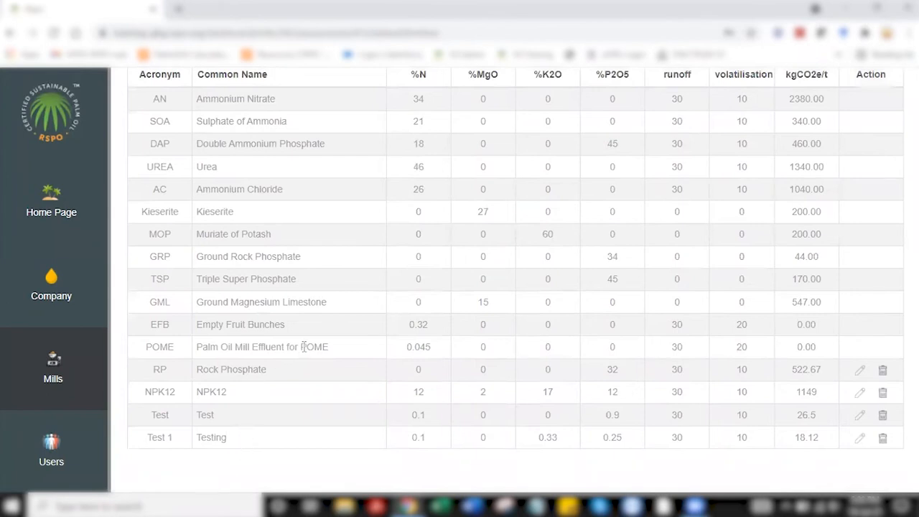
{"action": "scroll", "scroll_direction": "up", "scroll_amount": 3}
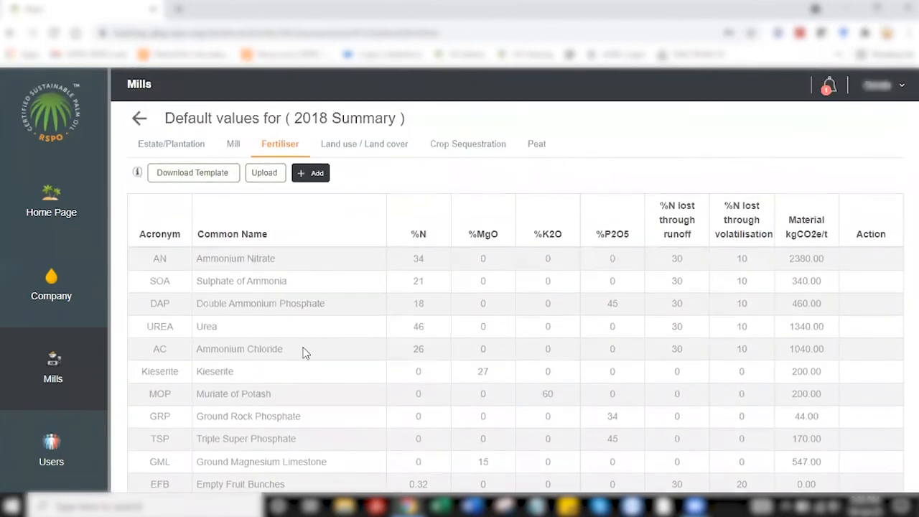
{"action": "mouse_move", "coordinate": [280, 336]}
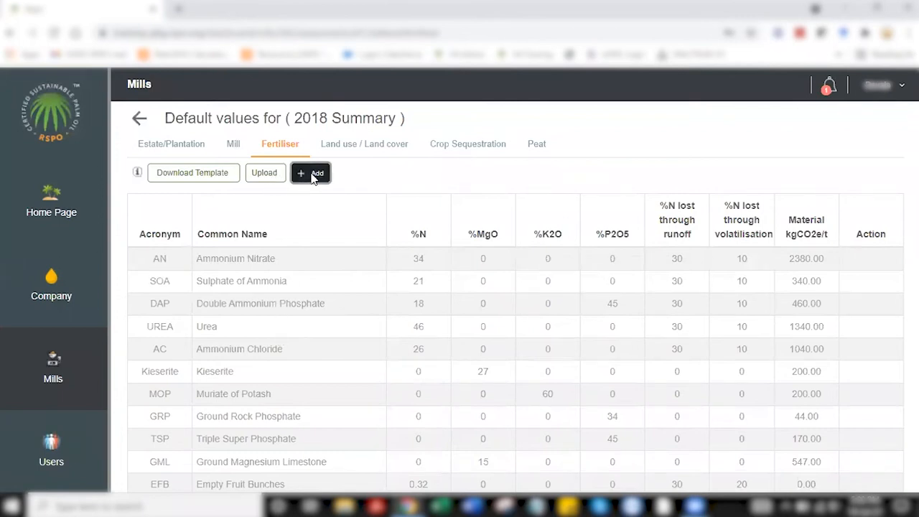
{"action": "left_click", "coordinate": [310, 172]}
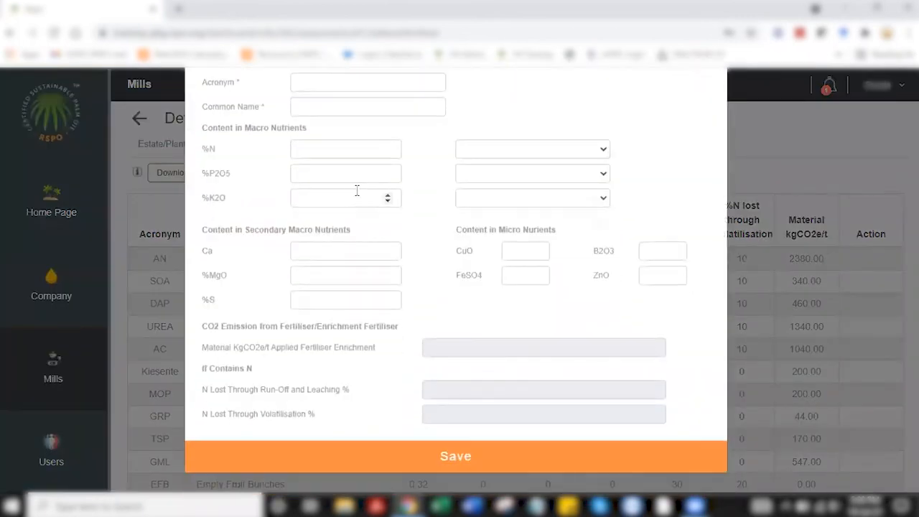
{"action": "scroll", "scroll_direction": "up", "scroll_amount": 3}
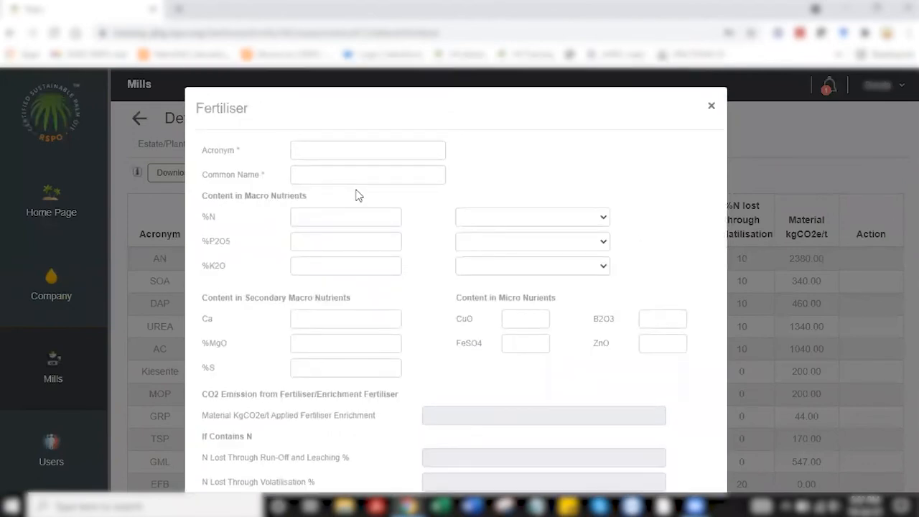
{"action": "scroll", "scroll_direction": "down", "scroll_amount": 3}
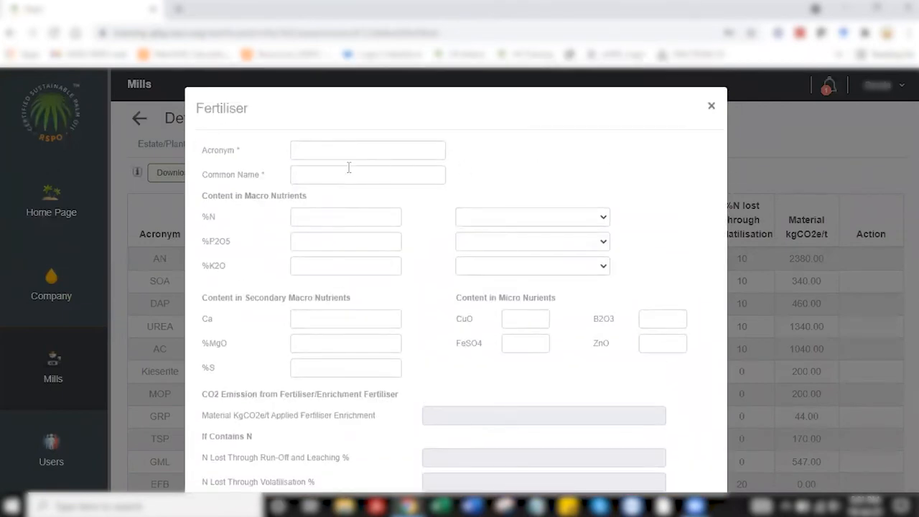
{"action": "mouse_move", "coordinate": [712, 107]}
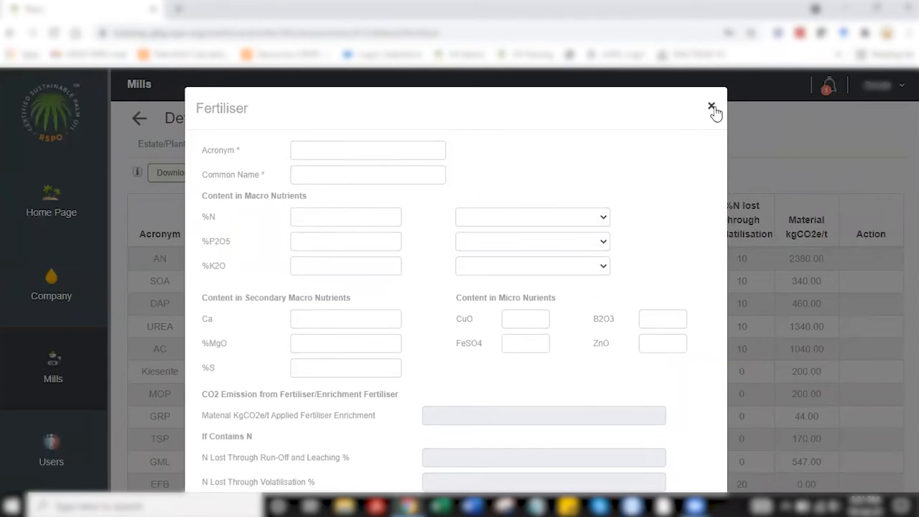
{"action": "left_click", "coordinate": [713, 106]}
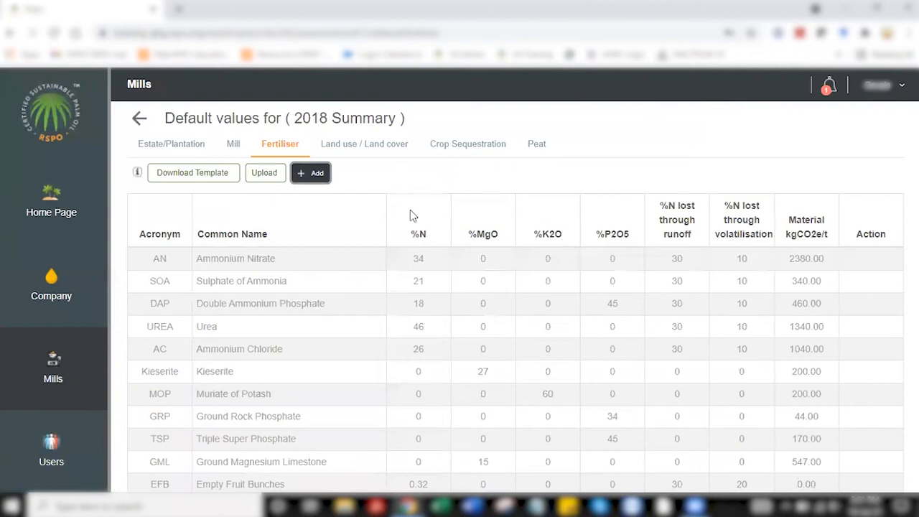
{"action": "mouse_move", "coordinate": [227, 186]}
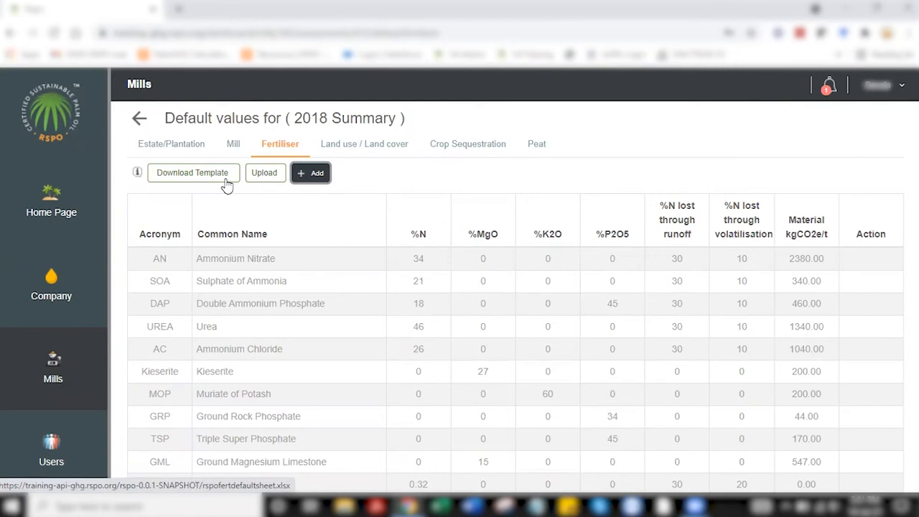
Download the fertiliser template, enable editing in Excel, then return to the fertiliser defaults
{"action": "left_click", "coordinate": [193, 172]}
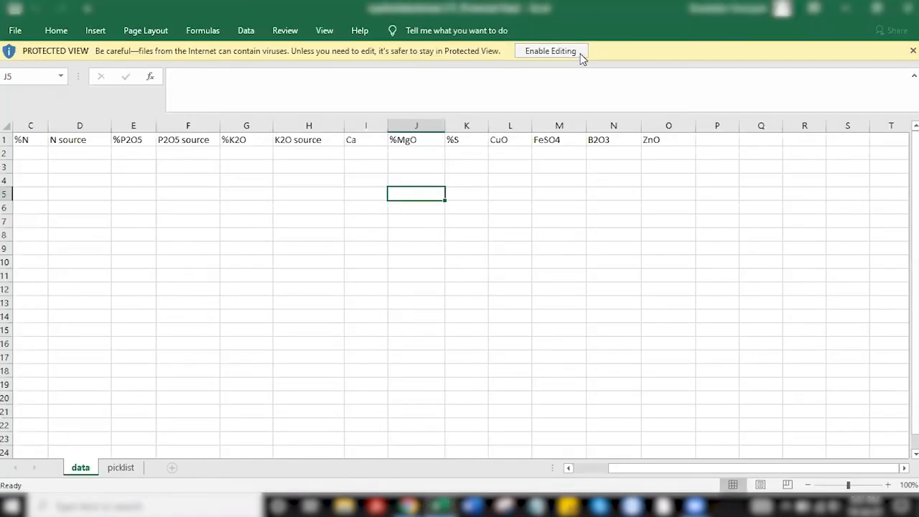
{"action": "left_click", "coordinate": [550, 50]}
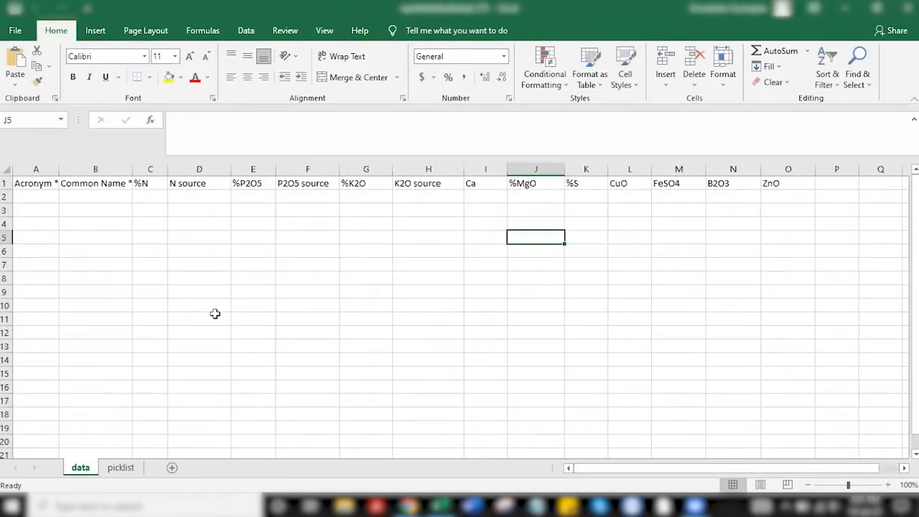
{"action": "left_click", "coordinate": [198, 319]}
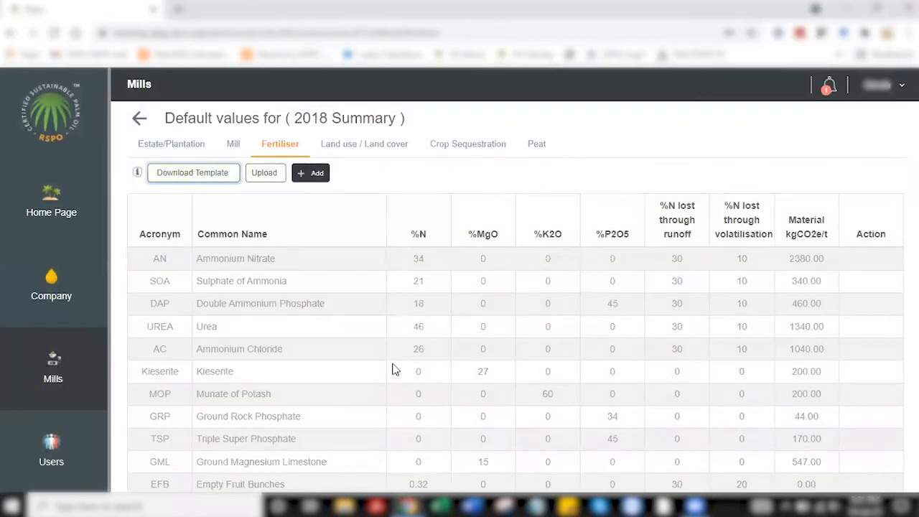
{"action": "mouse_move", "coordinate": [266, 198]}
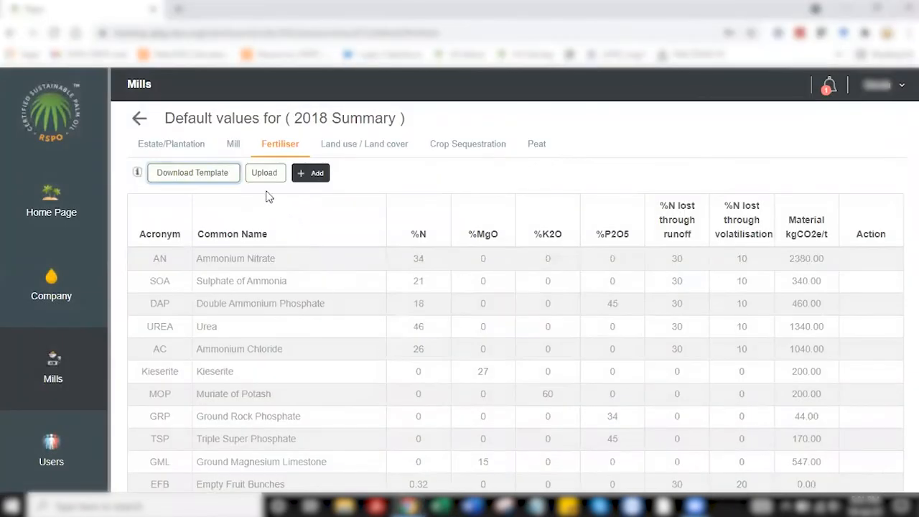
Upload the rspofertdefaultsheet file so NPK12, Test and Testing appear in the fertiliser list
{"action": "left_click", "coordinate": [264, 172]}
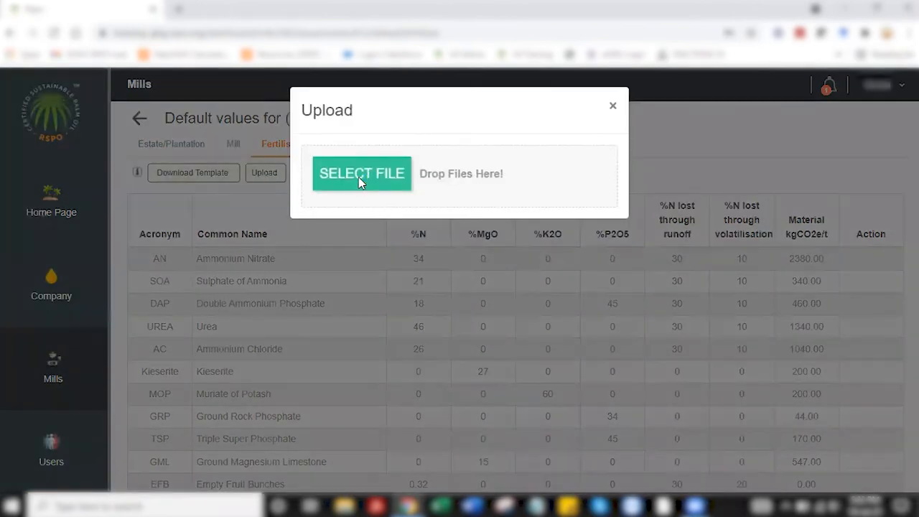
{"action": "left_click", "coordinate": [362, 172]}
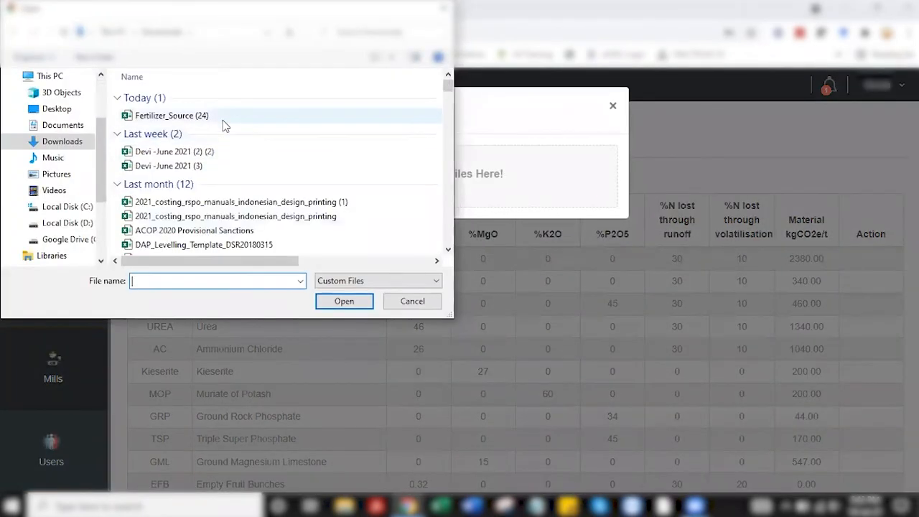
{"action": "left_click", "coordinate": [179, 158]}
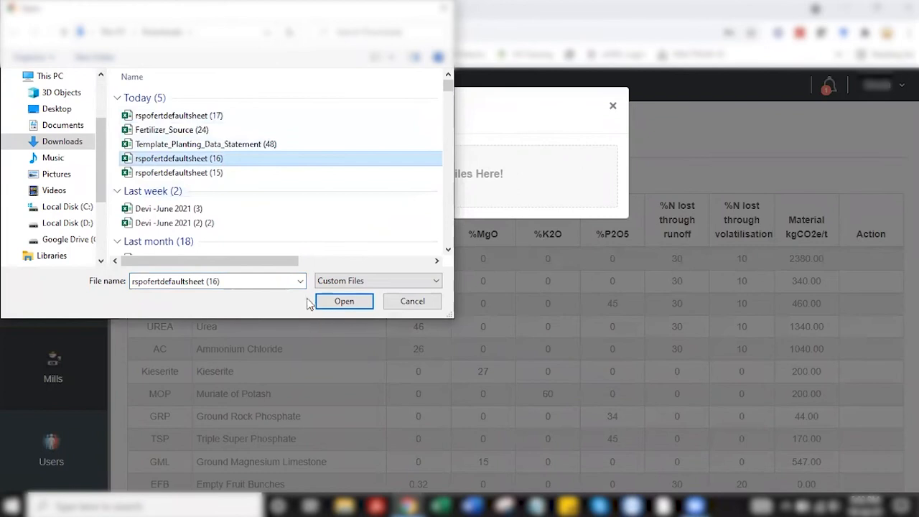
{"action": "left_click", "coordinate": [345, 302]}
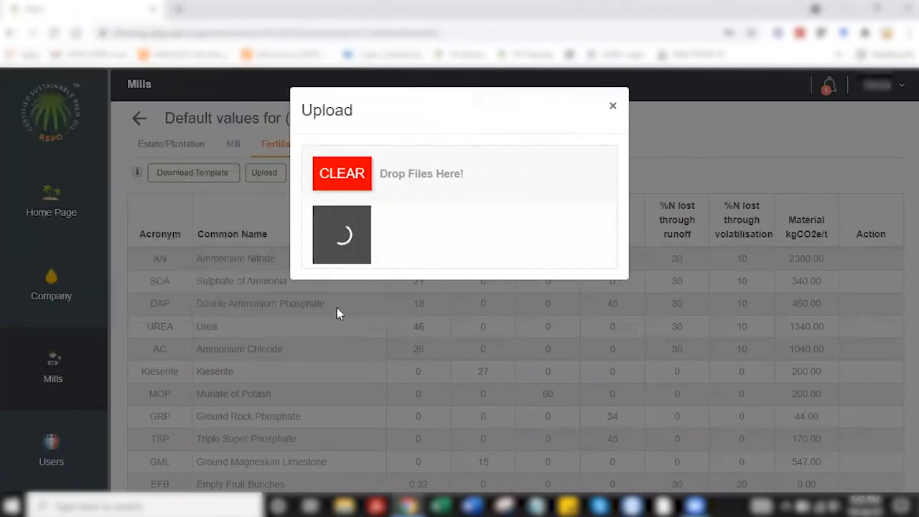
{"action": "left_click", "coordinate": [612, 106]}
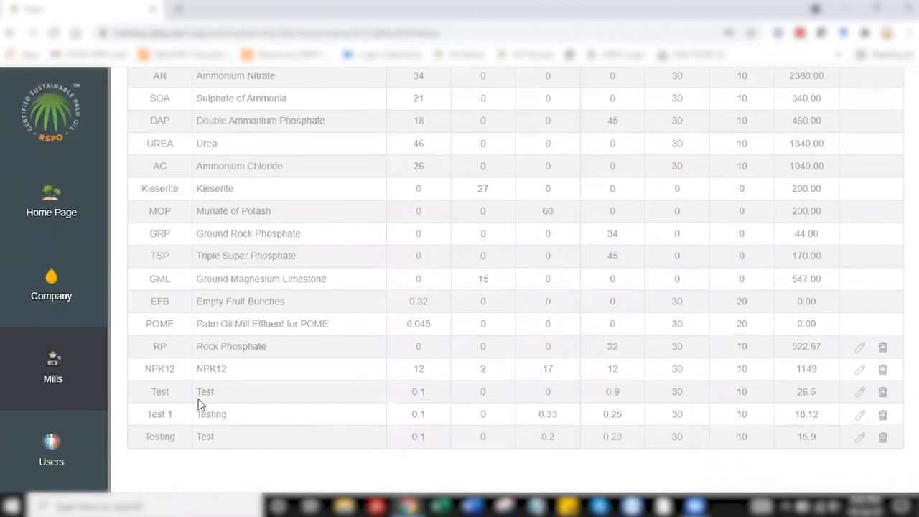
{"action": "mouse_move", "coordinate": [196, 415]}
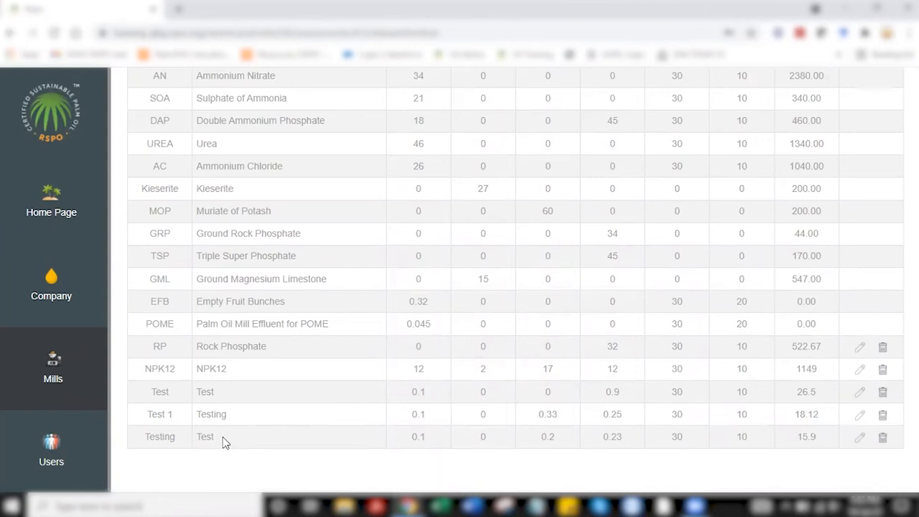
{"action": "mouse_move", "coordinate": [221, 445]}
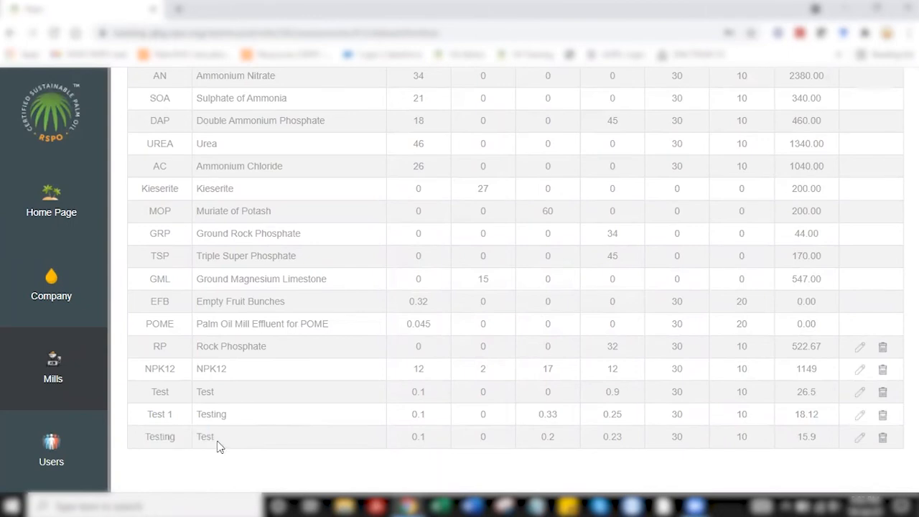
{"action": "mouse_move", "coordinate": [187, 468]}
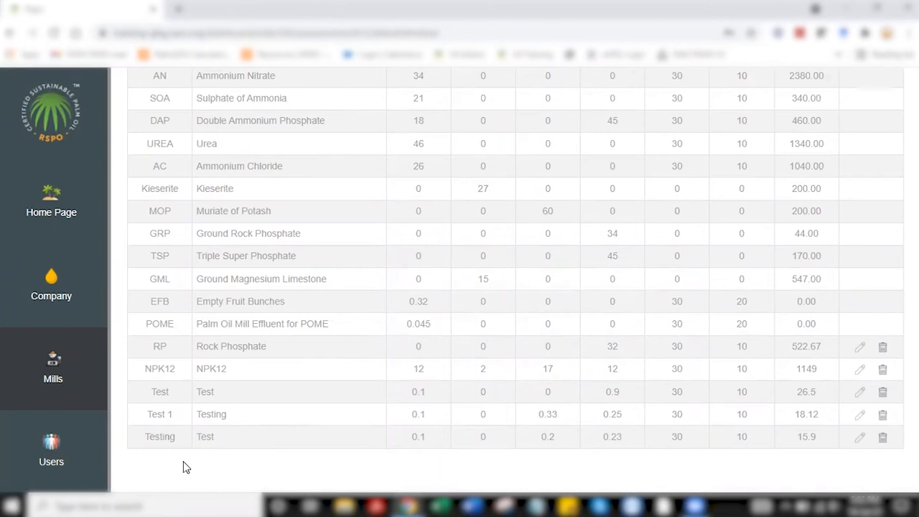
{"action": "scroll", "scroll_direction": "up", "scroll_amount": 3}
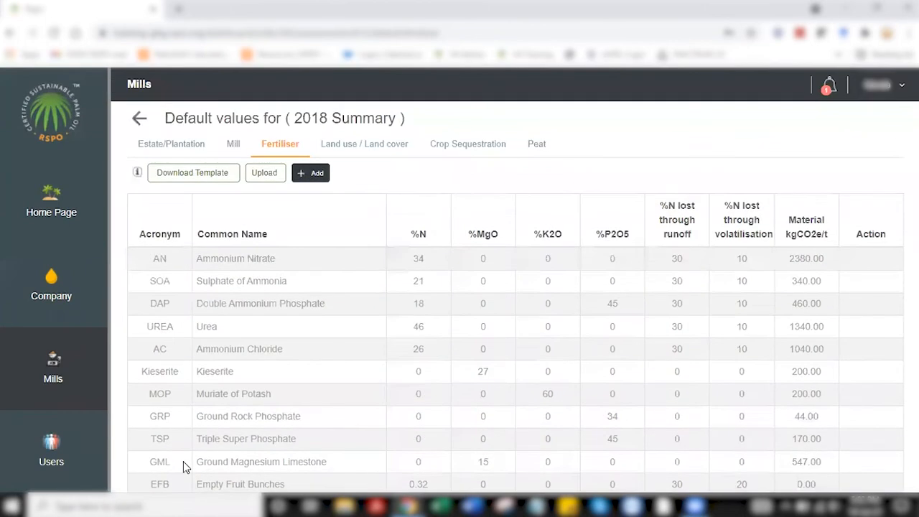
{"action": "mouse_move", "coordinate": [375, 158]}
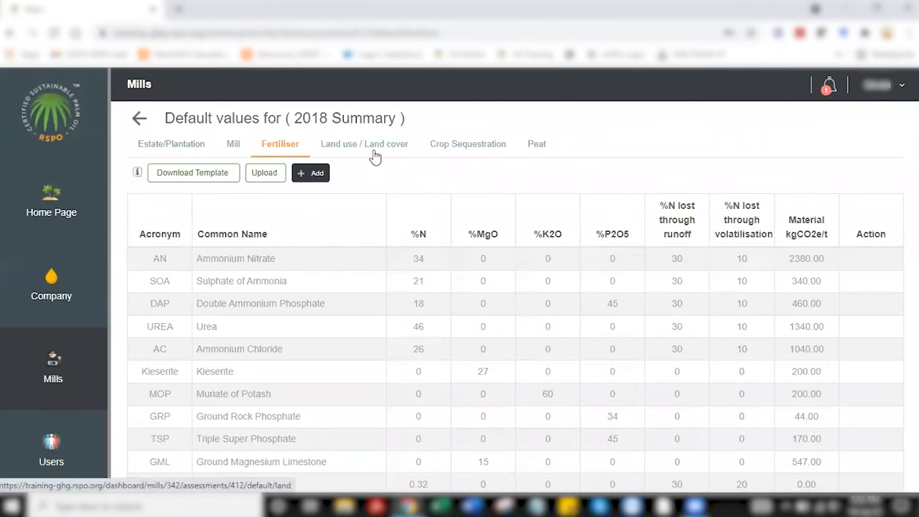
Show the Land use / Land cover carbon defaults, briefly trying Add Previous LUC and closing it unsaved
{"action": "left_click", "coordinate": [365, 144]}
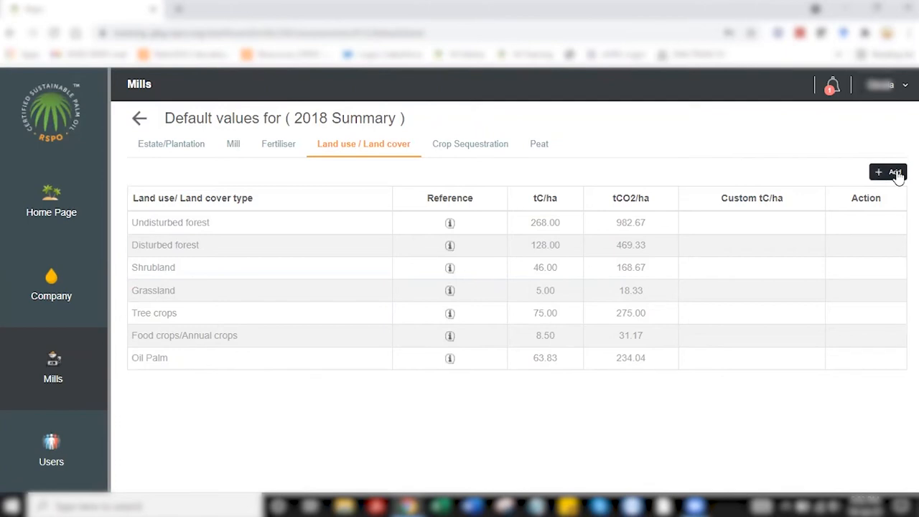
{"action": "left_click", "coordinate": [889, 173]}
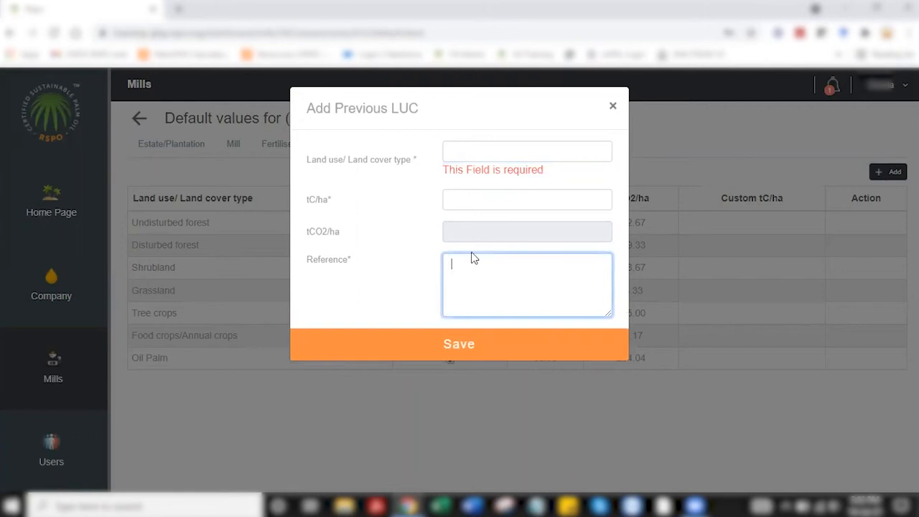
{"action": "mouse_move", "coordinate": [448, 255]}
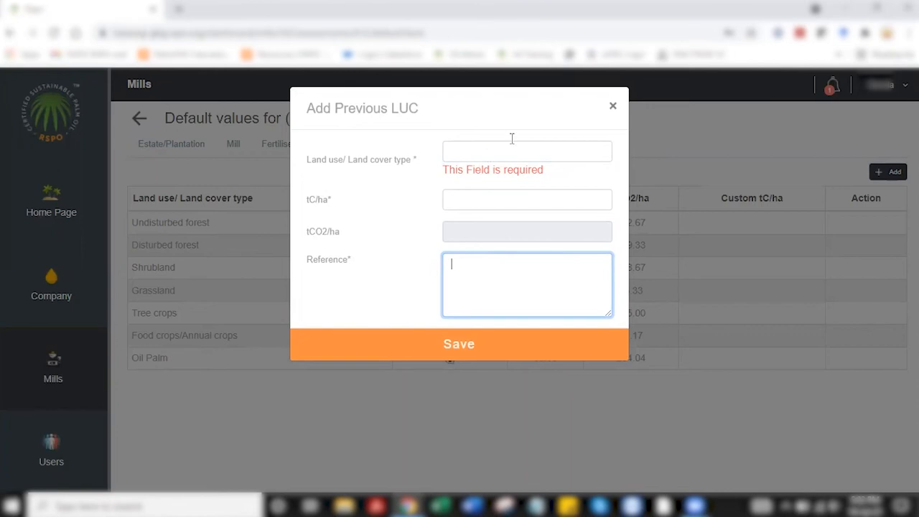
{"action": "left_click", "coordinate": [611, 107]}
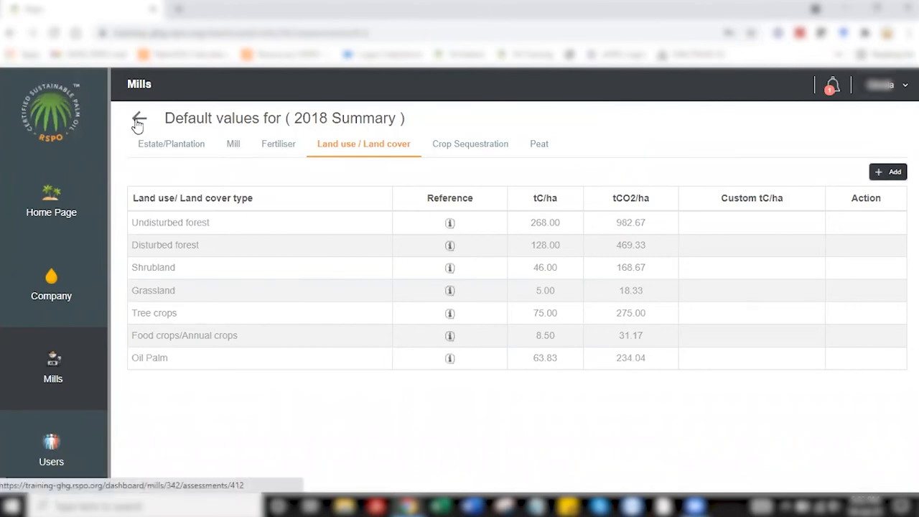
{"action": "left_click", "coordinate": [138, 117]}
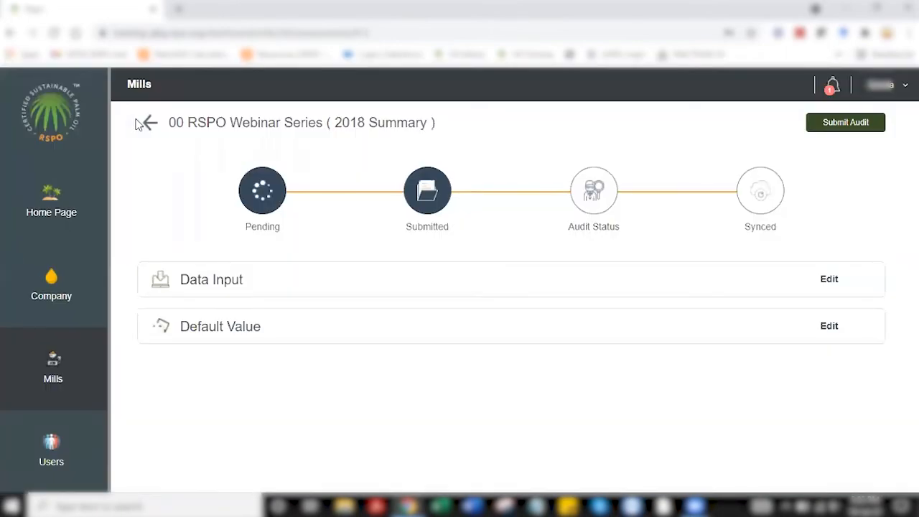
{"action": "mouse_move", "coordinate": [506, 304]}
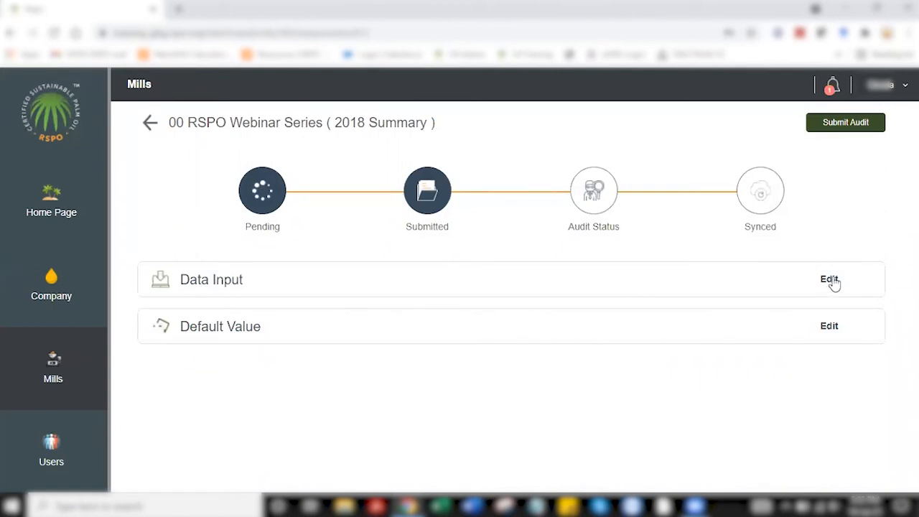
{"action": "left_click", "coordinate": [829, 279]}
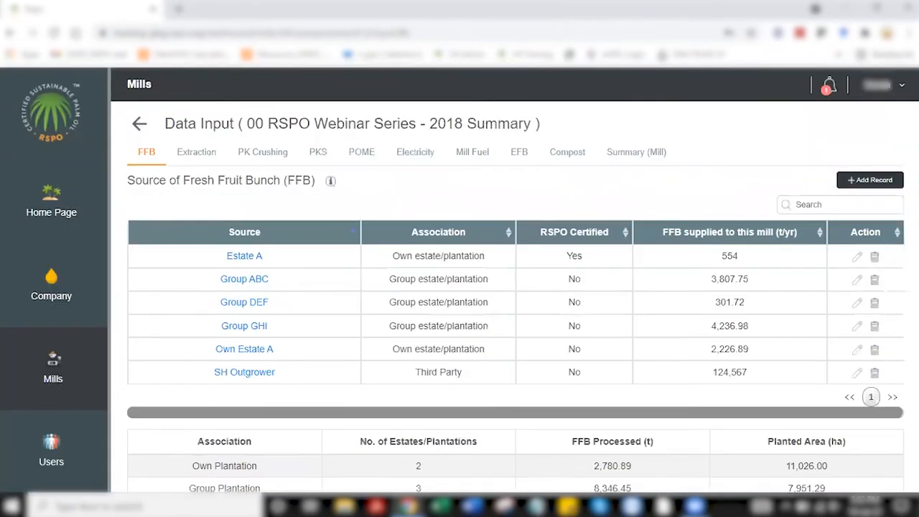
{"action": "mouse_move", "coordinate": [453, 199]}
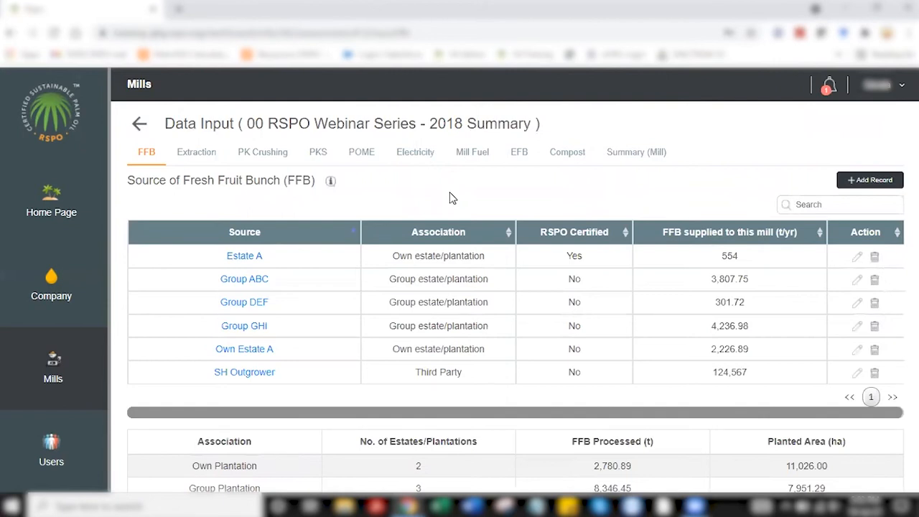
{"action": "mouse_move", "coordinate": [475, 284]}
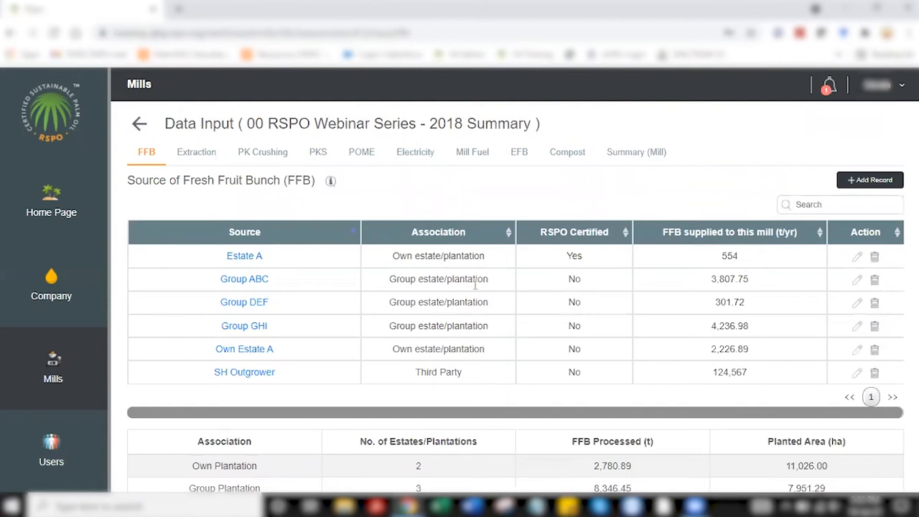
{"action": "mouse_move", "coordinate": [469, 394]}
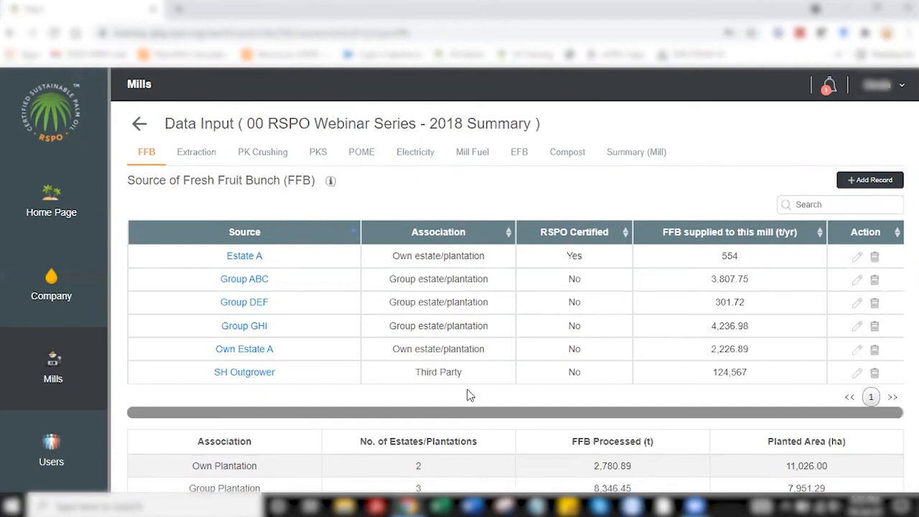
{"action": "mouse_move", "coordinate": [466, 293]}
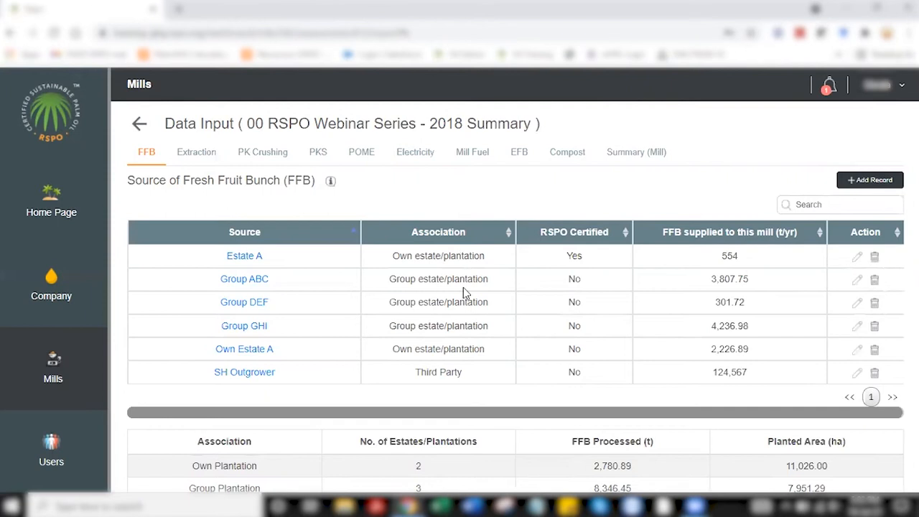
{"action": "mouse_move", "coordinate": [775, 212]}
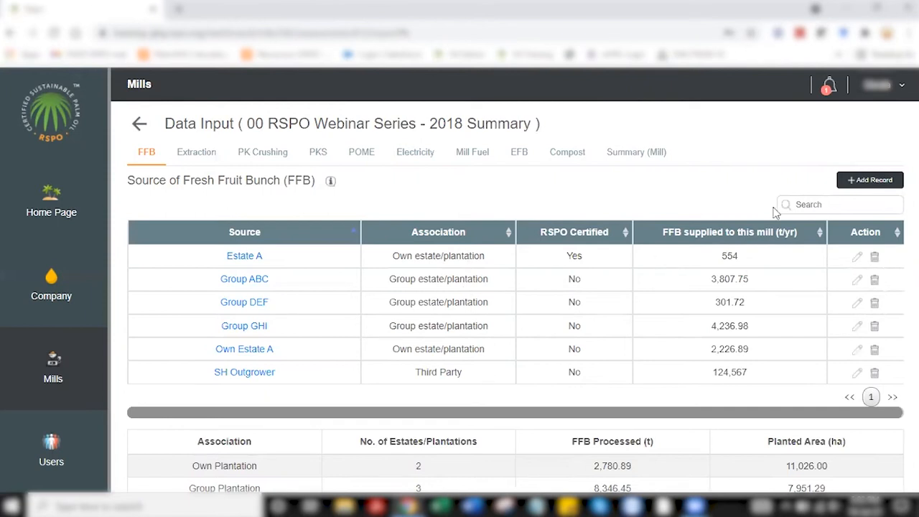
{"action": "mouse_move", "coordinate": [893, 184]}
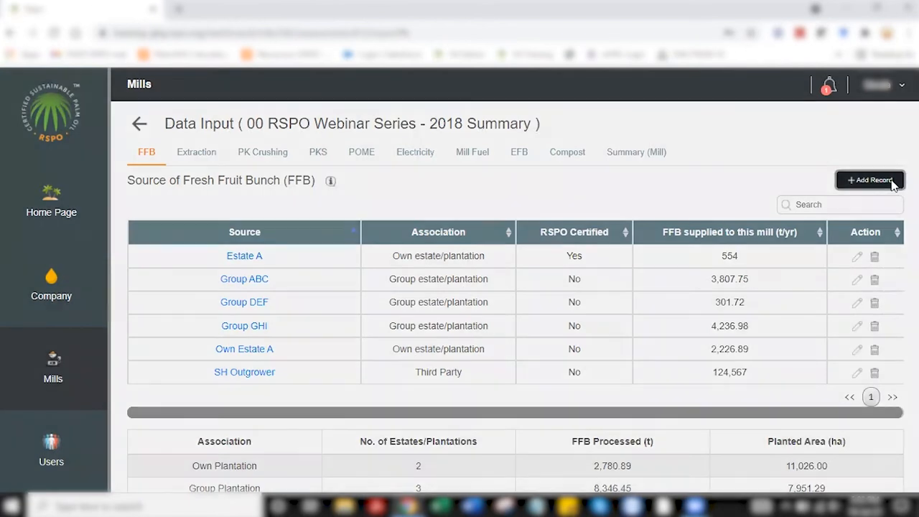
{"action": "left_click", "coordinate": [871, 180]}
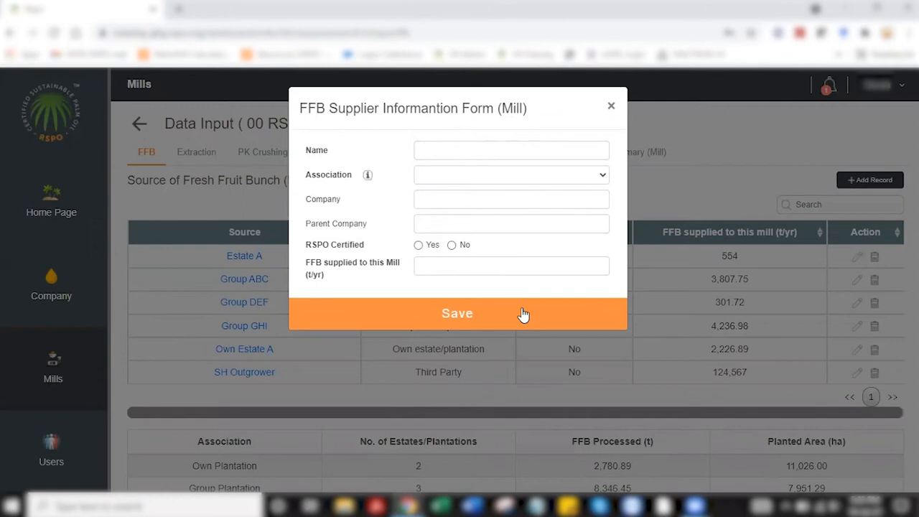
{"action": "left_click", "coordinate": [457, 313]}
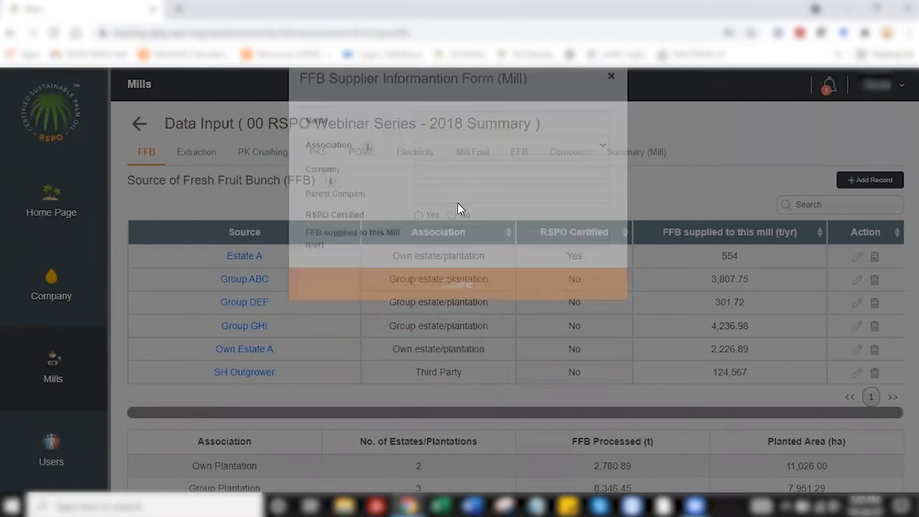
{"action": "left_click", "coordinate": [611, 76]}
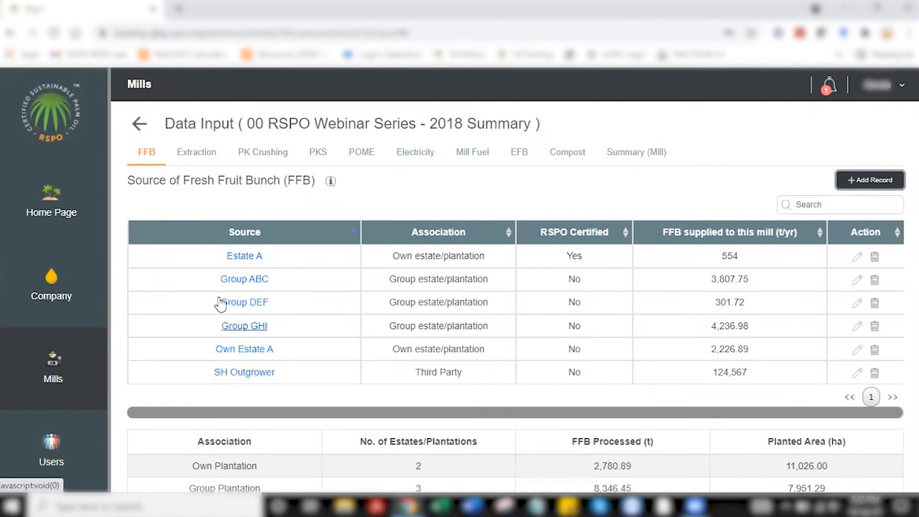
{"action": "mouse_move", "coordinate": [293, 336]}
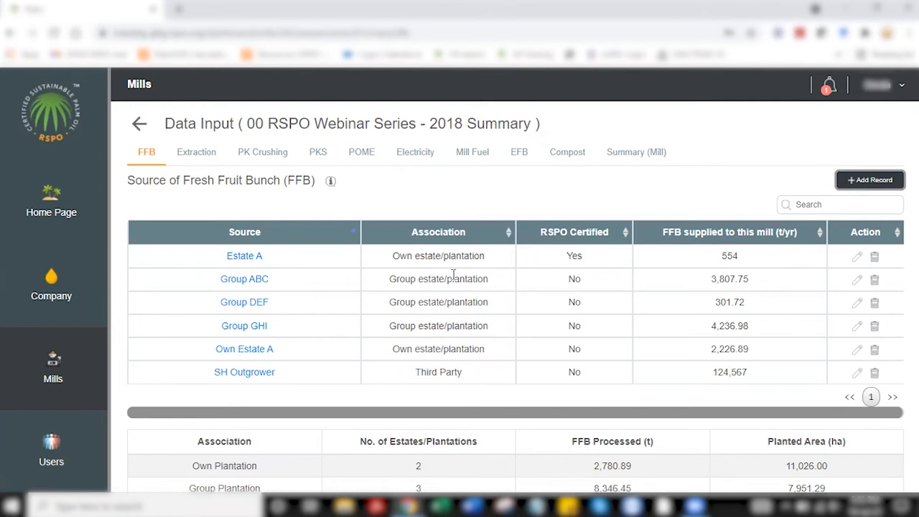
{"action": "mouse_move", "coordinate": [448, 372]}
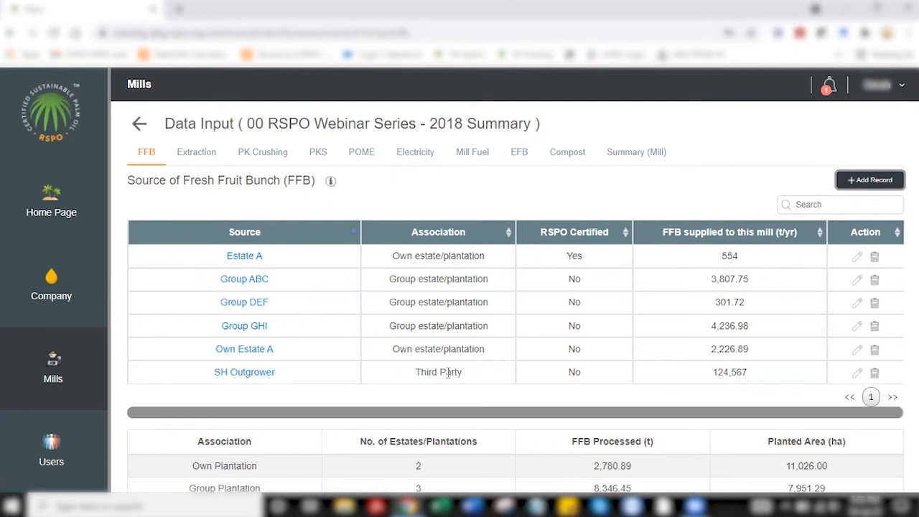
{"action": "mouse_move", "coordinate": [856, 262]}
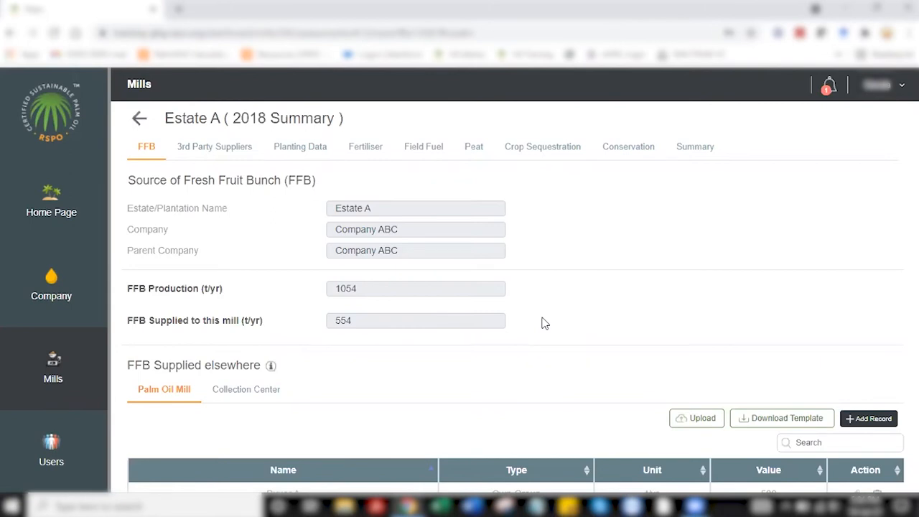
{"action": "mouse_move", "coordinate": [194, 333]}
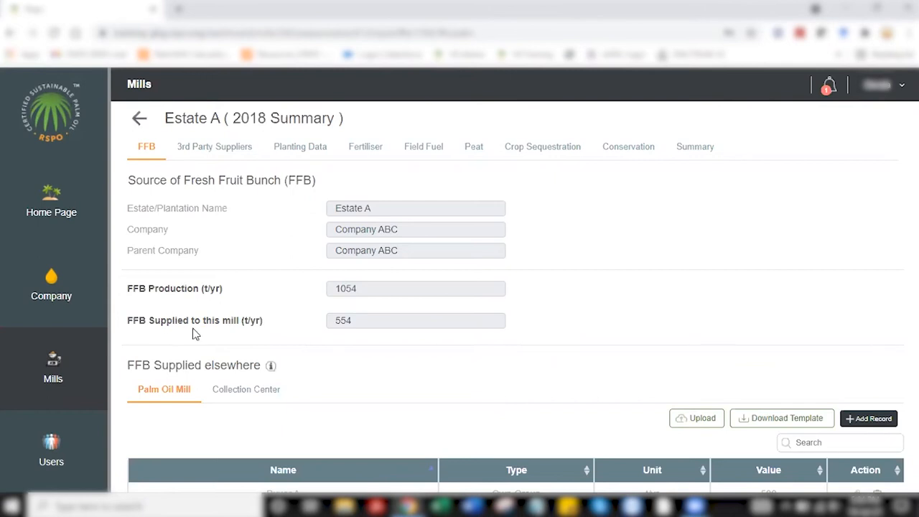
{"action": "mouse_move", "coordinate": [313, 329]}
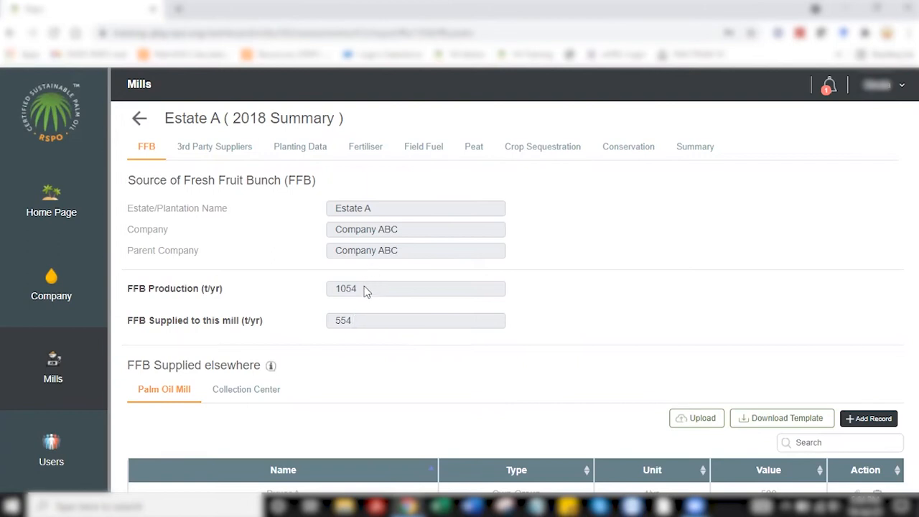
{"action": "mouse_move", "coordinate": [325, 294]}
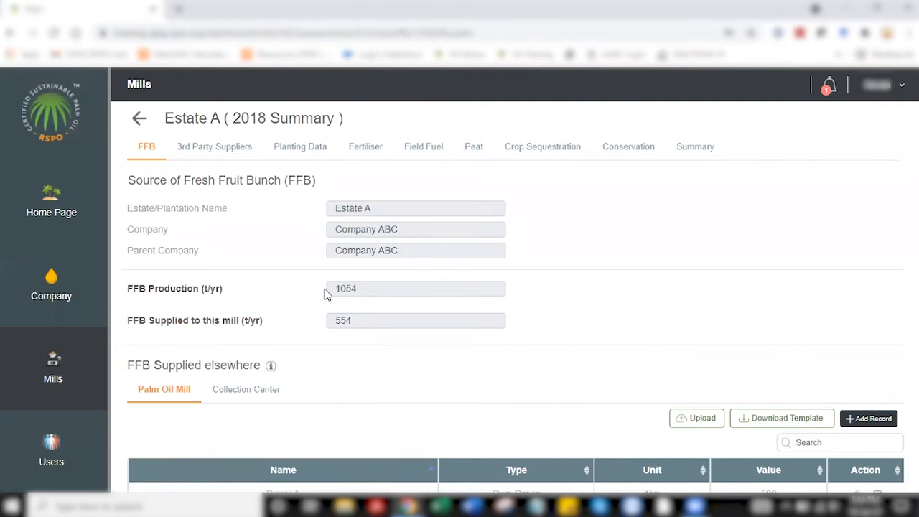
{"action": "mouse_move", "coordinate": [362, 309]}
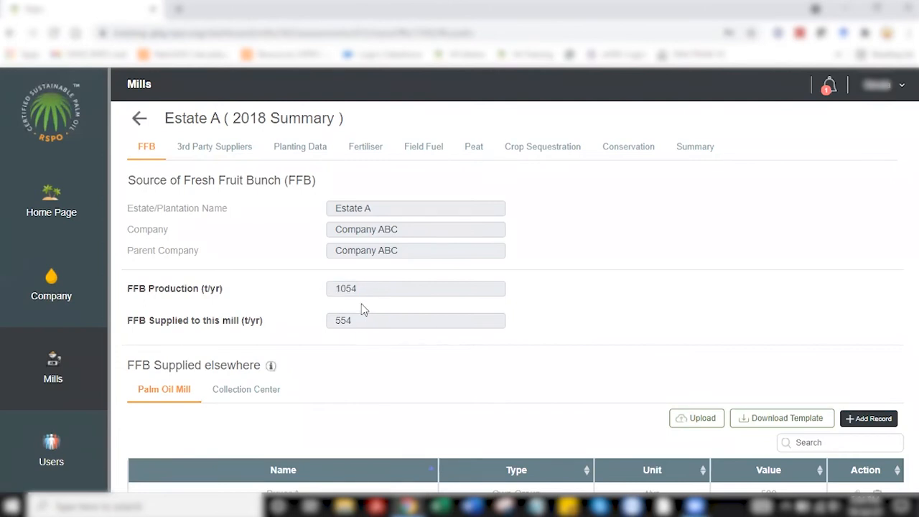
Scroll through Estate A's FFB page showing production 1054 and 554 supplied to this mill
{"action": "scroll", "scroll_direction": "down", "scroll_amount": 3}
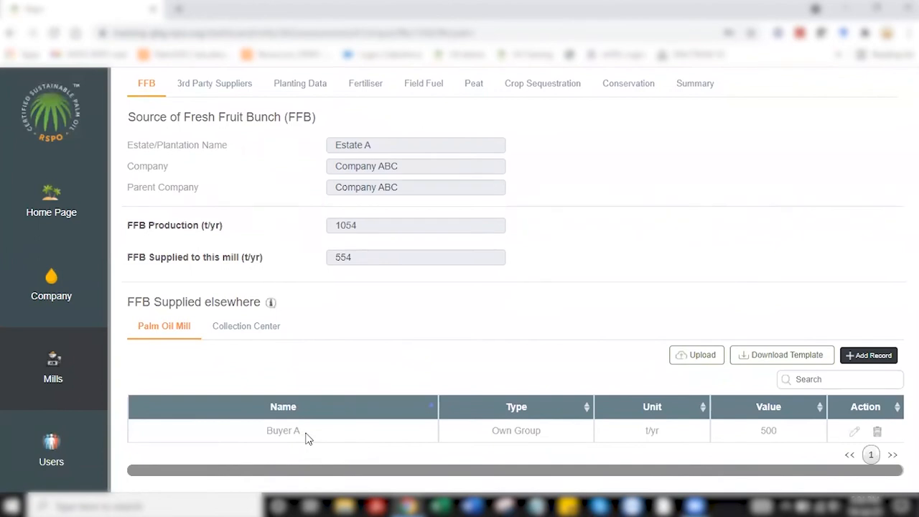
{"action": "scroll", "scroll_direction": "up", "scroll_amount": 3}
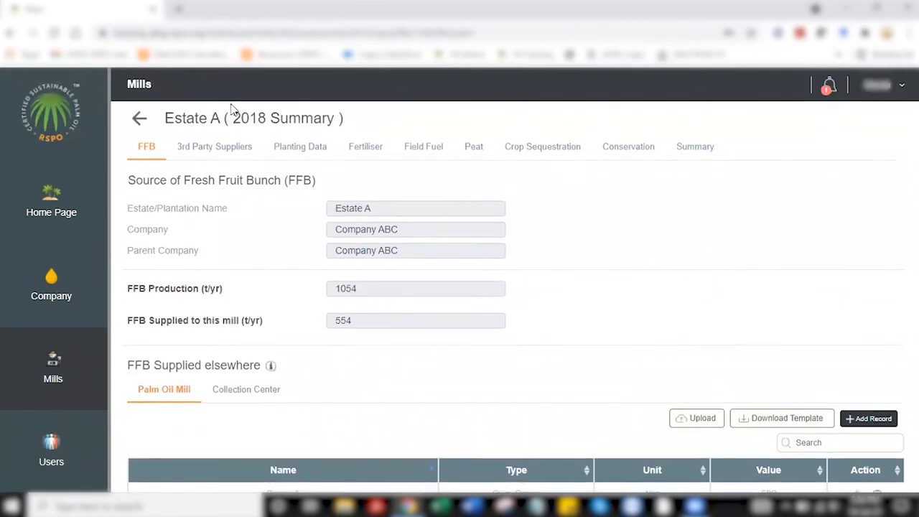
{"action": "mouse_move", "coordinate": [345, 392]}
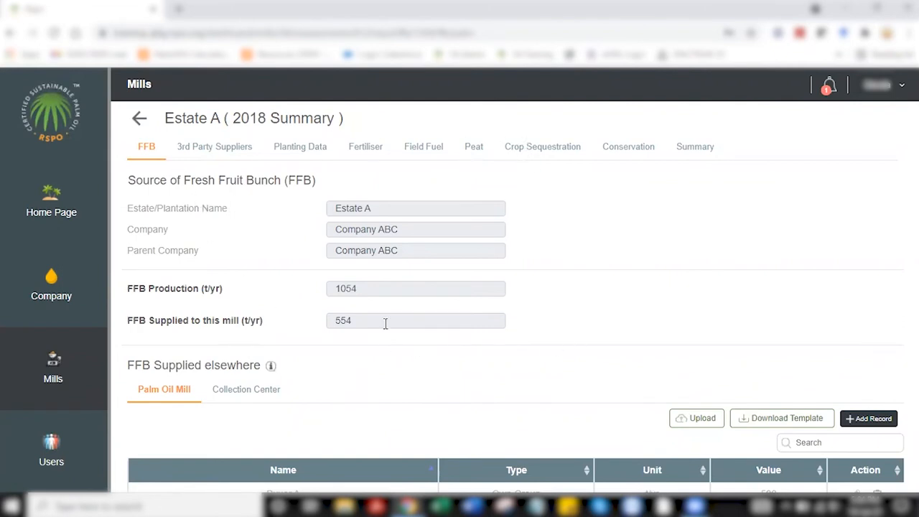
{"action": "scroll", "scroll_direction": "down", "scroll_amount": 3}
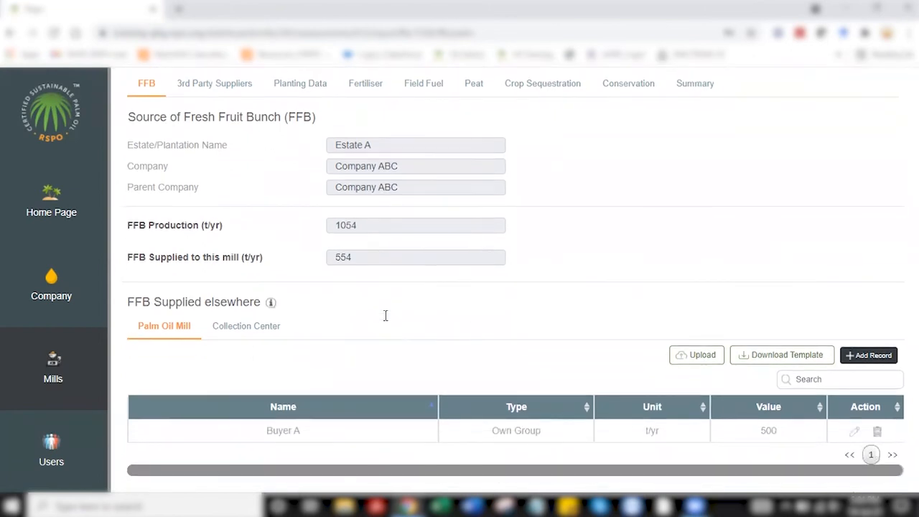
{"action": "mouse_move", "coordinate": [293, 445]}
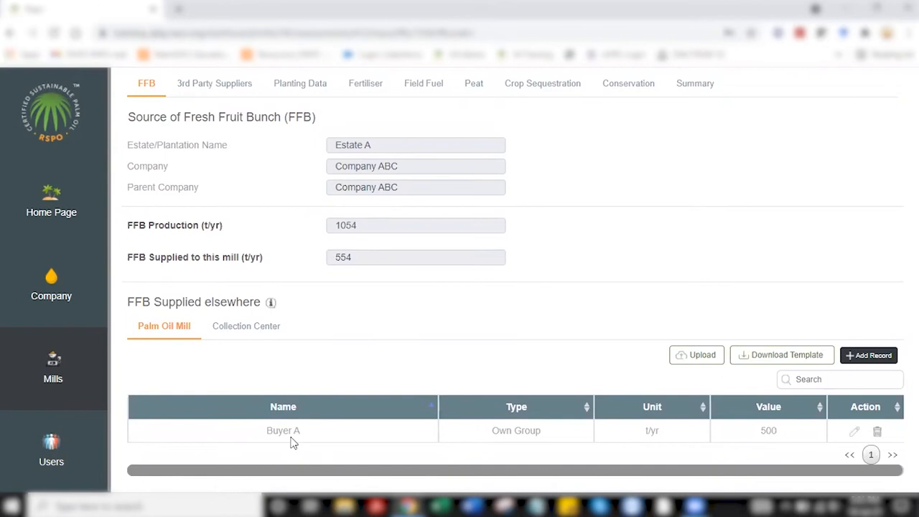
{"action": "mouse_move", "coordinate": [549, 394]}
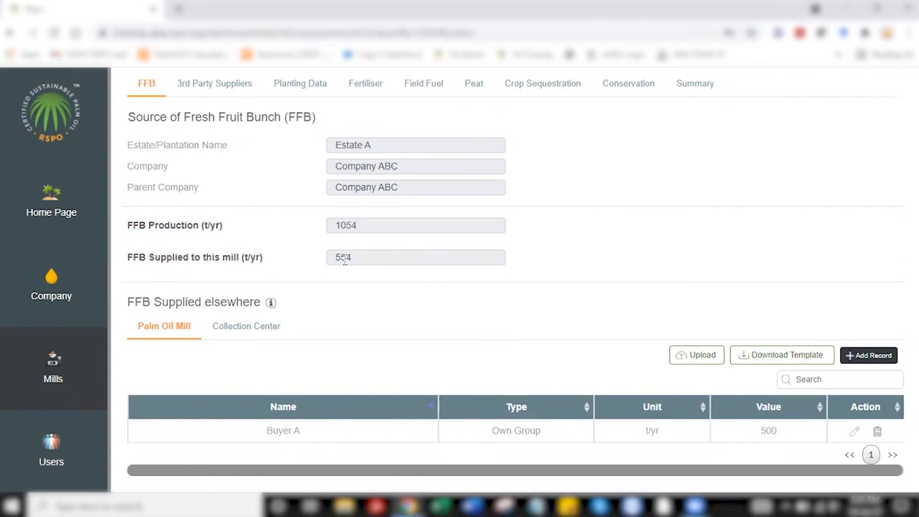
{"action": "mouse_move", "coordinate": [358, 244]}
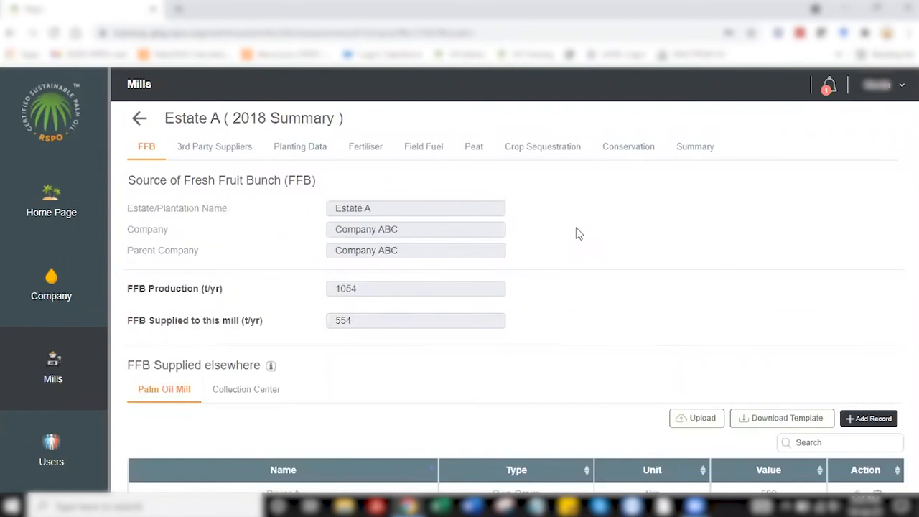
{"action": "mouse_move", "coordinate": [394, 319]}
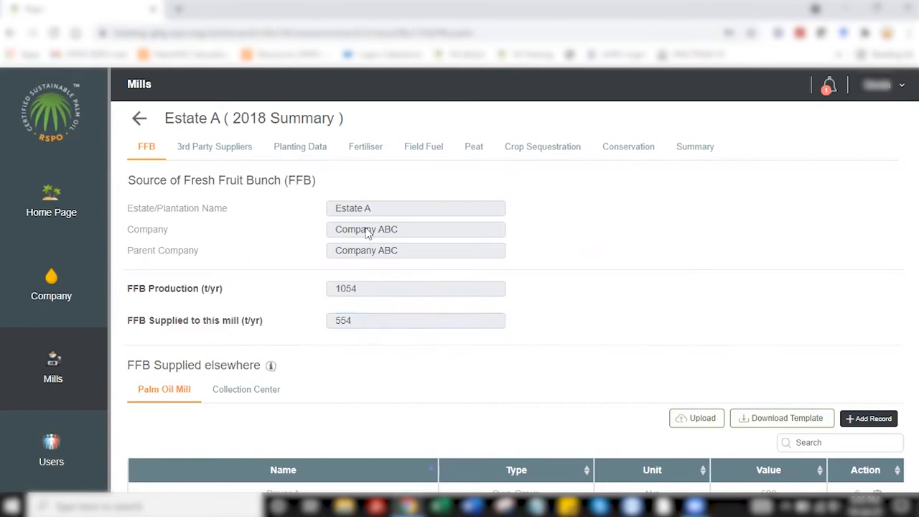
{"action": "mouse_move", "coordinate": [386, 256]}
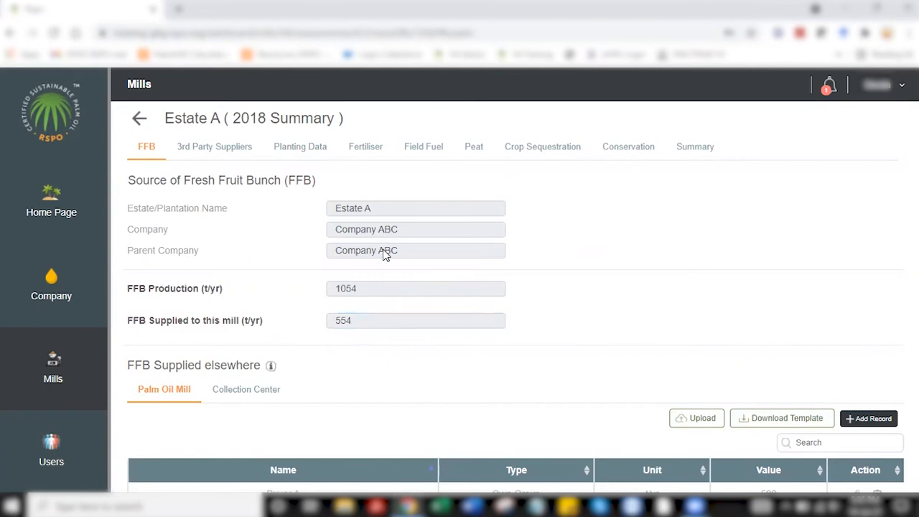
{"action": "scroll", "scroll_direction": "down", "scroll_amount": 3}
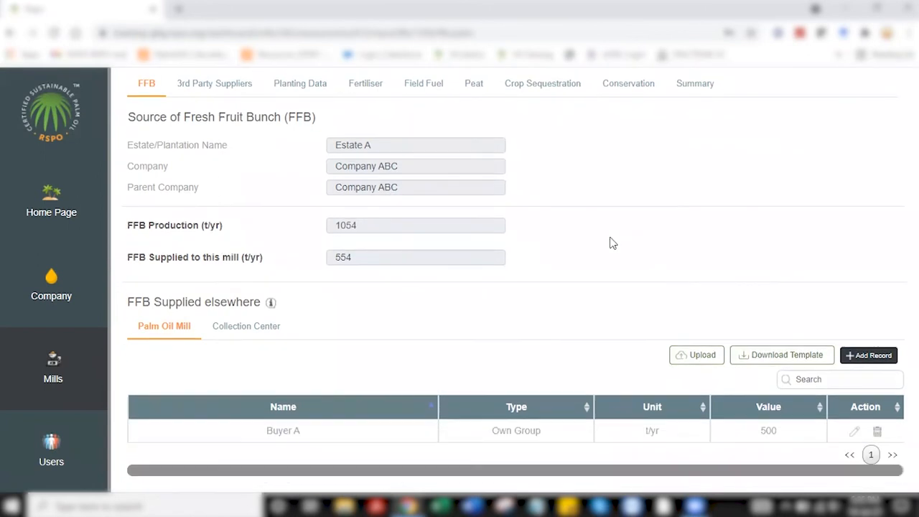
Switch to Estate A's 3rd Party Suppliers section with the complete-dataset question
{"action": "left_click", "coordinate": [215, 83]}
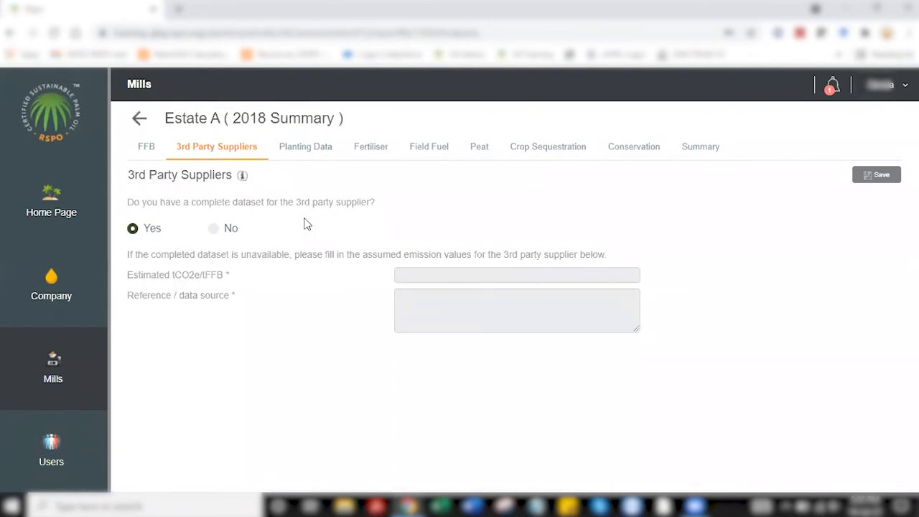
Go to Estate A's Planting Data and dismiss an empty Add record form
{"action": "left_click", "coordinate": [305, 146]}
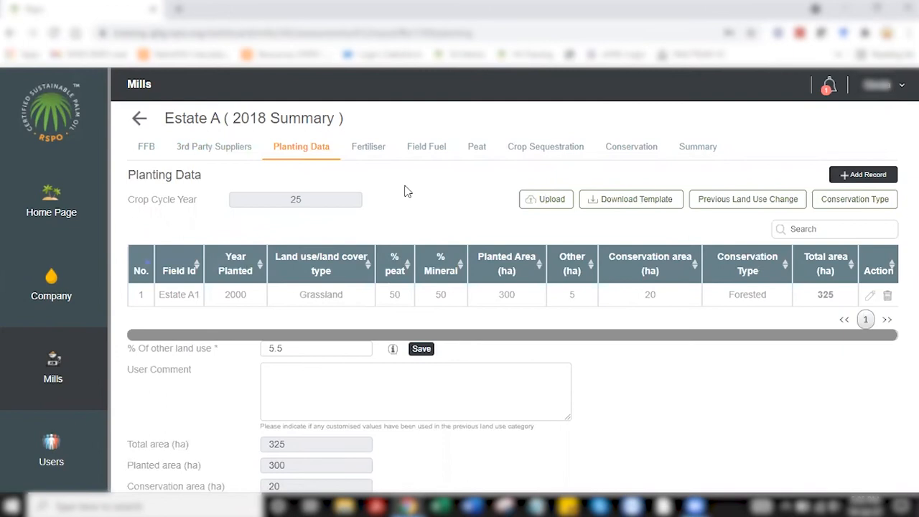
{"action": "mouse_move", "coordinate": [868, 175]}
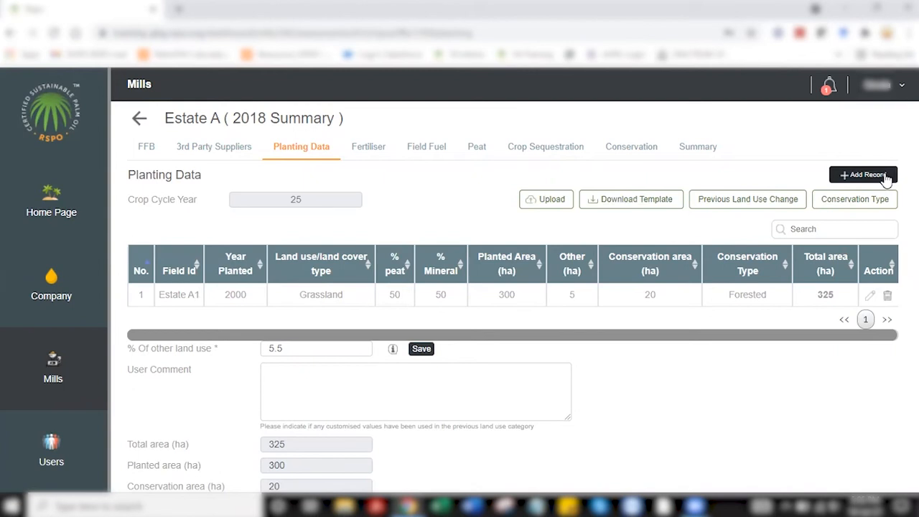
{"action": "left_click", "coordinate": [862, 175]}
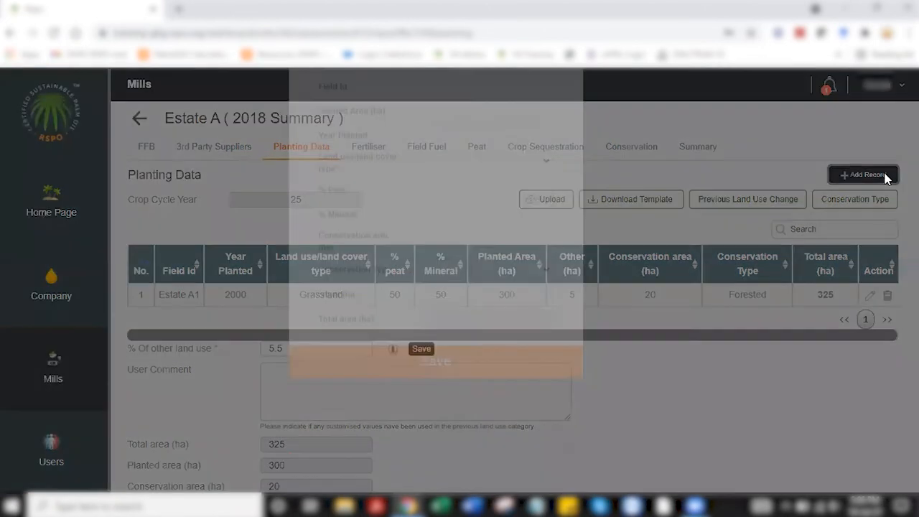
{"action": "left_click", "coordinate": [863, 175]}
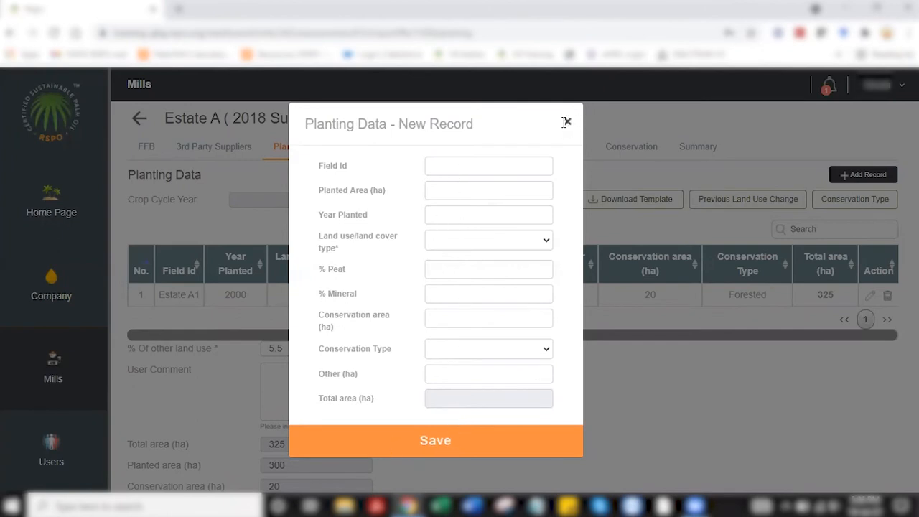
{"action": "left_click", "coordinate": [566, 121]}
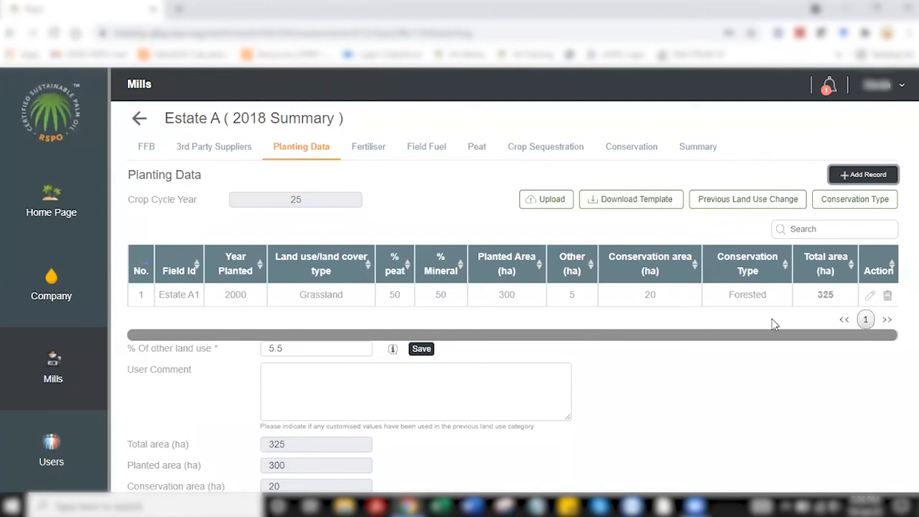
{"action": "mouse_move", "coordinate": [669, 371]}
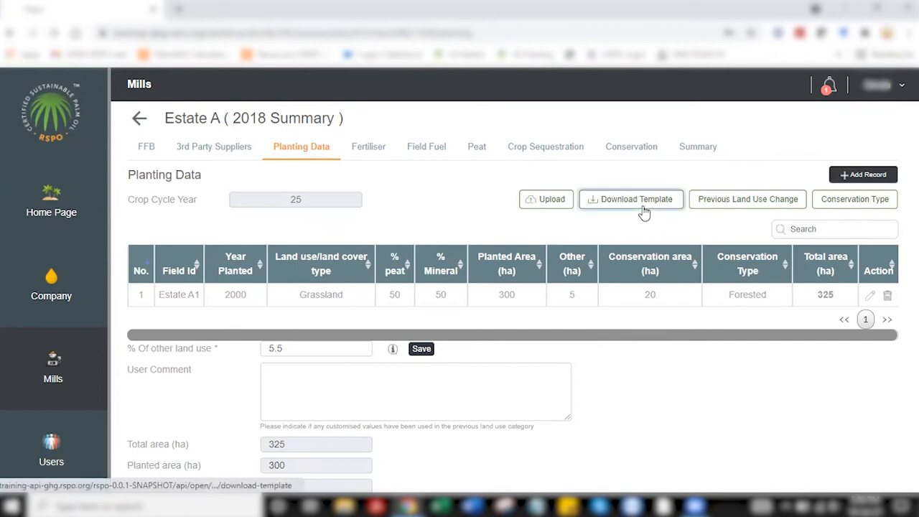
Download the planting template, then upload the filled Excel file replacing existing records
{"action": "left_click", "coordinate": [630, 198]}
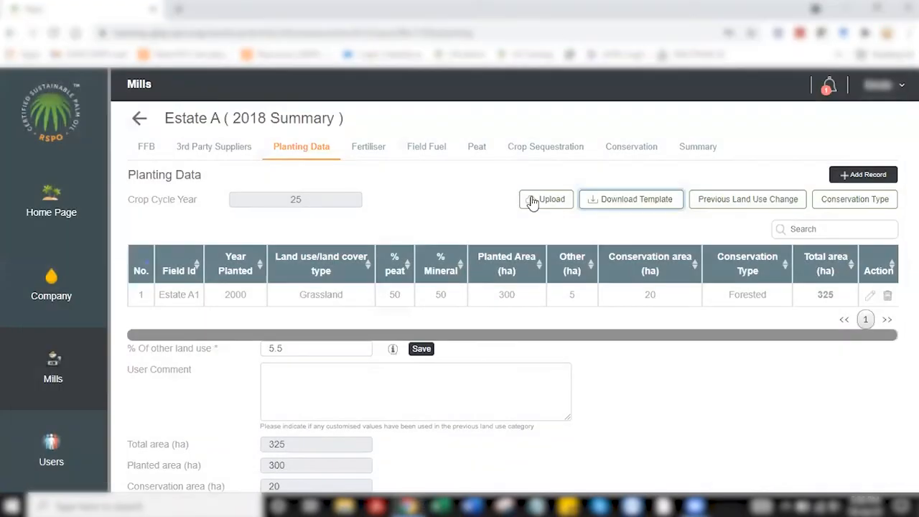
{"action": "left_click", "coordinate": [546, 198]}
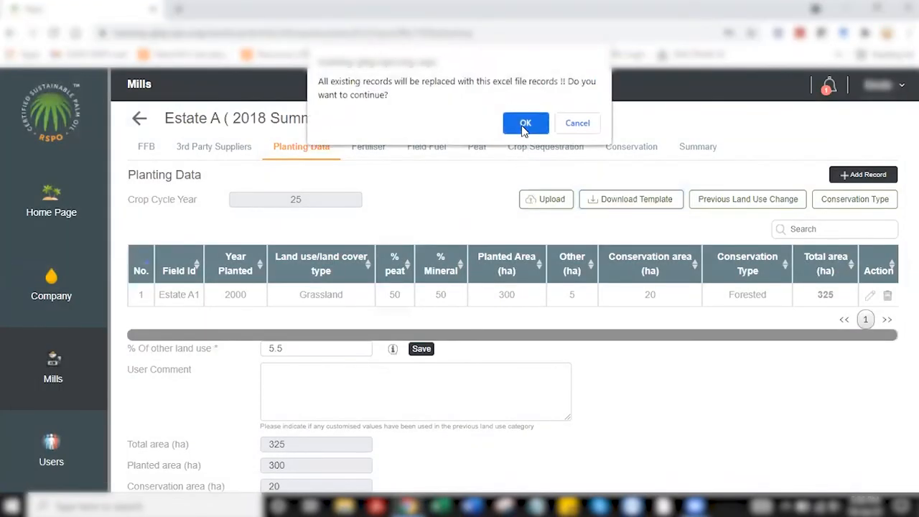
{"action": "left_click", "coordinate": [525, 123]}
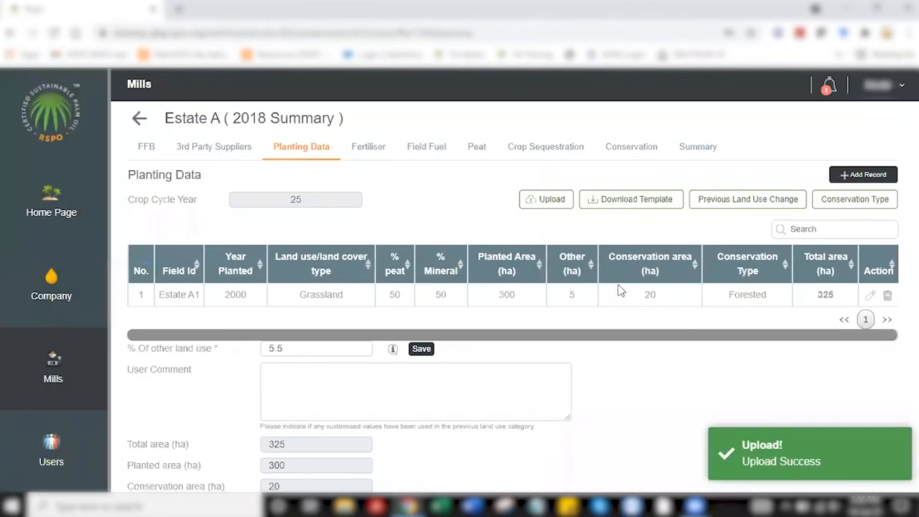
{"action": "mouse_move", "coordinate": [729, 353]}
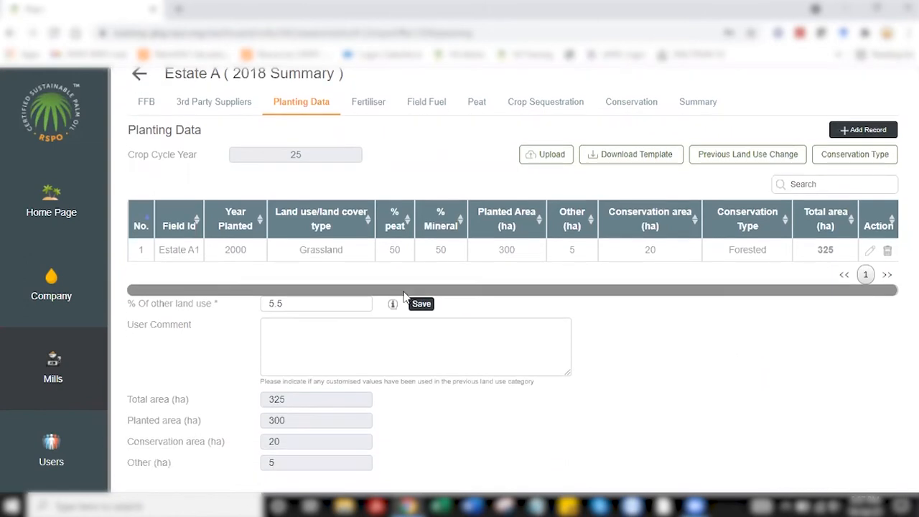
{"action": "left_click", "coordinate": [421, 303]}
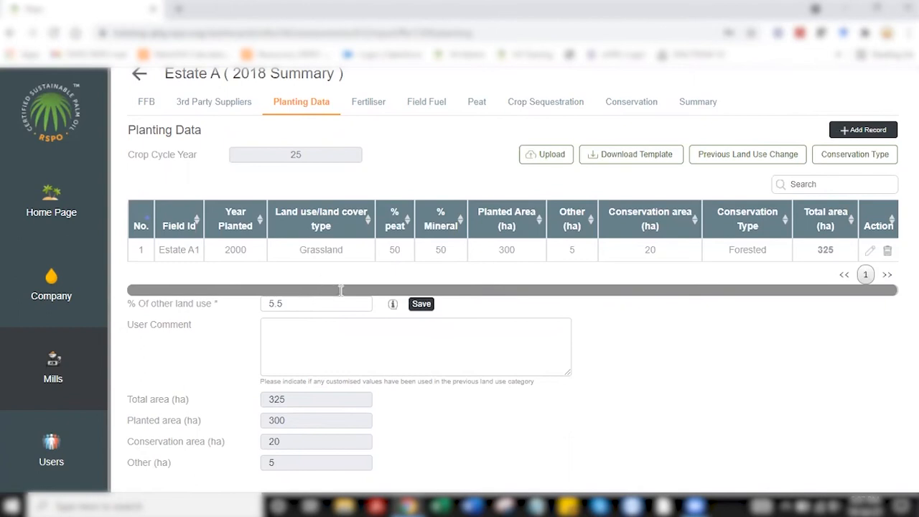
{"action": "left_click", "coordinate": [393, 305]}
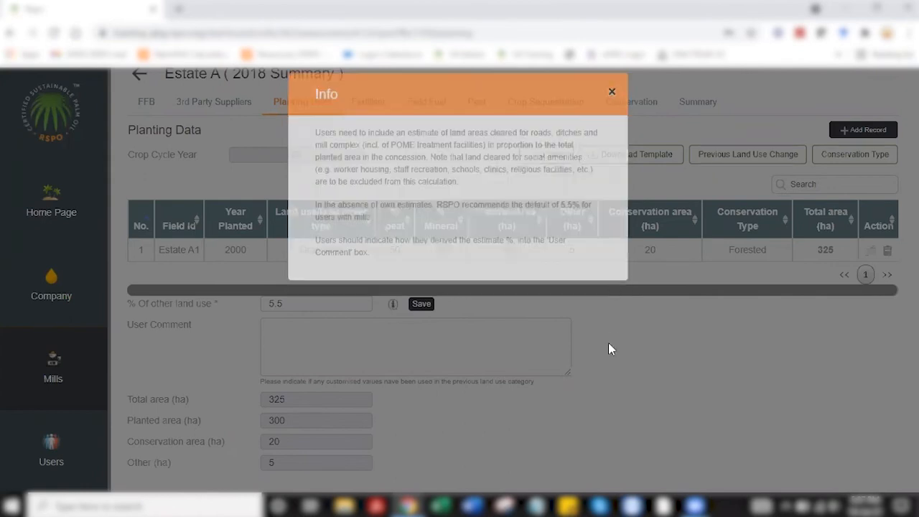
{"action": "left_click", "coordinate": [612, 91]}
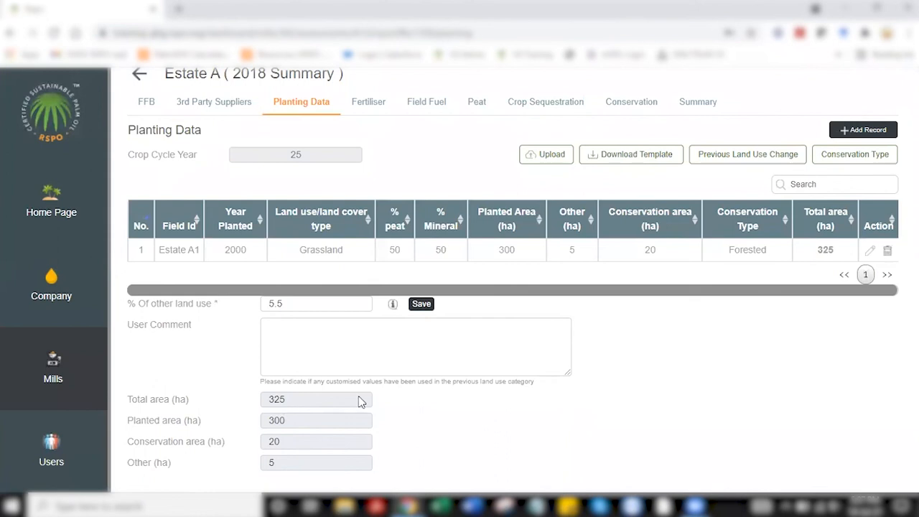
{"action": "mouse_move", "coordinate": [332, 408]}
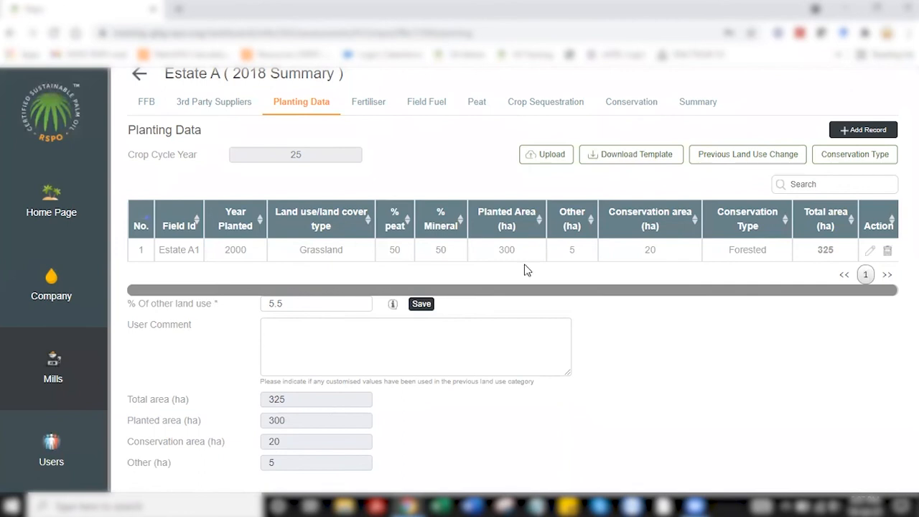
{"action": "mouse_move", "coordinate": [646, 391]}
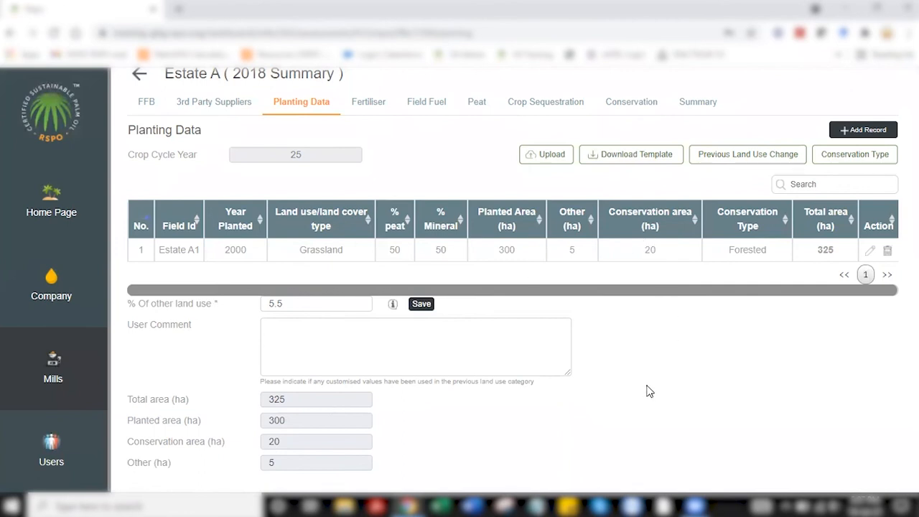
{"action": "mouse_move", "coordinate": [319, 410]}
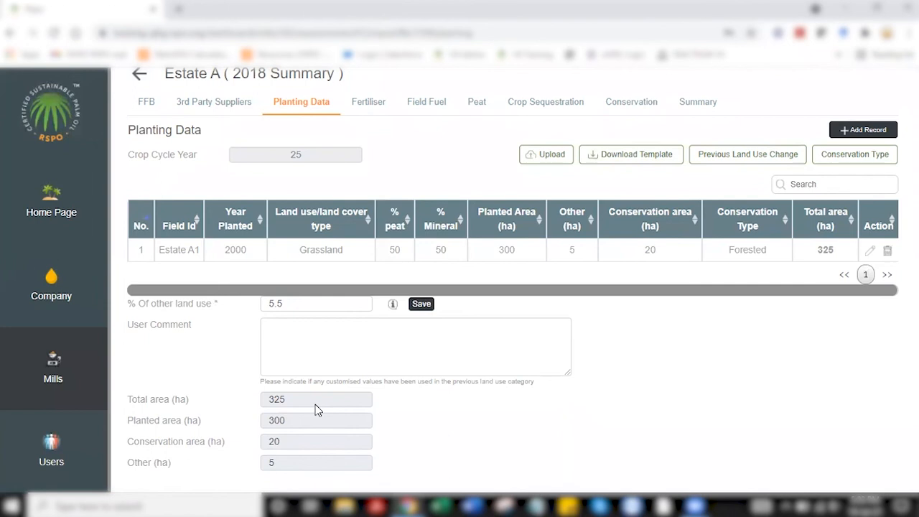
{"action": "mouse_move", "coordinate": [323, 193]}
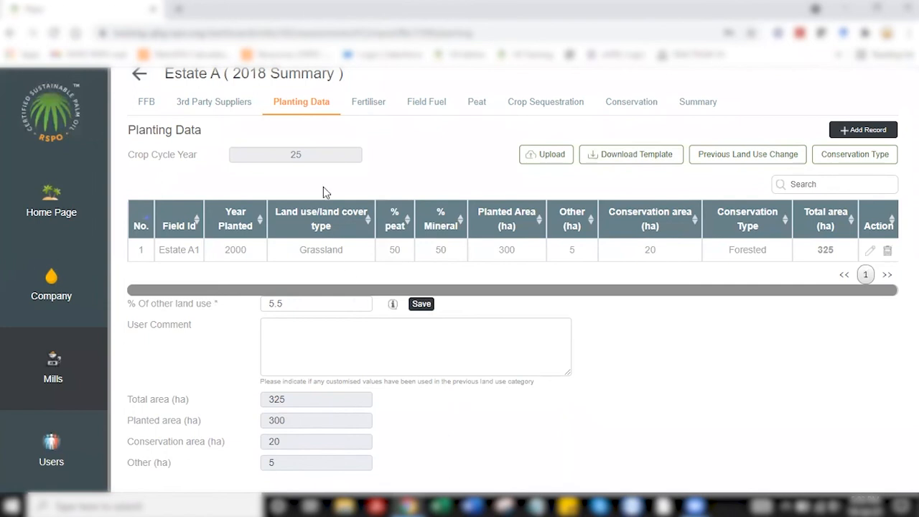
{"action": "left_click", "coordinate": [367, 101]}
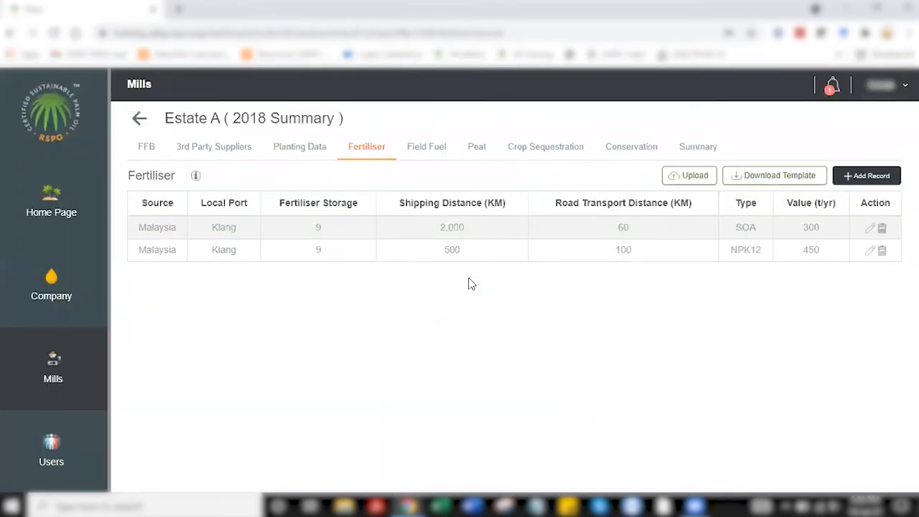
{"action": "mouse_move", "coordinate": [482, 364]}
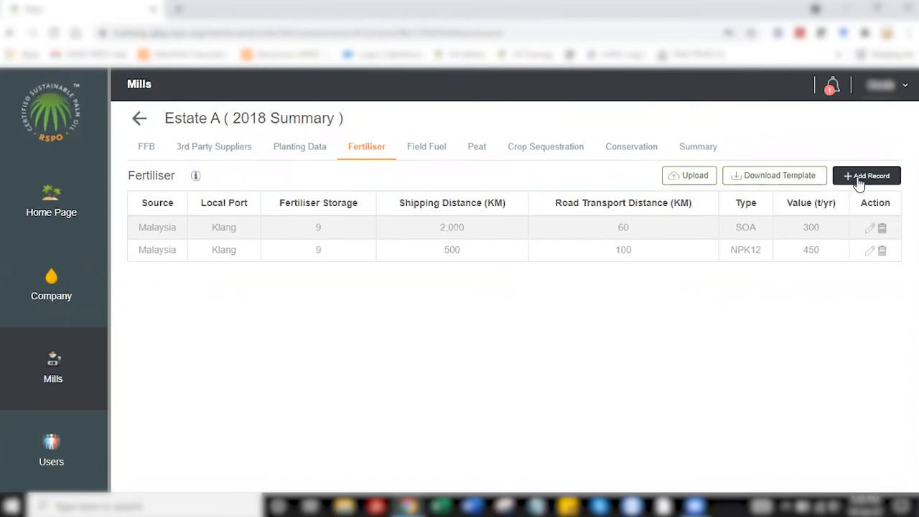
Try saving an empty new fertiliser source record and close the form
{"action": "left_click", "coordinate": [866, 175]}
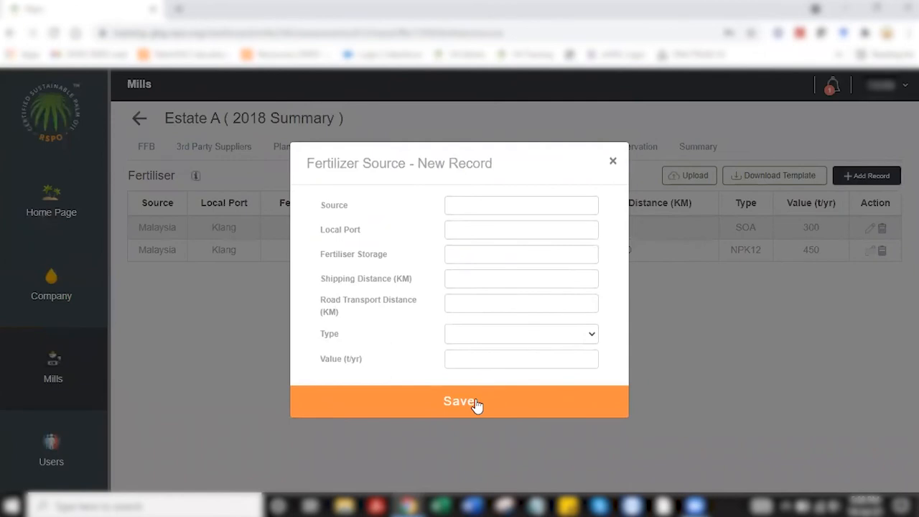
{"action": "left_click", "coordinate": [460, 401]}
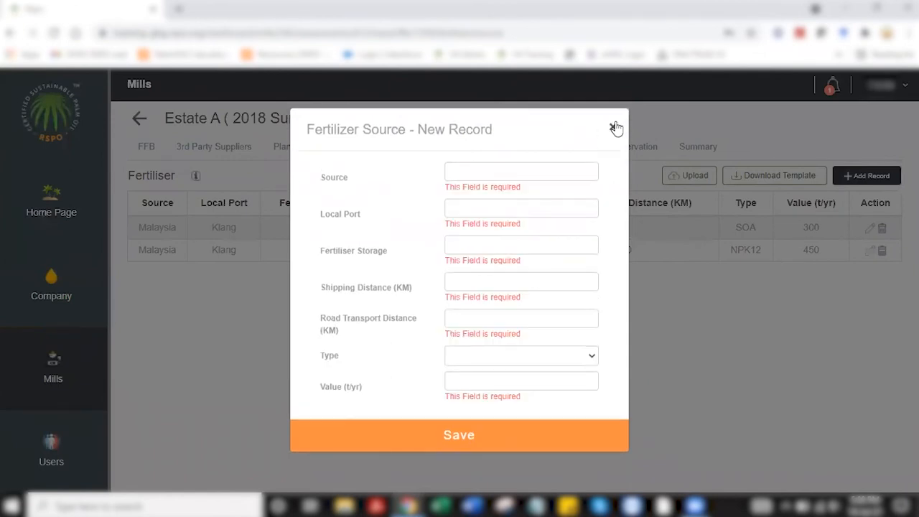
{"action": "left_click", "coordinate": [616, 128]}
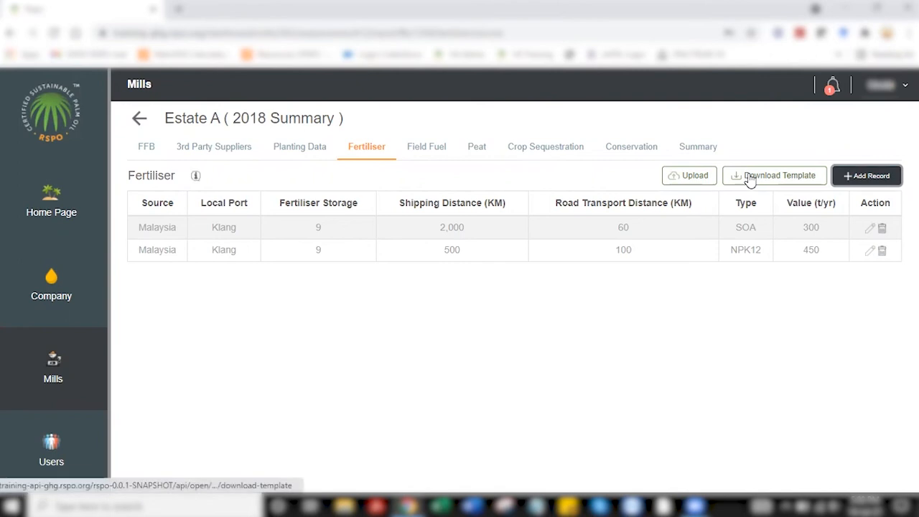
Download the fertiliser upload template and read the note on default transport distances
{"action": "left_click", "coordinate": [774, 176]}
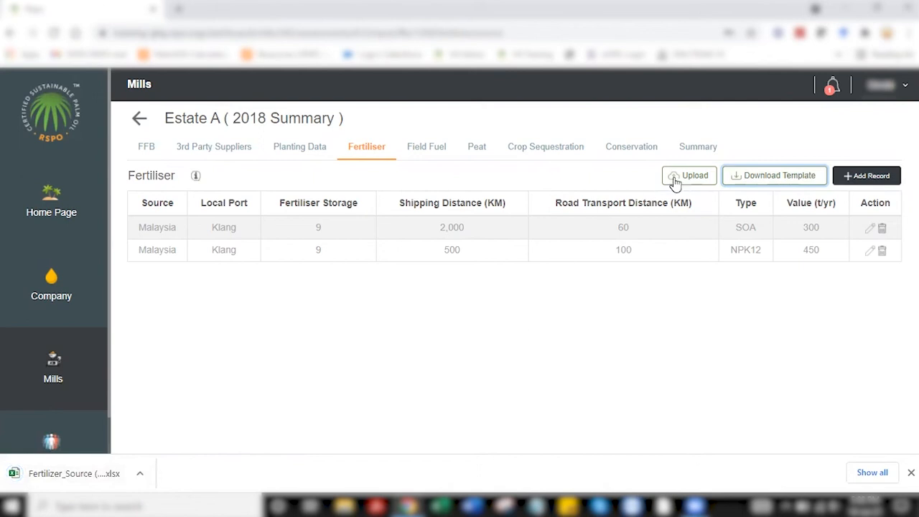
{"action": "mouse_move", "coordinate": [437, 349]}
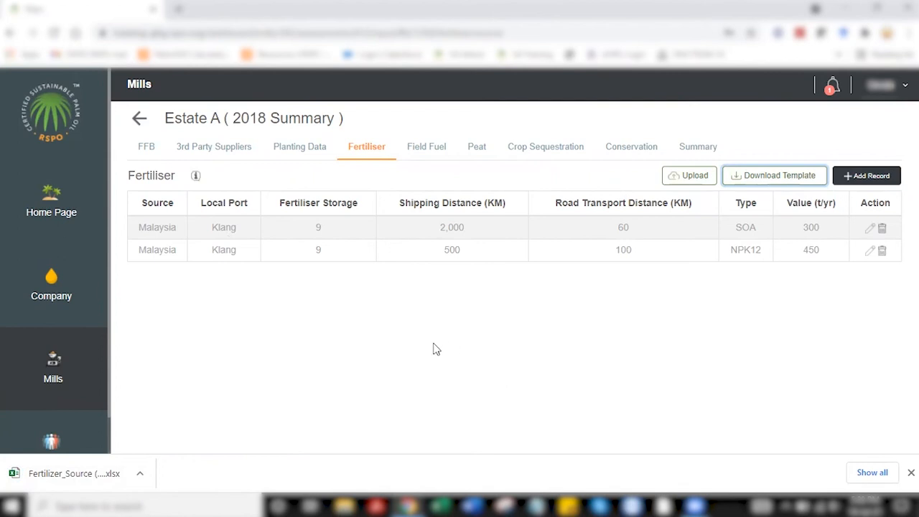
{"action": "left_click", "coordinate": [195, 175]}
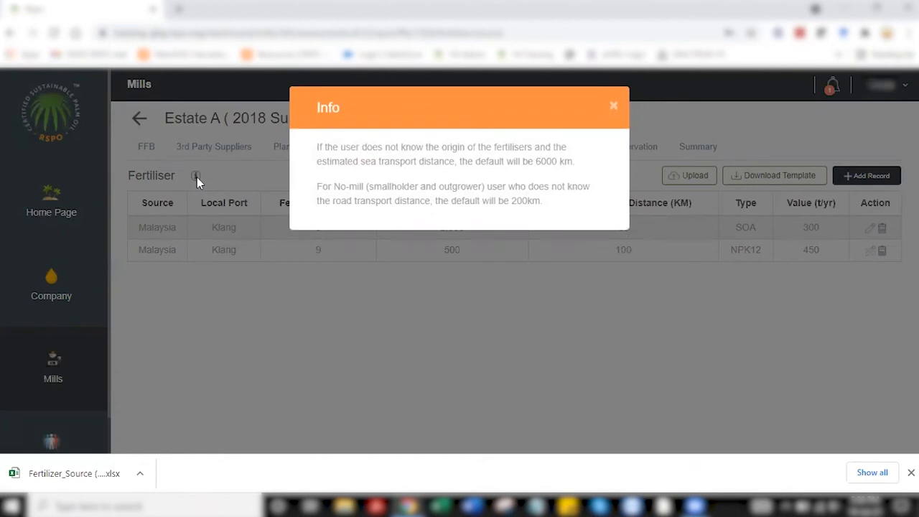
{"action": "mouse_move", "coordinate": [514, 187]}
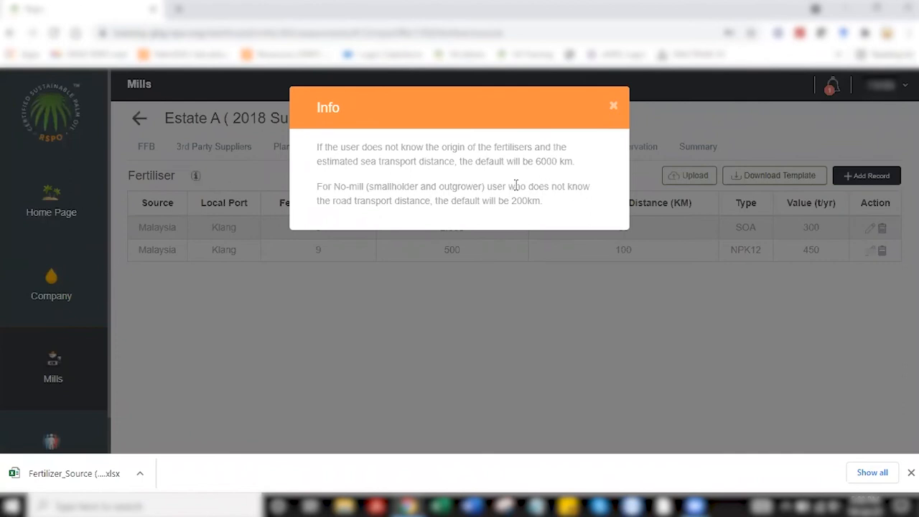
{"action": "mouse_move", "coordinate": [529, 181]}
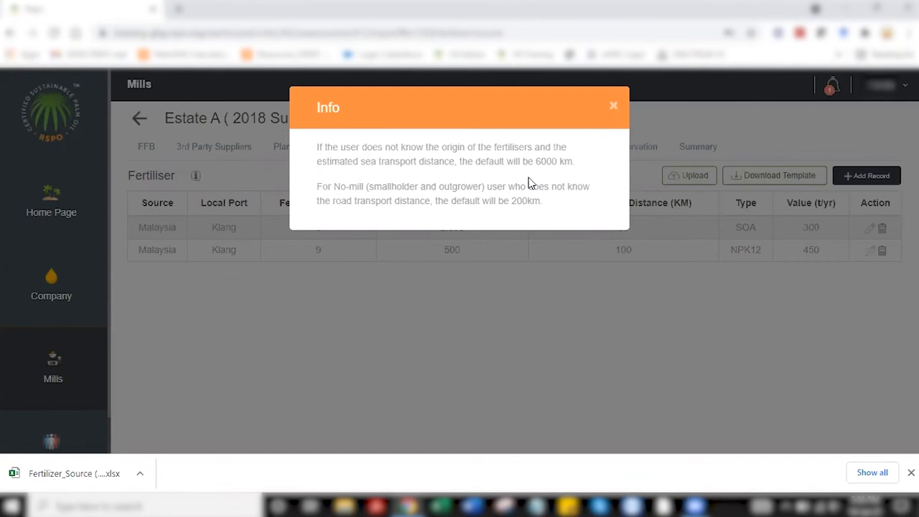
{"action": "mouse_move", "coordinate": [596, 147]}
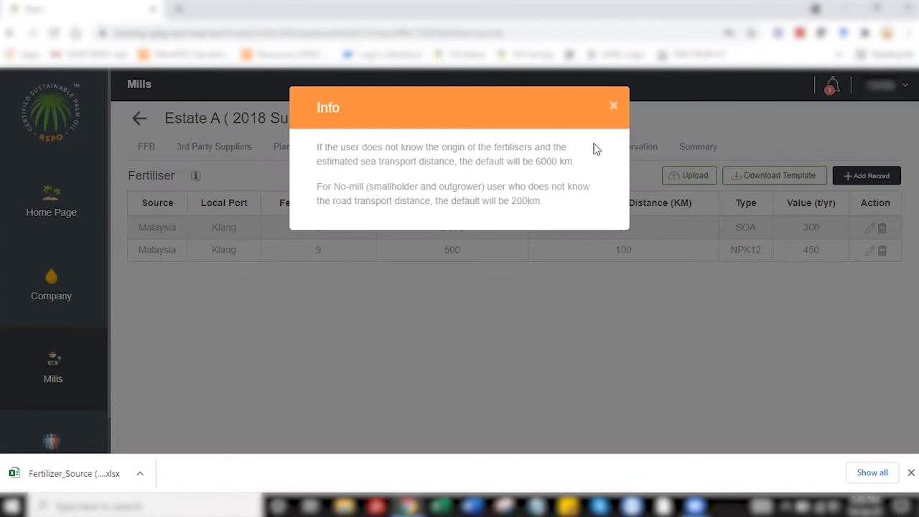
{"action": "left_click", "coordinate": [613, 106]}
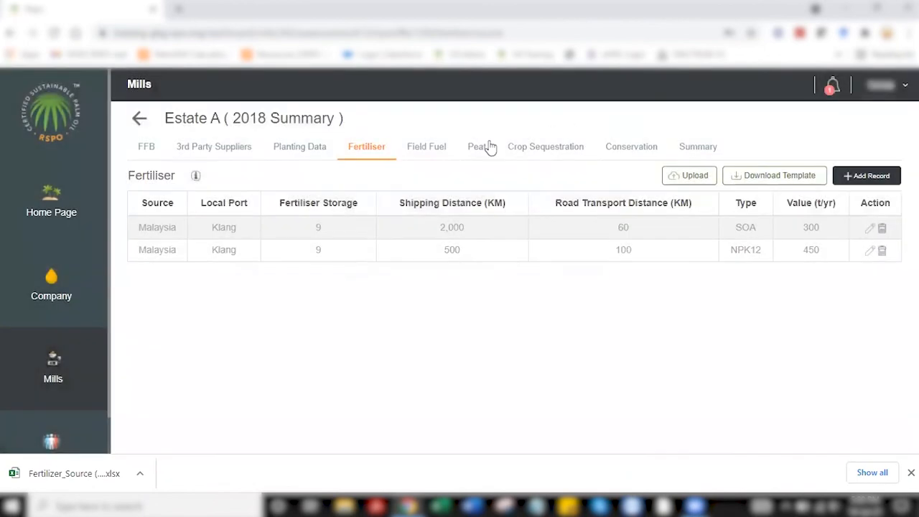
{"action": "left_click", "coordinate": [427, 147]}
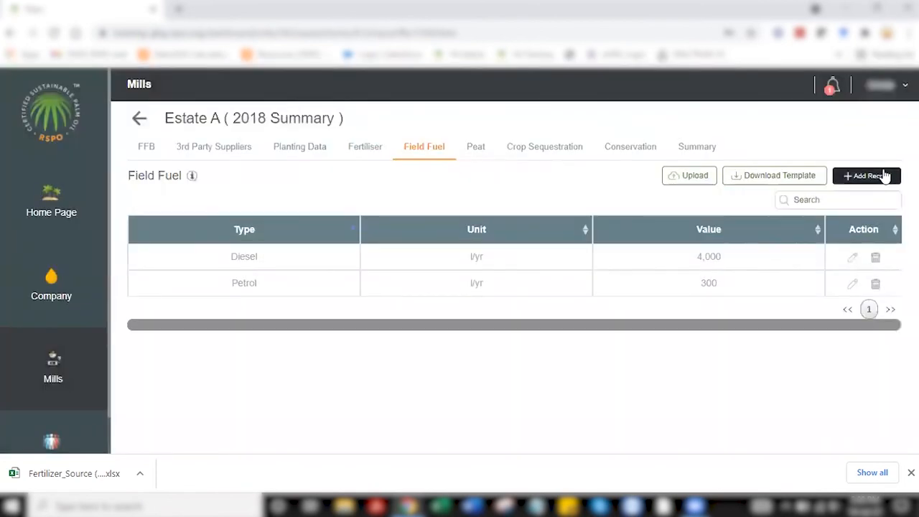
{"action": "left_click", "coordinate": [867, 175]}
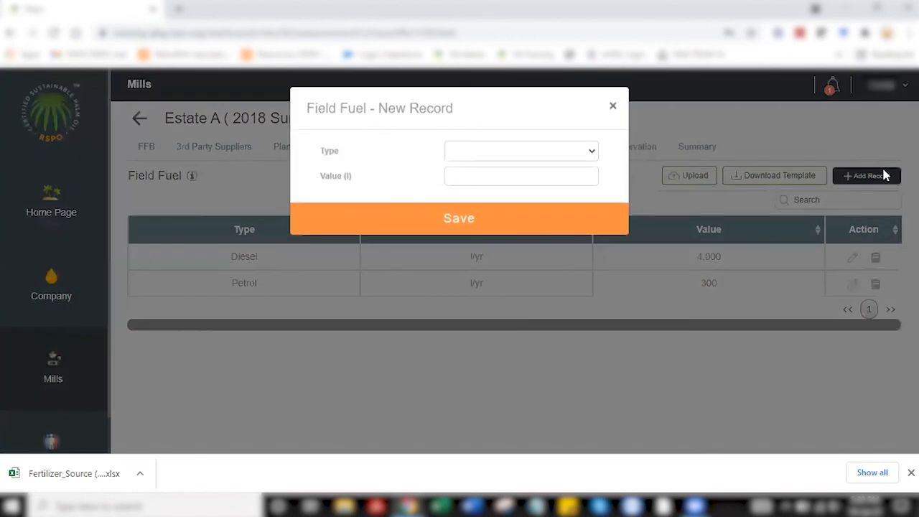
{"action": "left_click", "coordinate": [519, 151]}
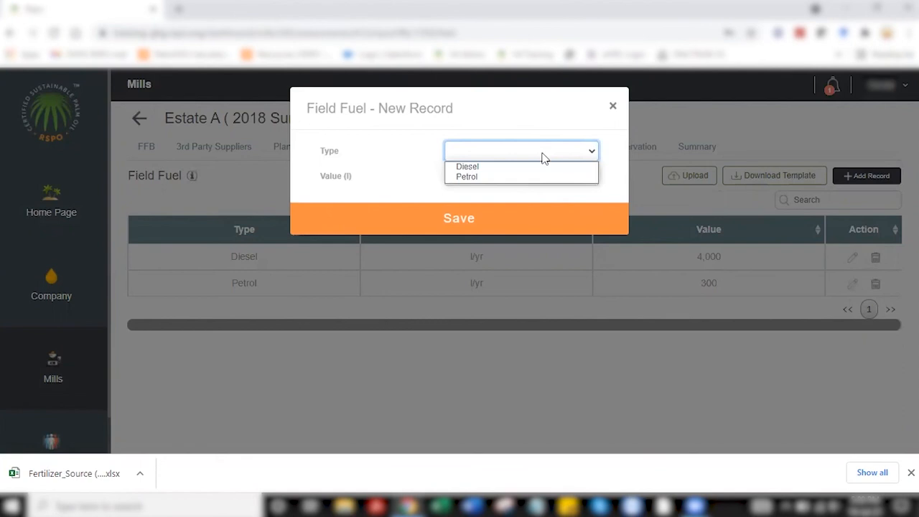
{"action": "mouse_move", "coordinate": [520, 166]}
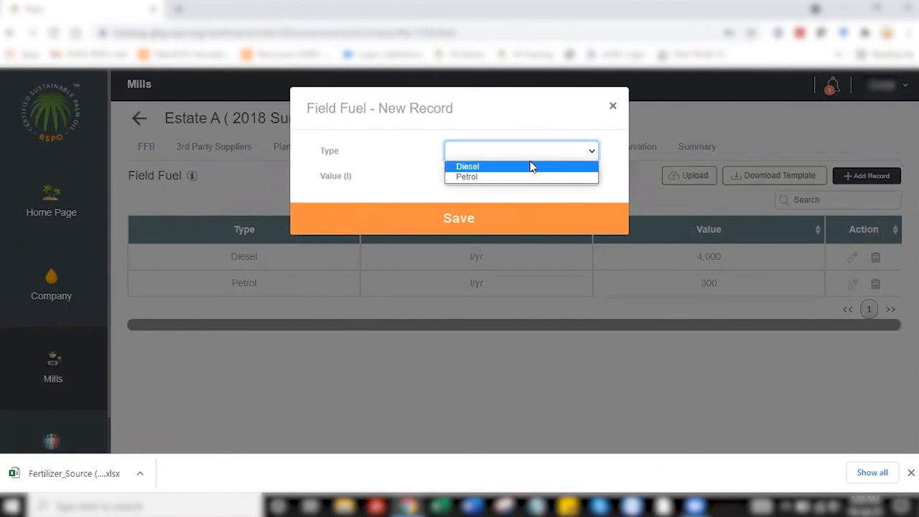
{"action": "mouse_move", "coordinate": [531, 173]}
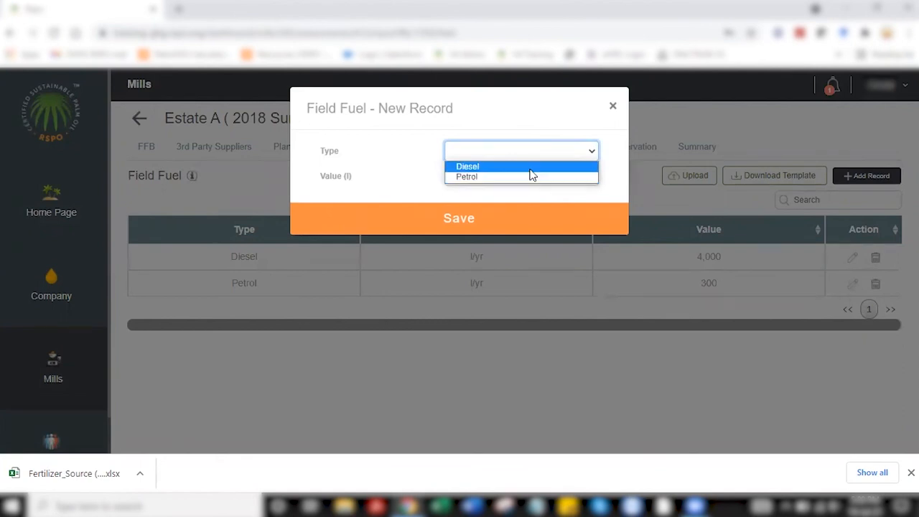
{"action": "left_click", "coordinate": [459, 218]}
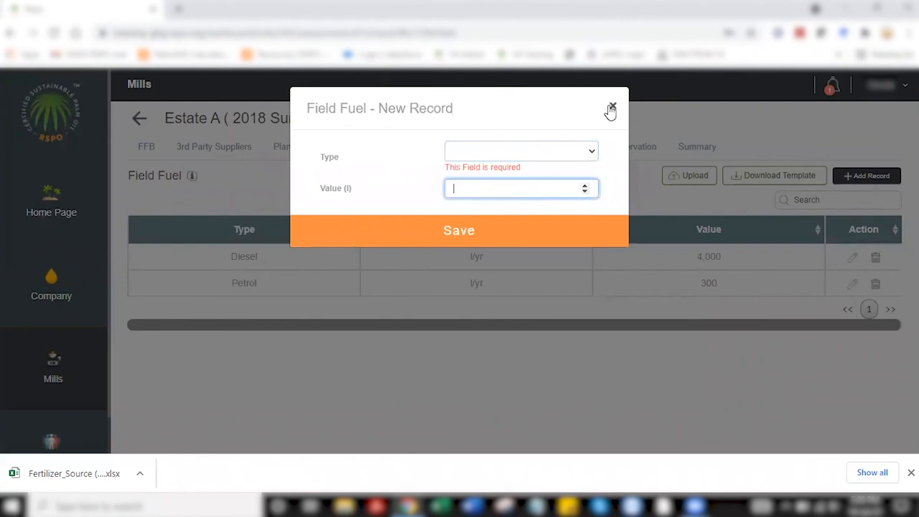
{"action": "left_click", "coordinate": [612, 109]}
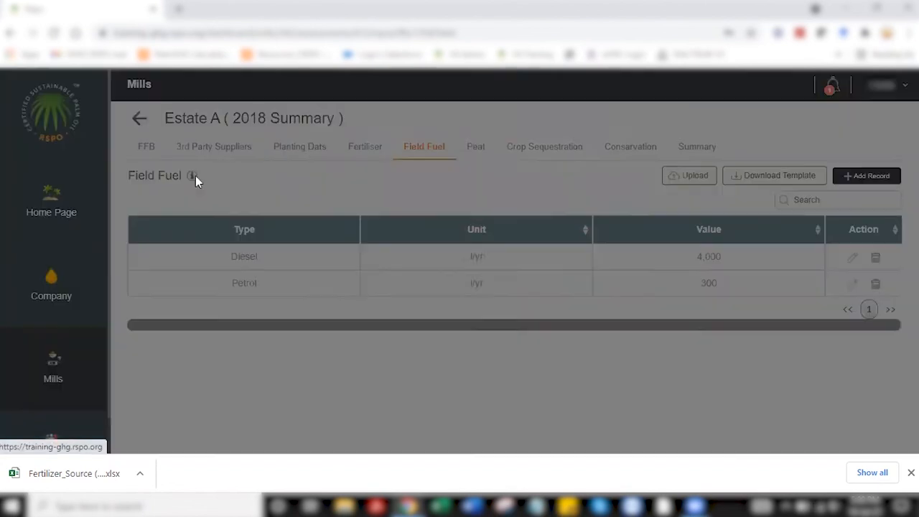
{"action": "left_click", "coordinate": [193, 175]}
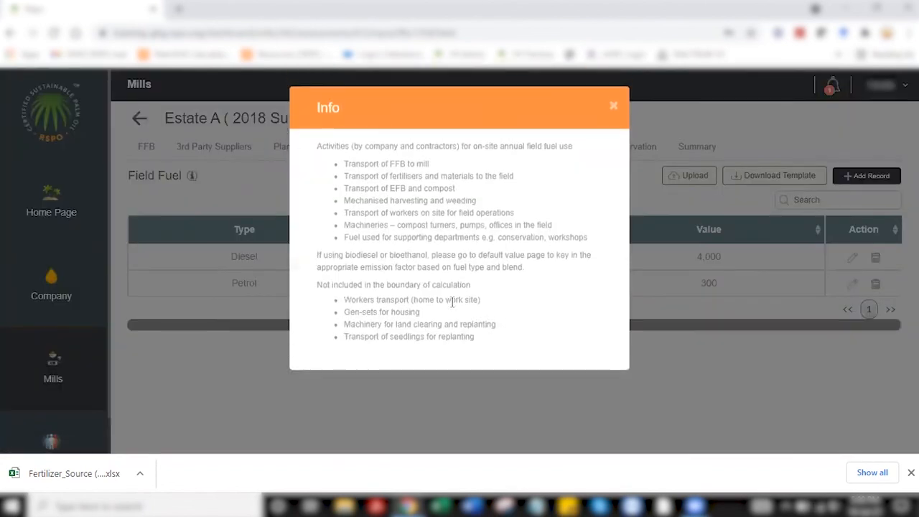
{"action": "mouse_move", "coordinate": [381, 310]}
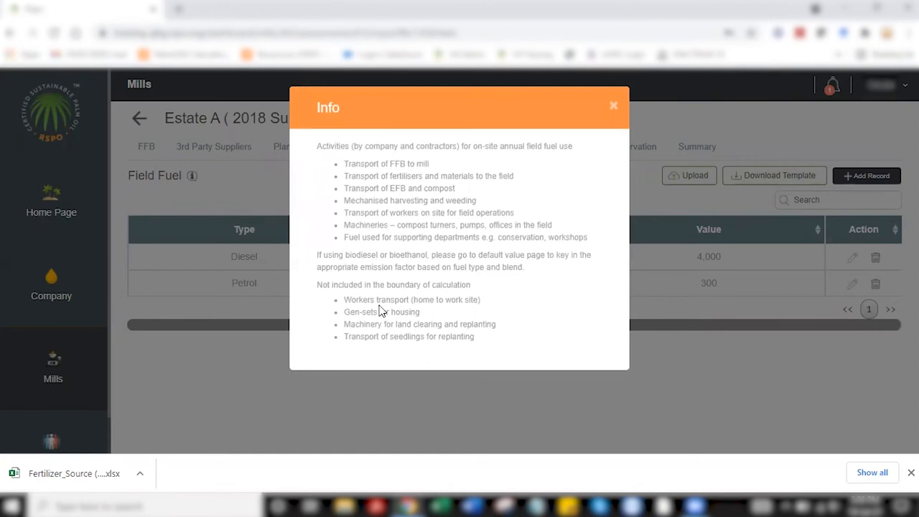
{"action": "left_click_drag", "start_coordinate": [316, 284], "coordinate": [468, 300]}
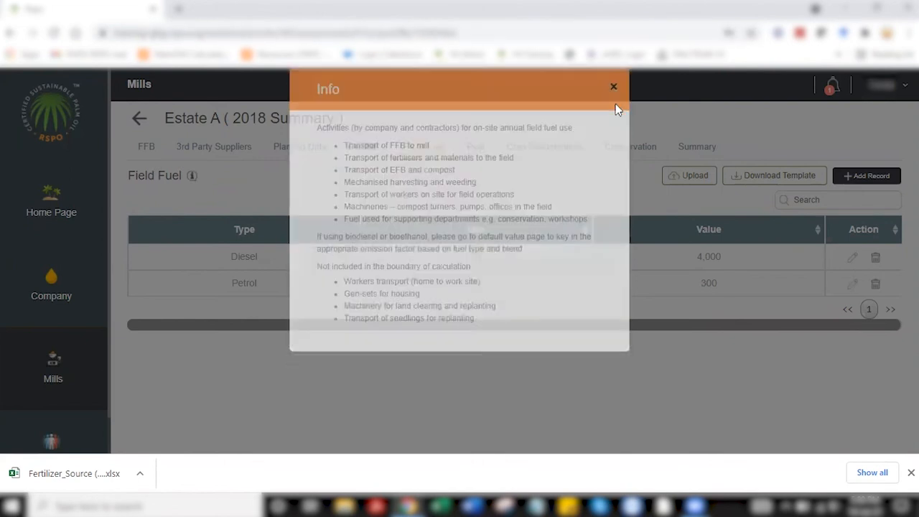
Check % peat in Planting Data, then review the peat row's 60 cm water level and 54.6 factor
{"action": "left_click", "coordinate": [613, 86]}
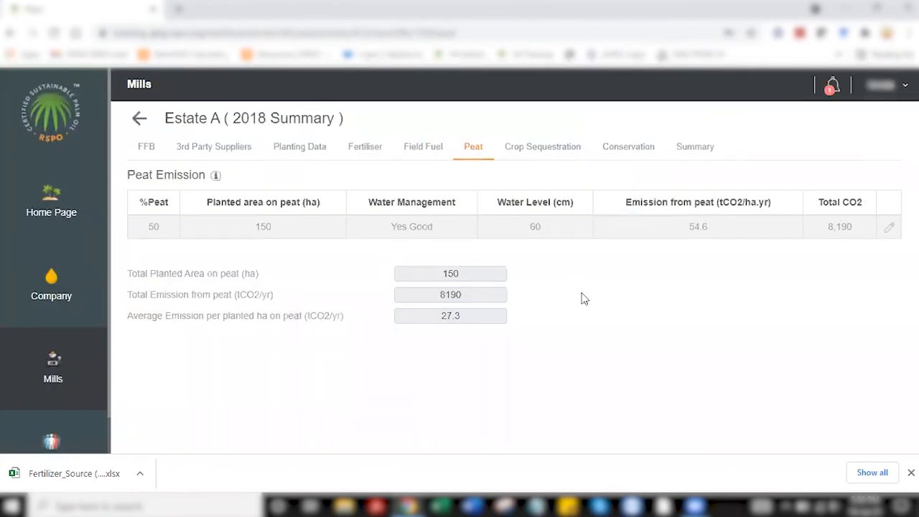
{"action": "mouse_move", "coordinate": [569, 313]}
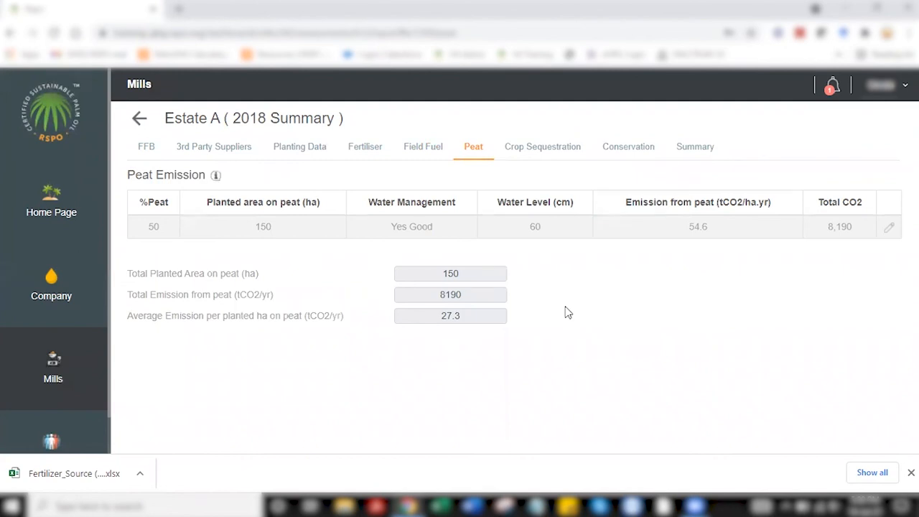
{"action": "mouse_move", "coordinate": [300, 151]}
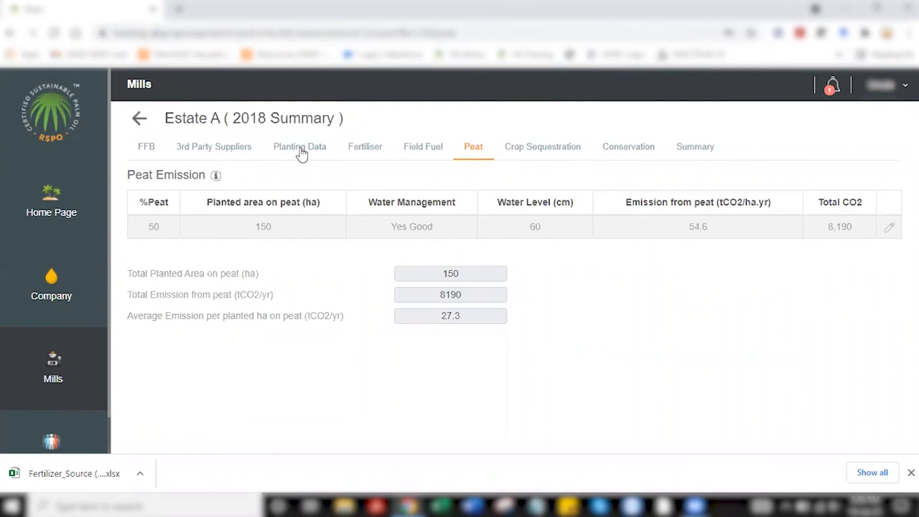
{"action": "mouse_move", "coordinate": [299, 147]}
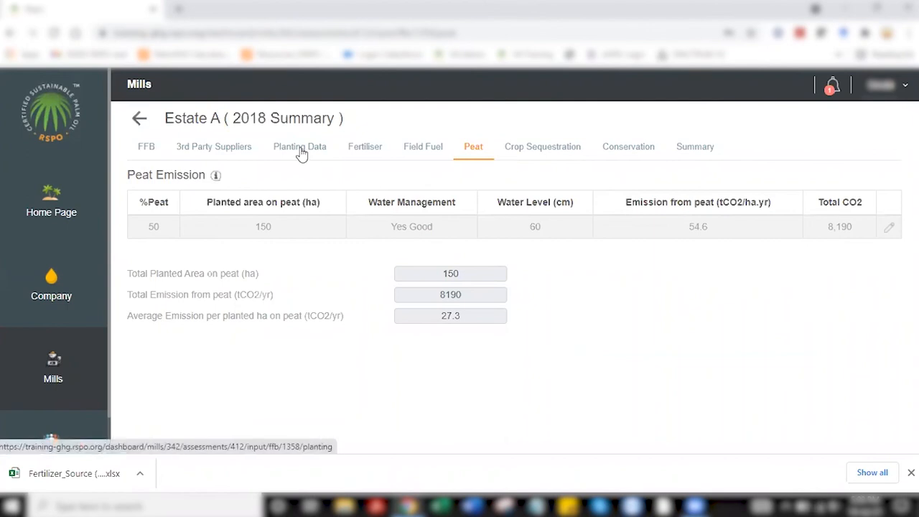
{"action": "left_click", "coordinate": [301, 146]}
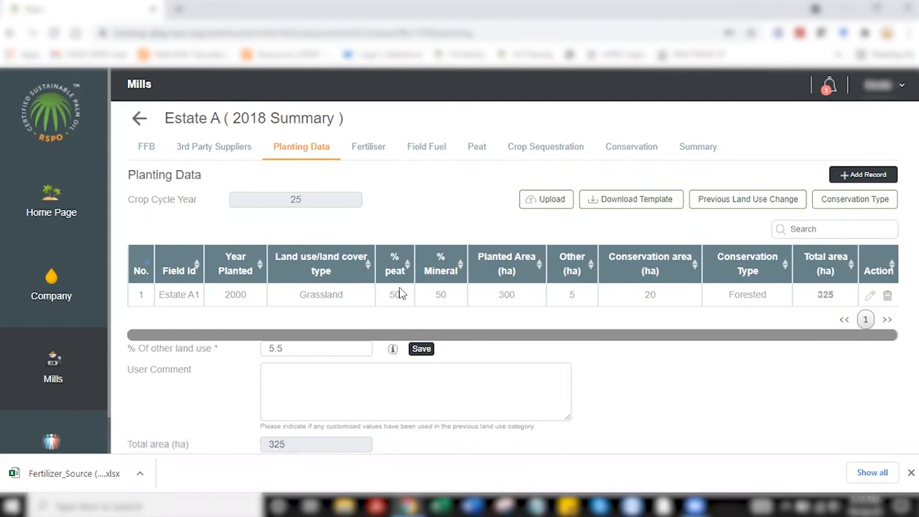
{"action": "mouse_move", "coordinate": [477, 147]}
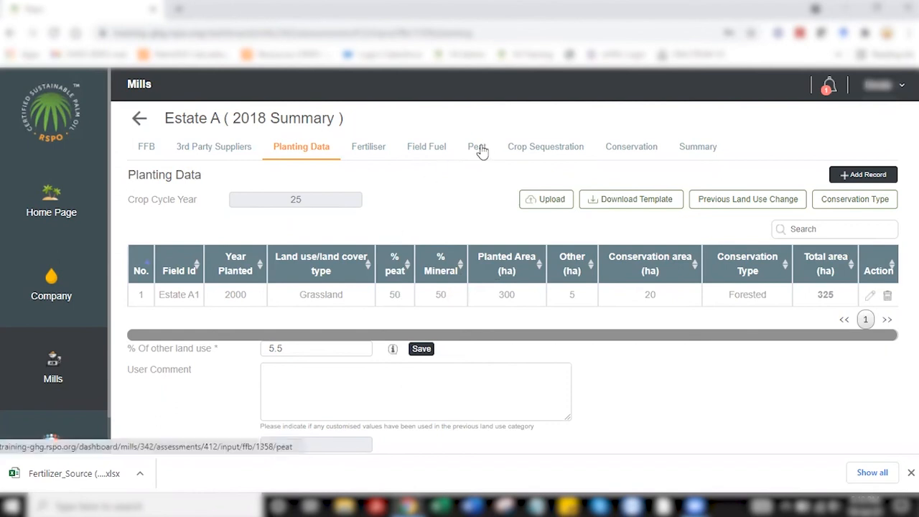
{"action": "left_click", "coordinate": [474, 147]}
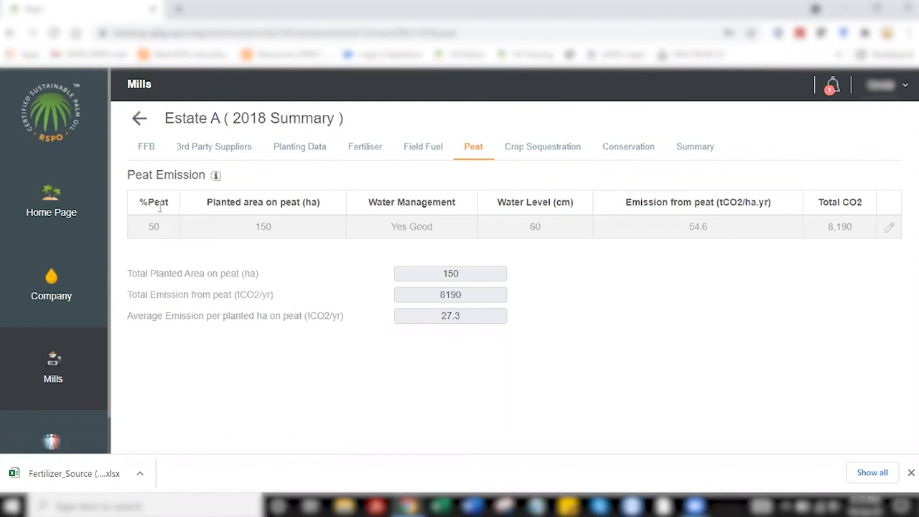
{"action": "mouse_move", "coordinate": [221, 229]}
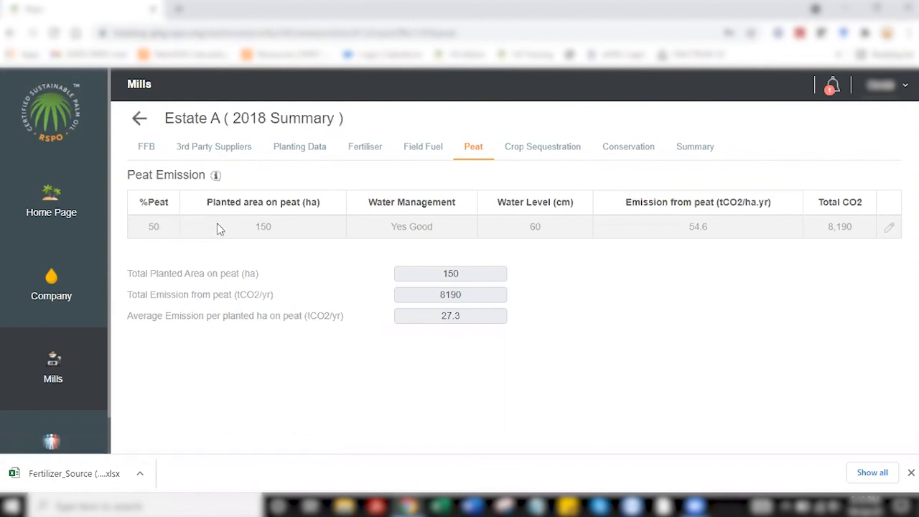
{"action": "double_click", "coordinate": [263, 227]}
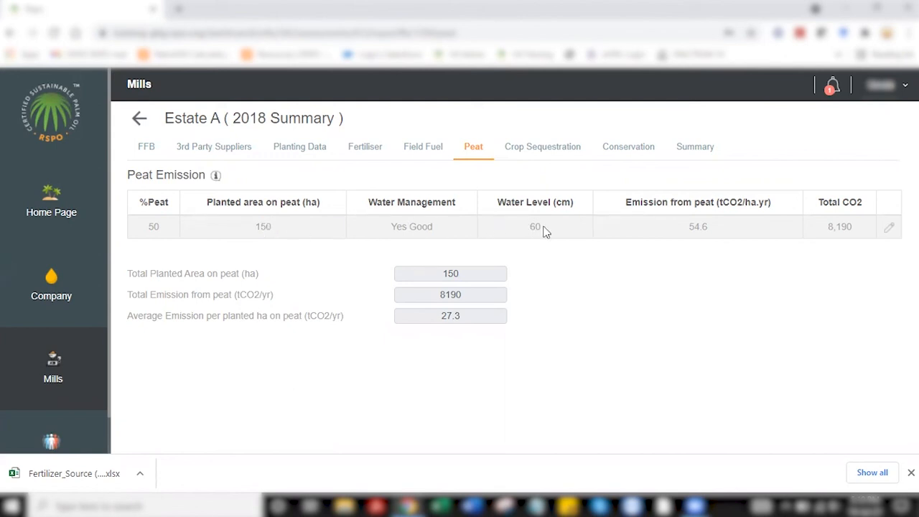
{"action": "double_click", "coordinate": [534, 227]}
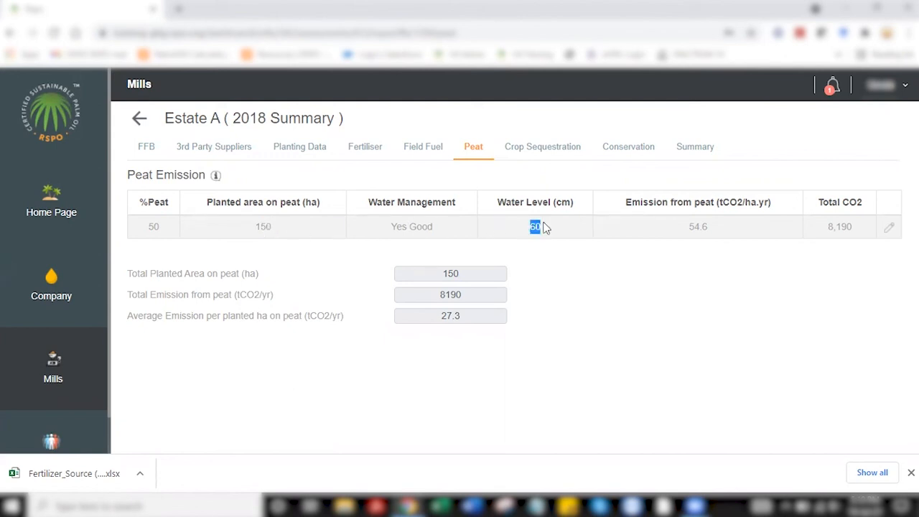
{"action": "mouse_move", "coordinate": [451, 234]}
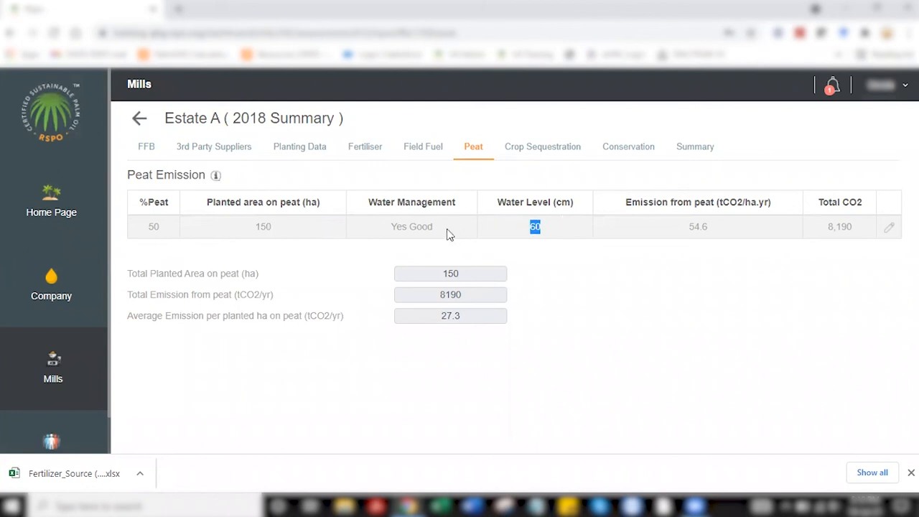
{"action": "mouse_move", "coordinate": [542, 224]}
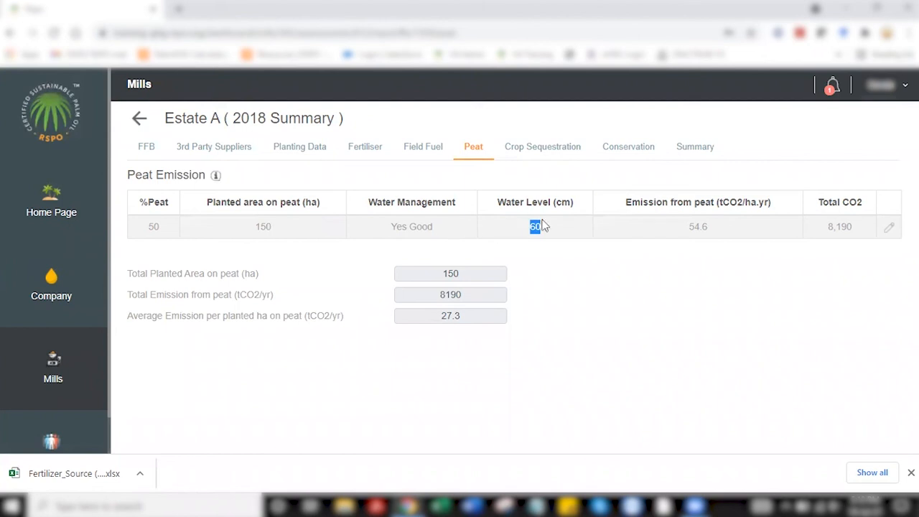
{"action": "left_click", "coordinate": [698, 227]}
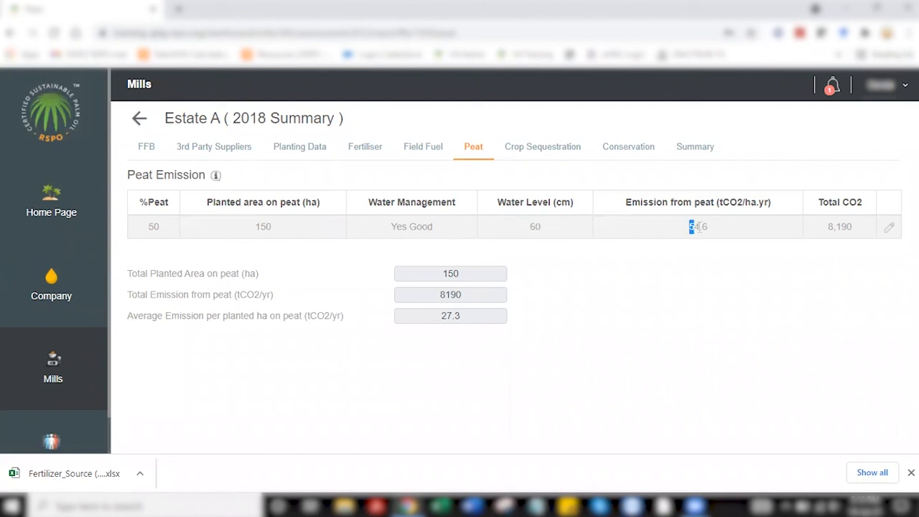
{"action": "double_click", "coordinate": [698, 227]}
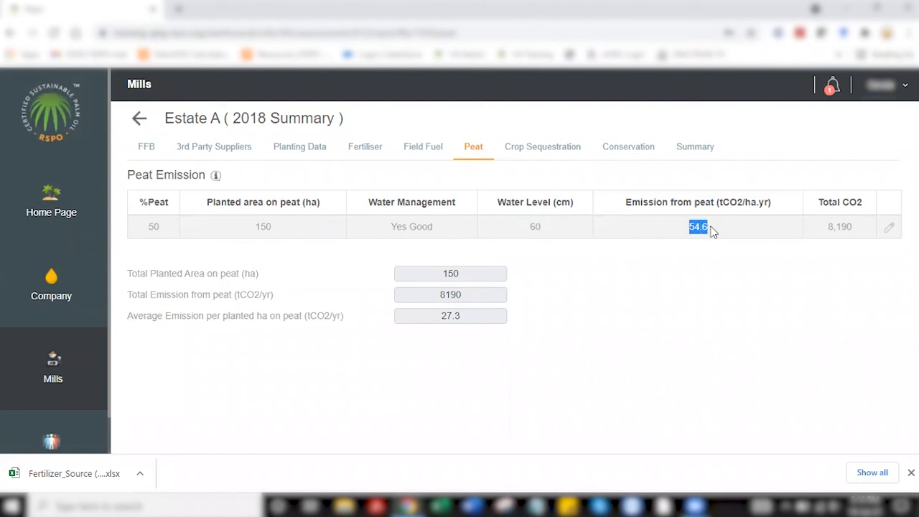
{"action": "mouse_move", "coordinate": [747, 310]}
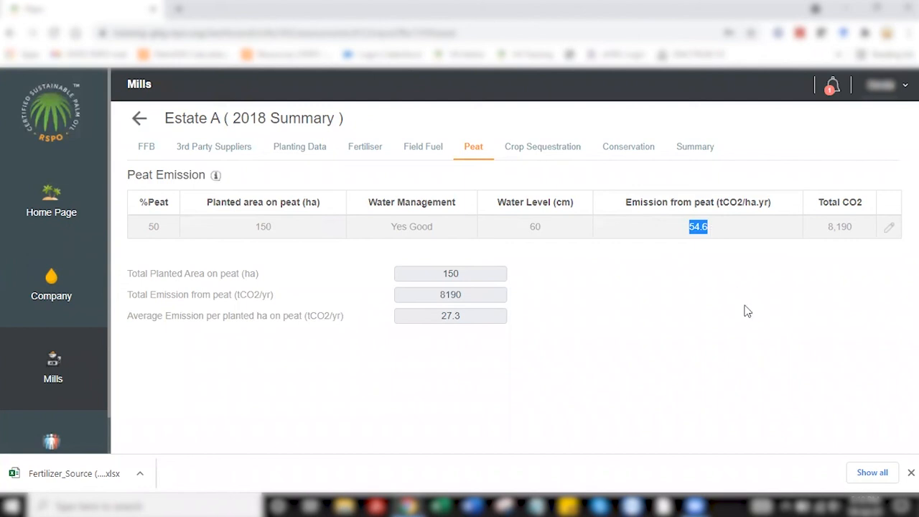
Edit the peat record, keep water management Yes Good at 60 cm, and save it
{"action": "left_click", "coordinate": [889, 227]}
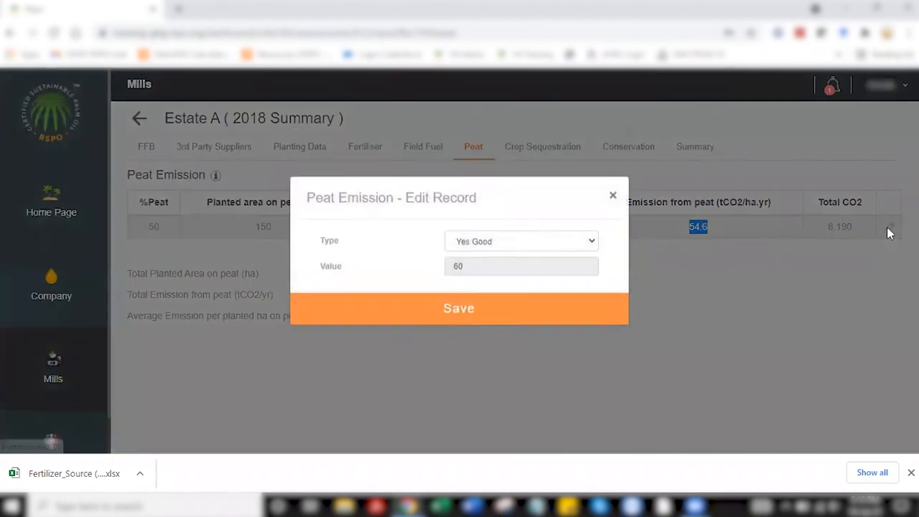
{"action": "left_click", "coordinate": [520, 241]}
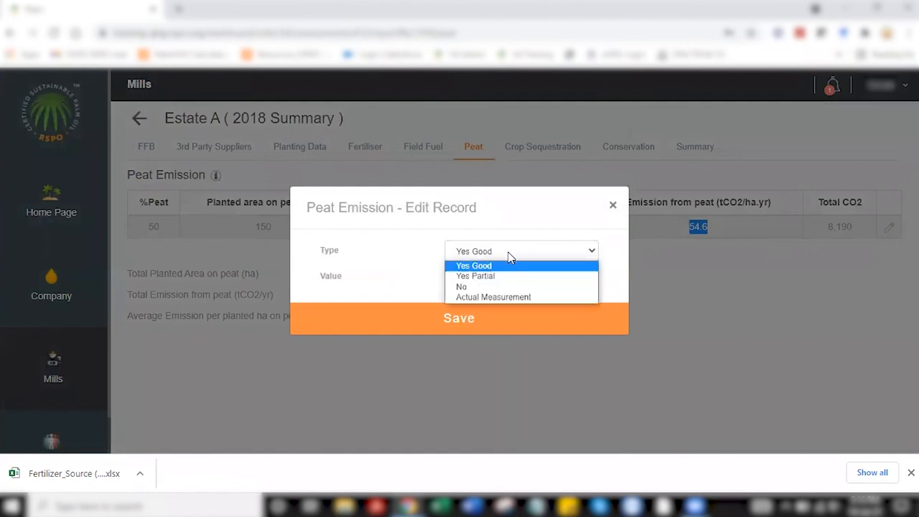
{"action": "left_click", "coordinate": [476, 275]}
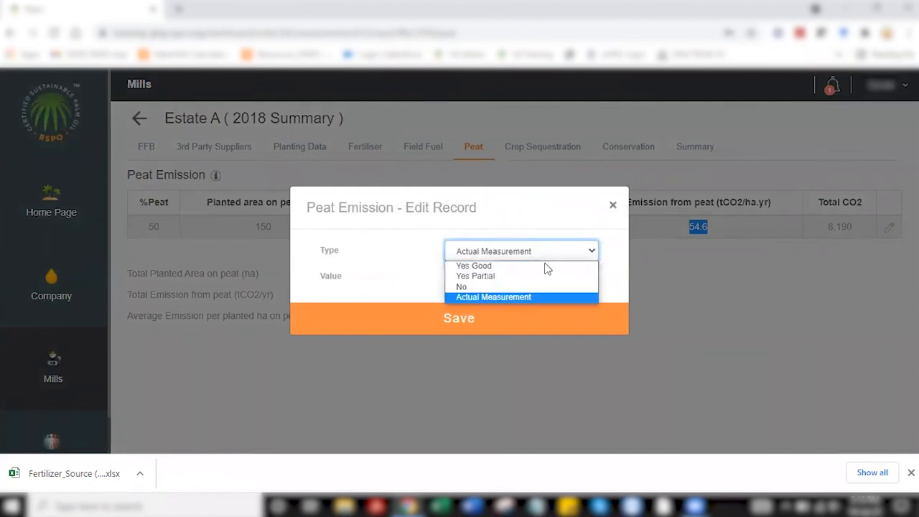
{"action": "left_click", "coordinate": [474, 266]}
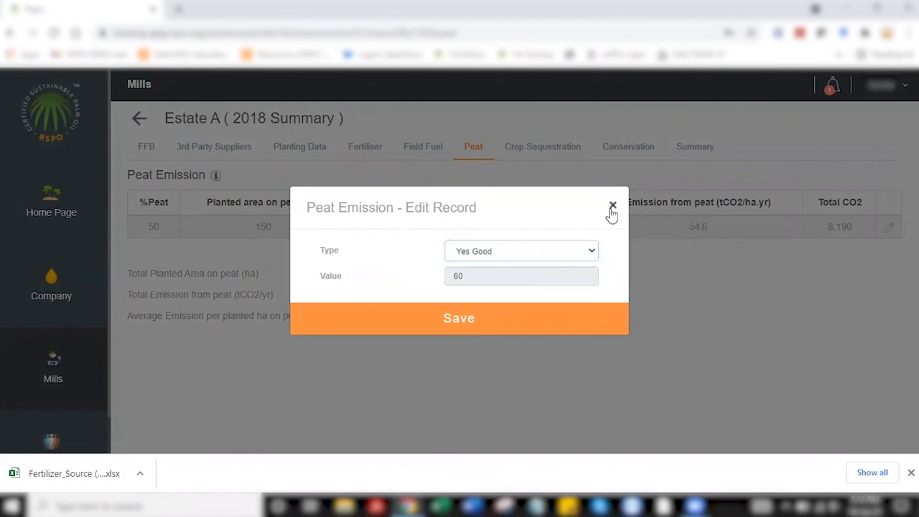
{"action": "left_click", "coordinate": [459, 319]}
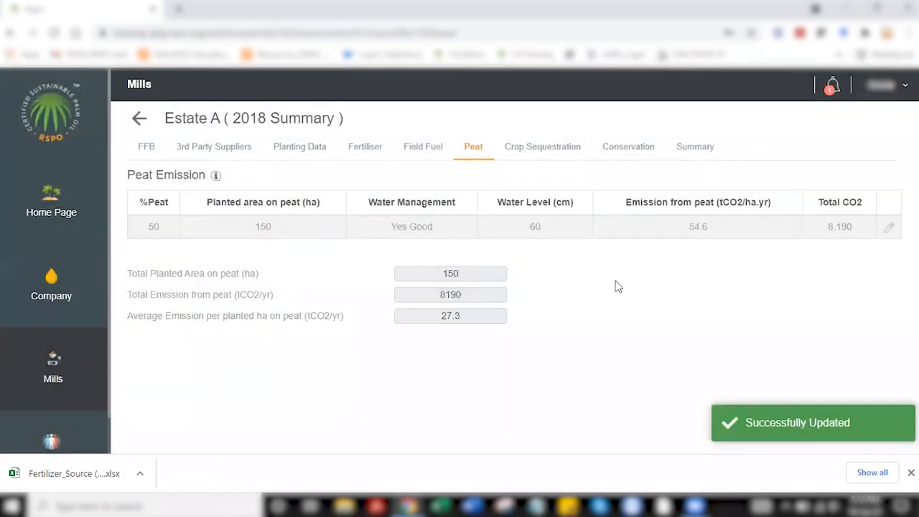
{"action": "mouse_move", "coordinate": [535, 151]}
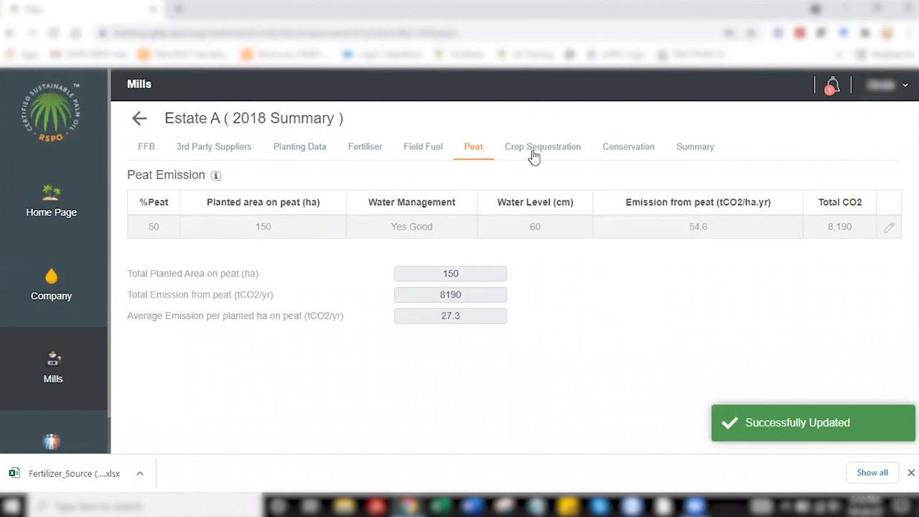
Save Estate A's crop sequestration with the Vigorous Growth profile, totalling 2,808.52
{"action": "left_click", "coordinate": [542, 147]}
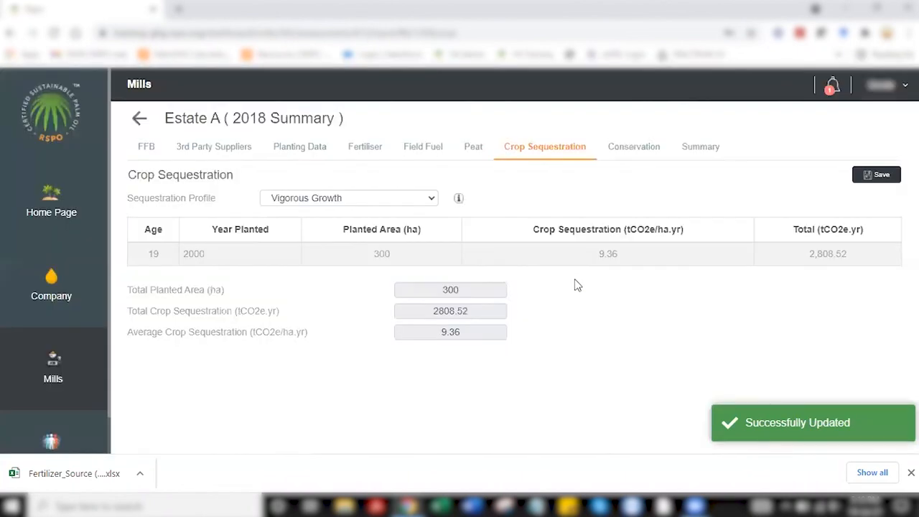
{"action": "mouse_move", "coordinate": [548, 269]}
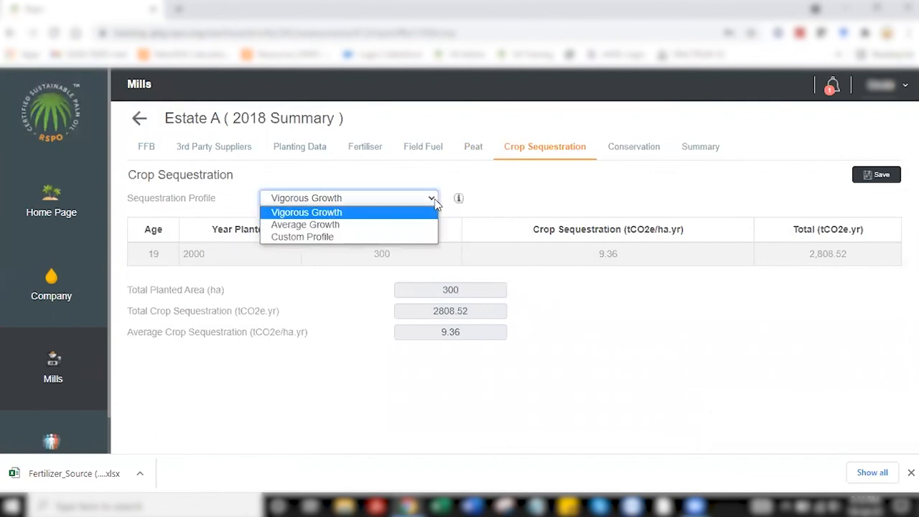
{"action": "mouse_move", "coordinate": [425, 214]}
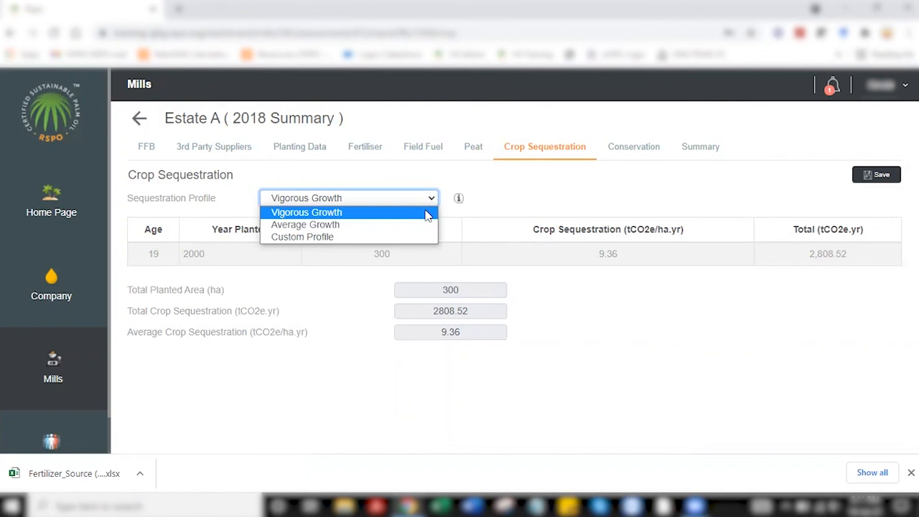
{"action": "mouse_move", "coordinate": [503, 203]}
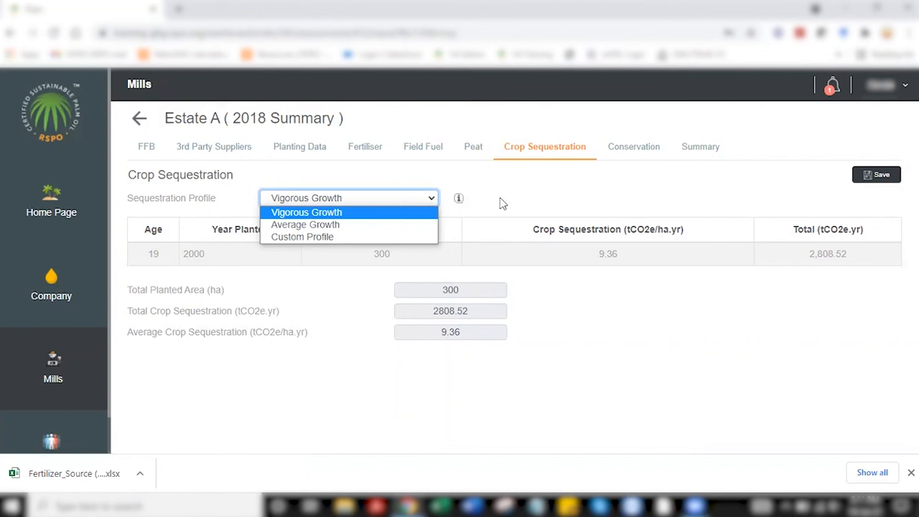
{"action": "left_click", "coordinate": [308, 213]}
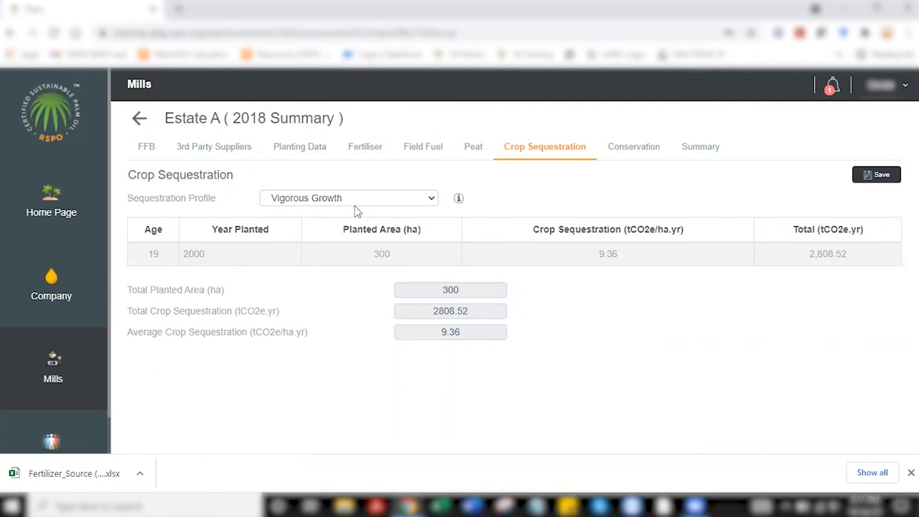
{"action": "mouse_move", "coordinate": [621, 189]}
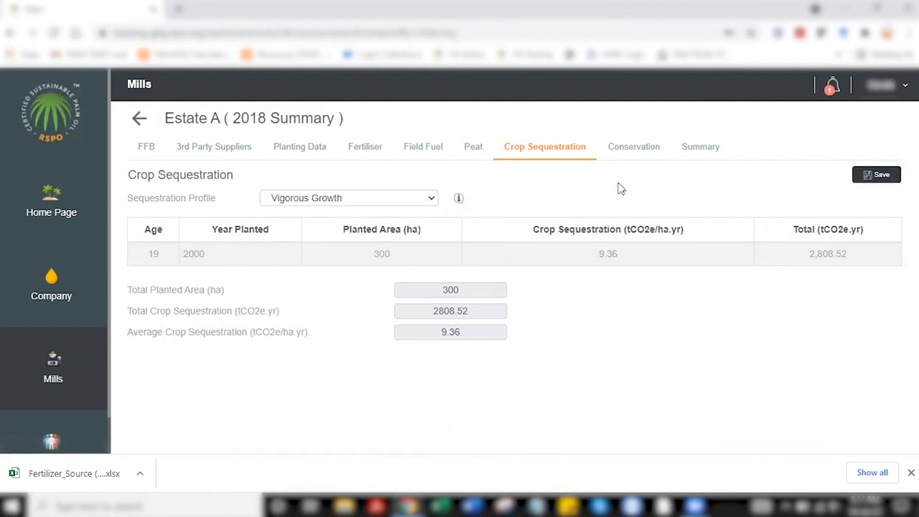
{"action": "mouse_move", "coordinate": [876, 175]}
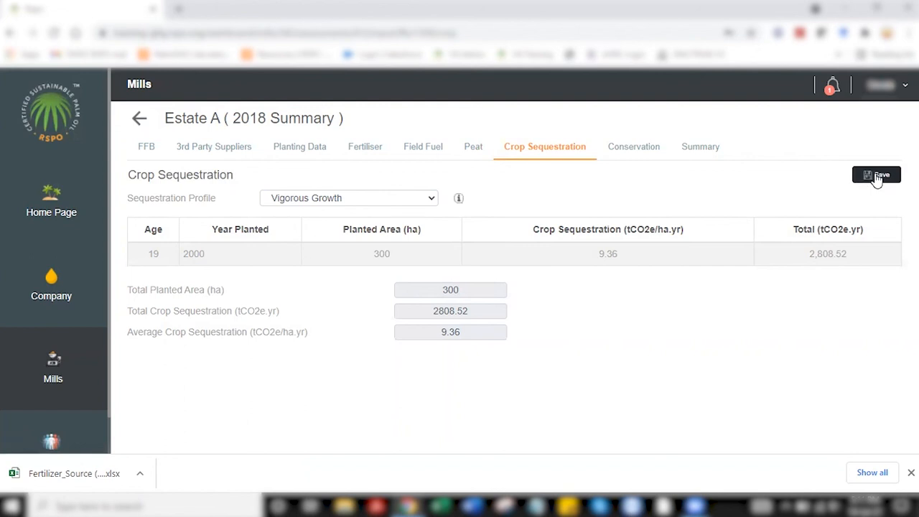
{"action": "left_click", "coordinate": [876, 175]}
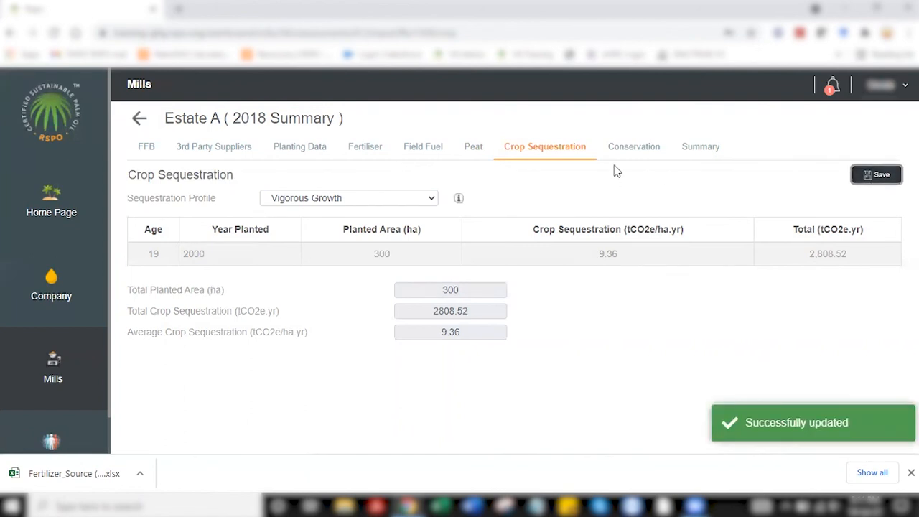
View the regional default Cseq note beside Average Cseq on the Conservation page and dismiss it
{"action": "left_click", "coordinate": [629, 146]}
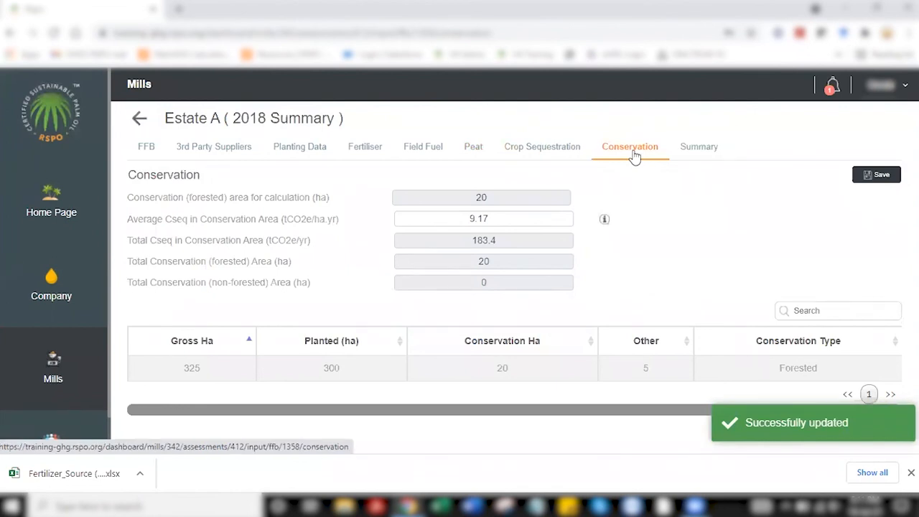
{"action": "mouse_move", "coordinate": [603, 227]}
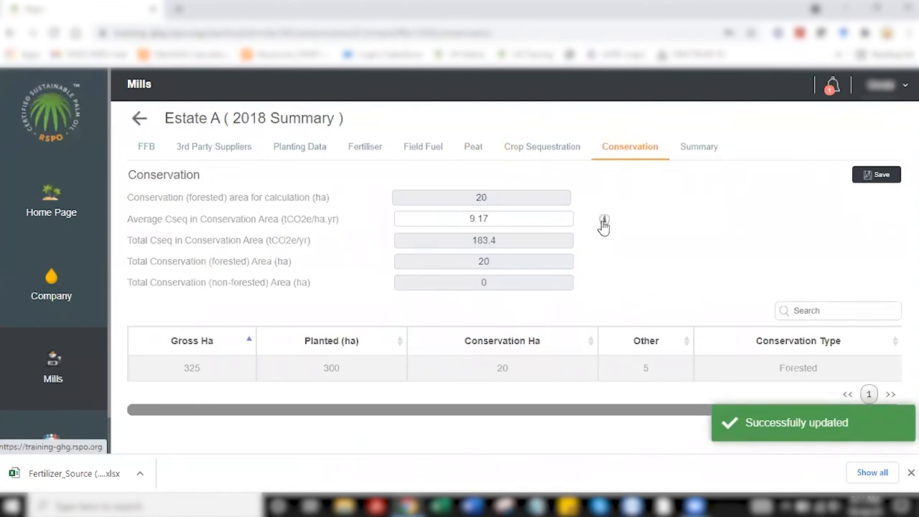
{"action": "mouse_move", "coordinate": [373, 211]}
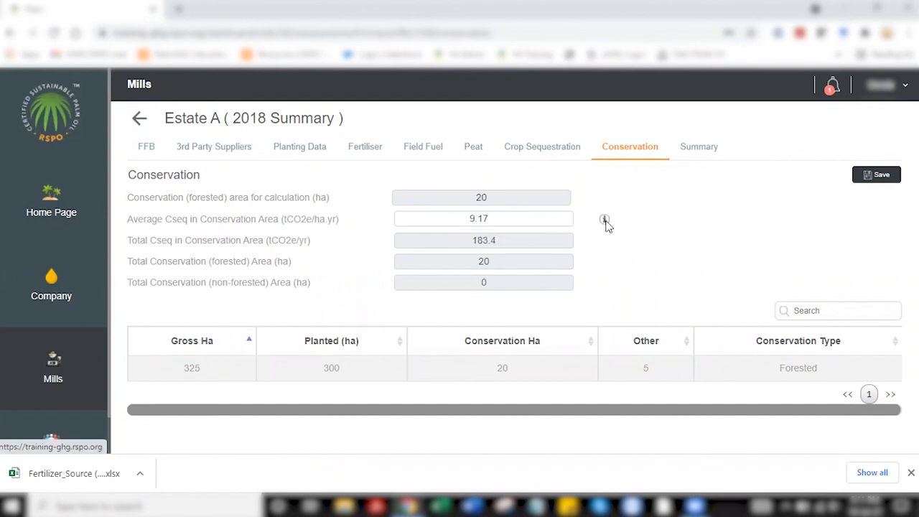
{"action": "left_click", "coordinate": [606, 218]}
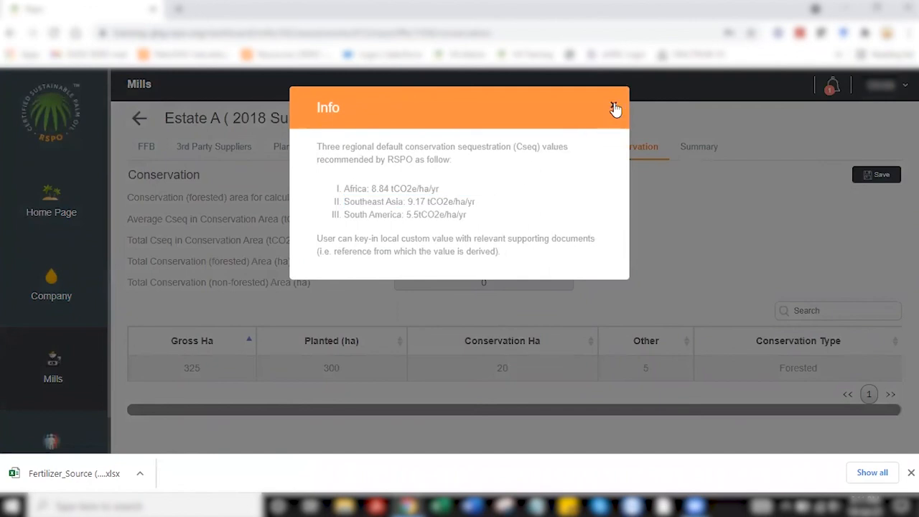
{"action": "left_click", "coordinate": [614, 108]}
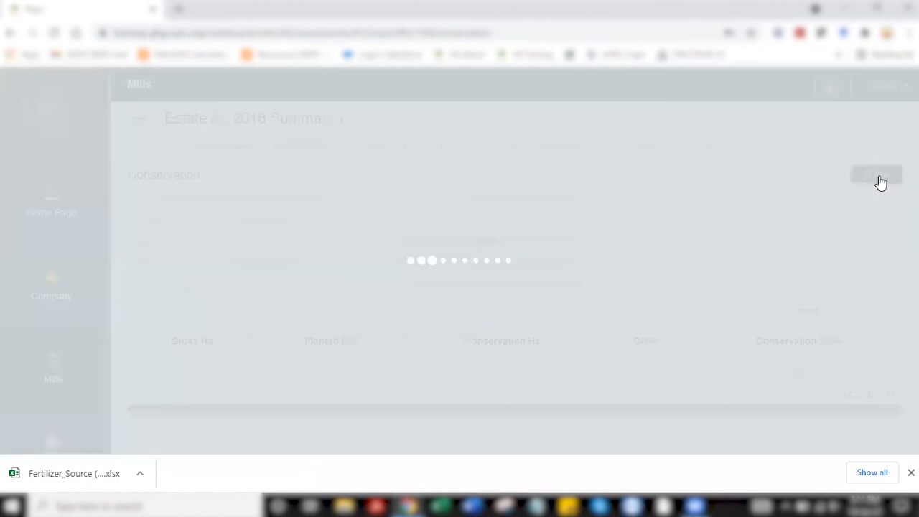
Save the conservation data and review the Estate A 2018 emissions summary tables
{"action": "left_click", "coordinate": [876, 175]}
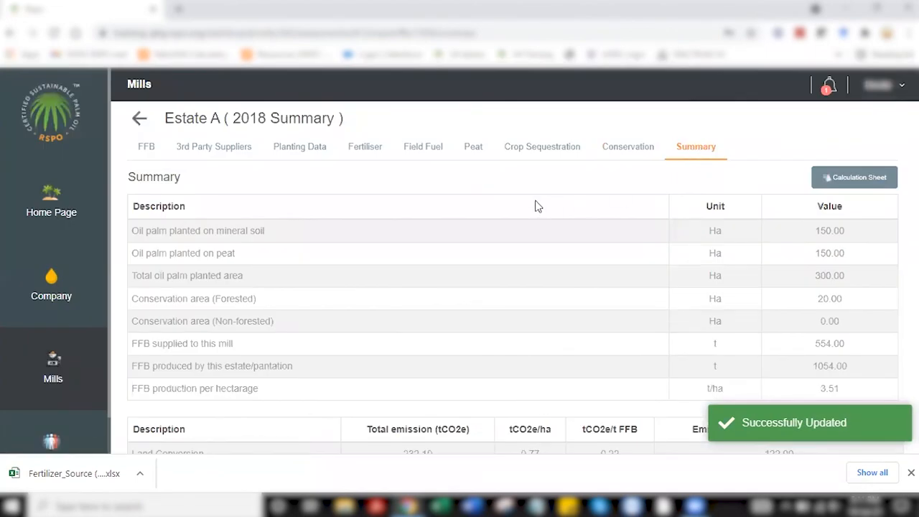
{"action": "scroll", "scroll_direction": "down", "scroll_amount": 3}
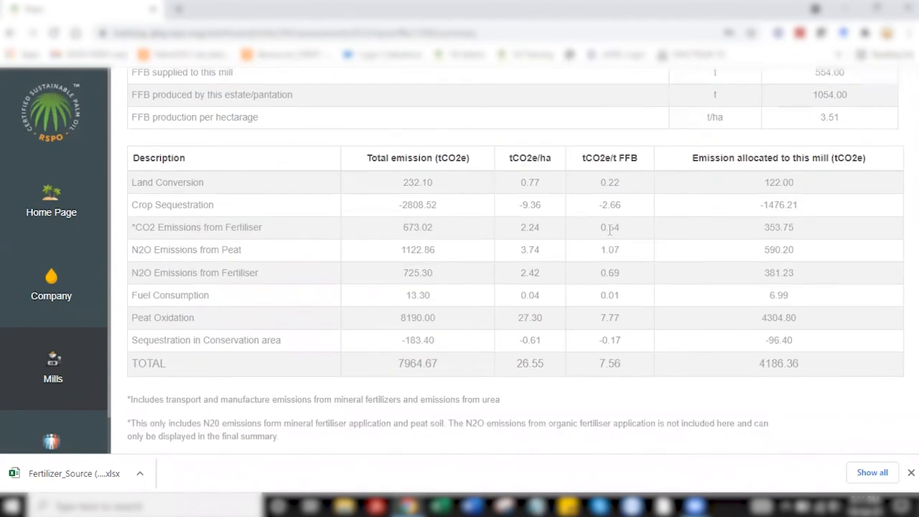
{"action": "scroll", "scroll_direction": "up", "scroll_amount": 3}
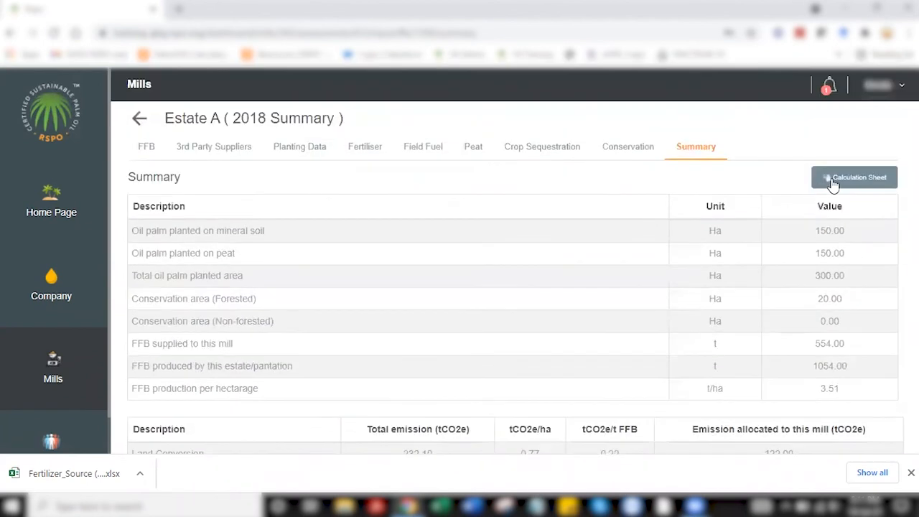
Inspect the planting-data calculation sheet totalling 232.10 tCO2e/yr, then return to the summary
{"action": "left_click", "coordinate": [853, 178]}
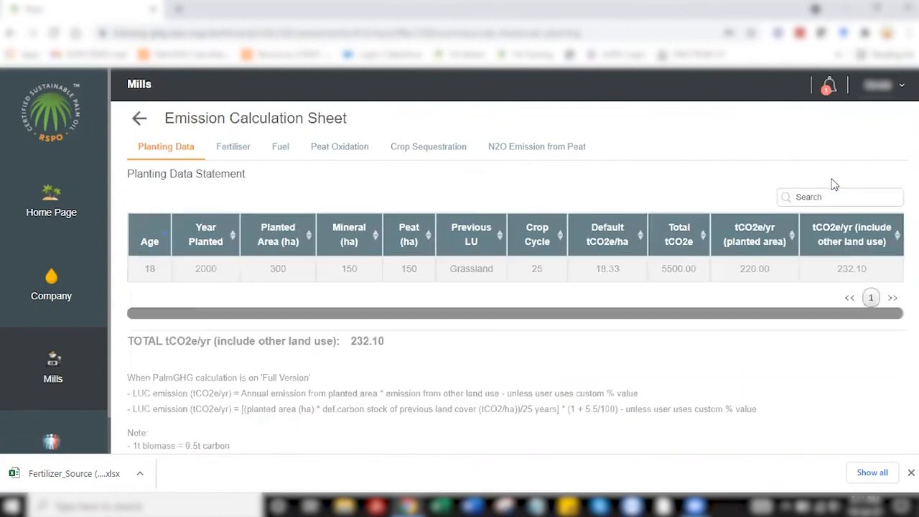
{"action": "scroll", "scroll_direction": "down", "scroll_amount": 3}
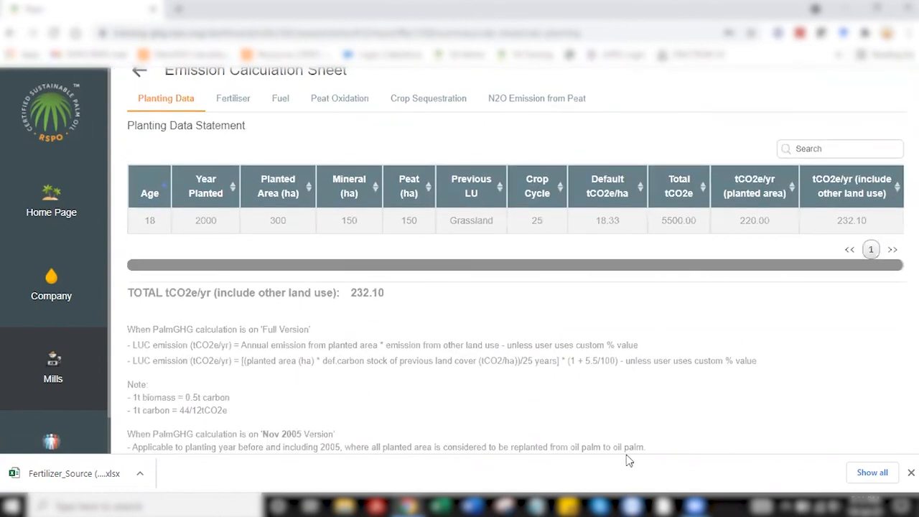
{"action": "left_click_drag", "start_coordinate": [128, 328], "coordinate": [644, 447]}
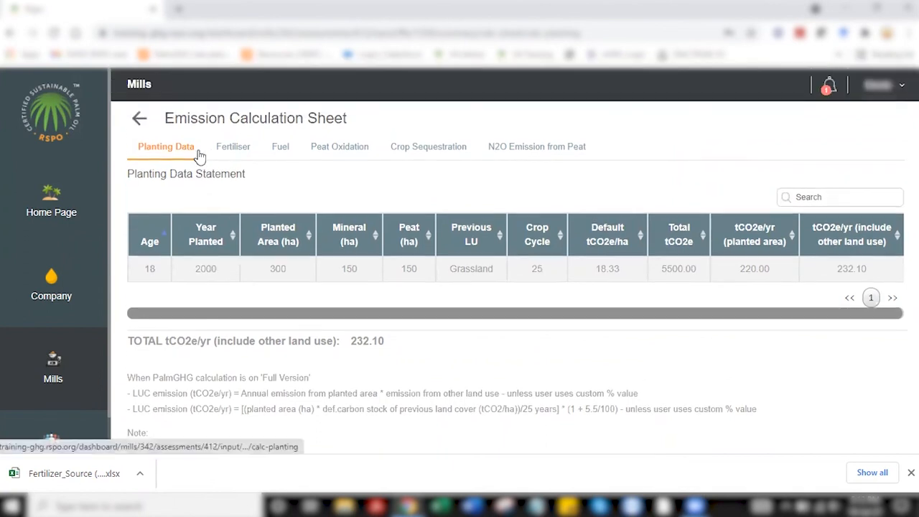
{"action": "mouse_move", "coordinate": [138, 118]}
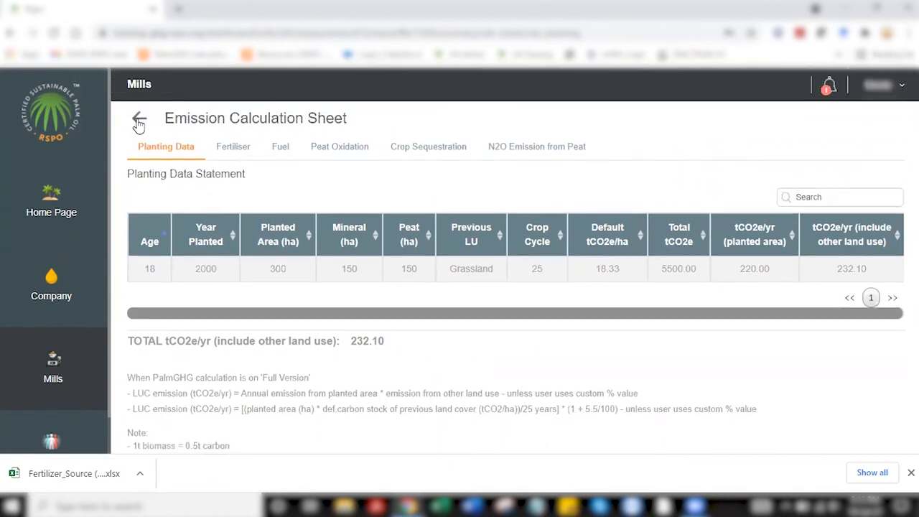
{"action": "left_click", "coordinate": [138, 118]}
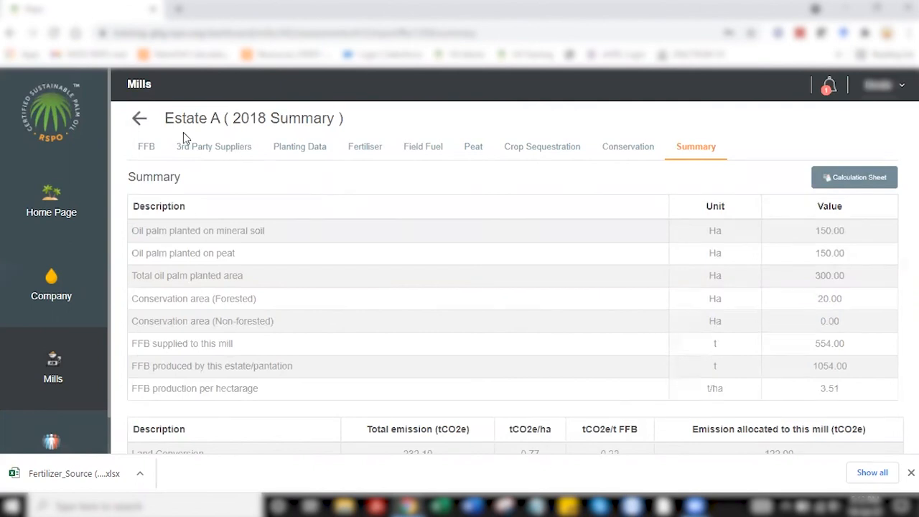
Return to the mill's data input, check extraction values CPO 3577 and PK 1200, and show the FFB sources
{"action": "left_click", "coordinate": [139, 118]}
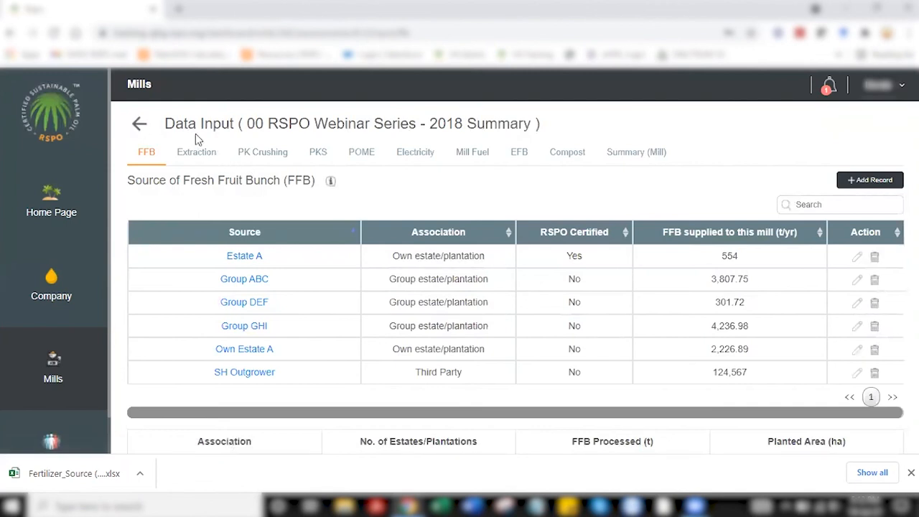
{"action": "mouse_move", "coordinate": [293, 224]}
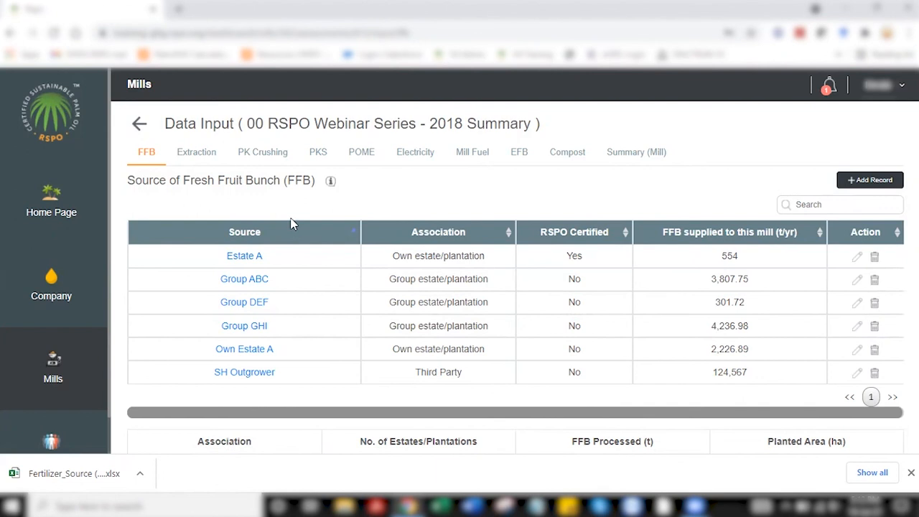
{"action": "mouse_move", "coordinate": [195, 152]}
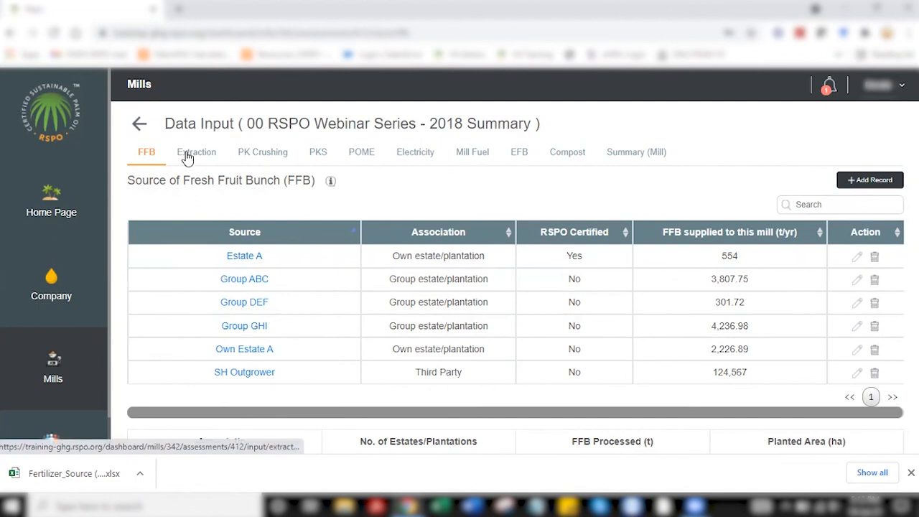
{"action": "mouse_move", "coordinate": [183, 148]}
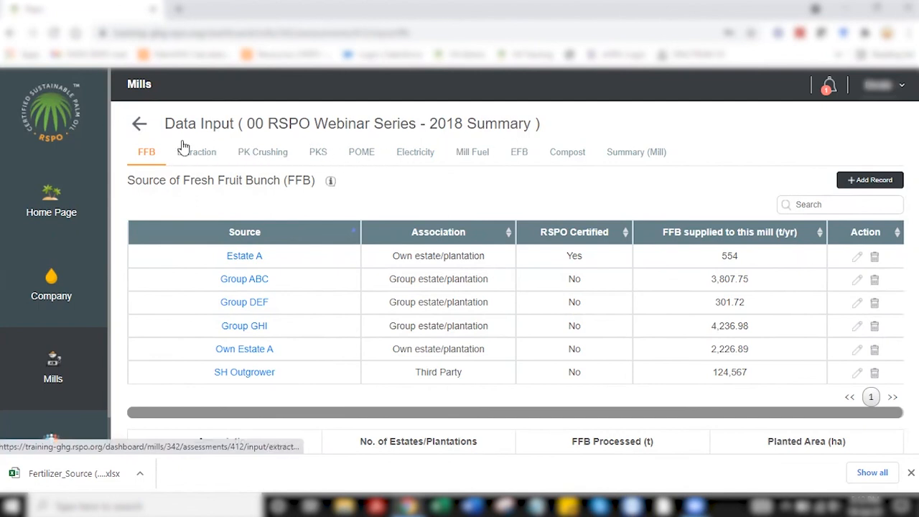
{"action": "mouse_move", "coordinate": [195, 155]}
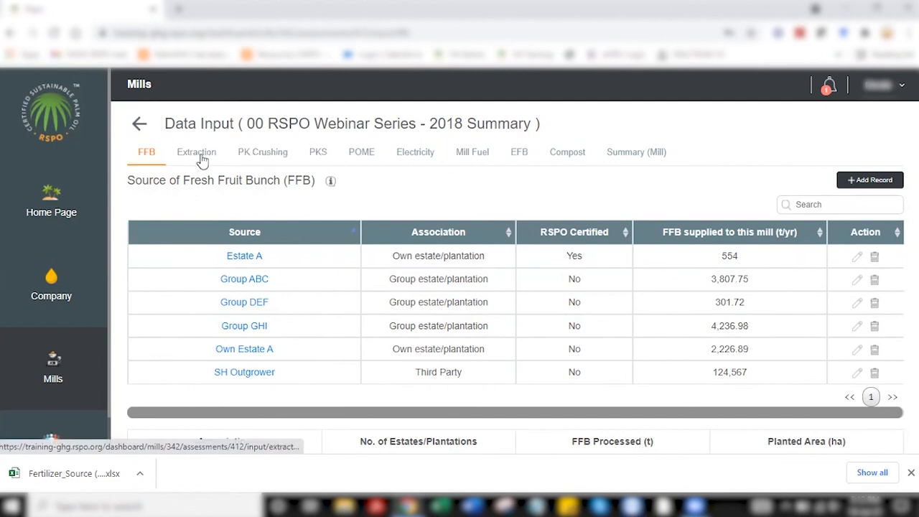
{"action": "left_click", "coordinate": [195, 153]}
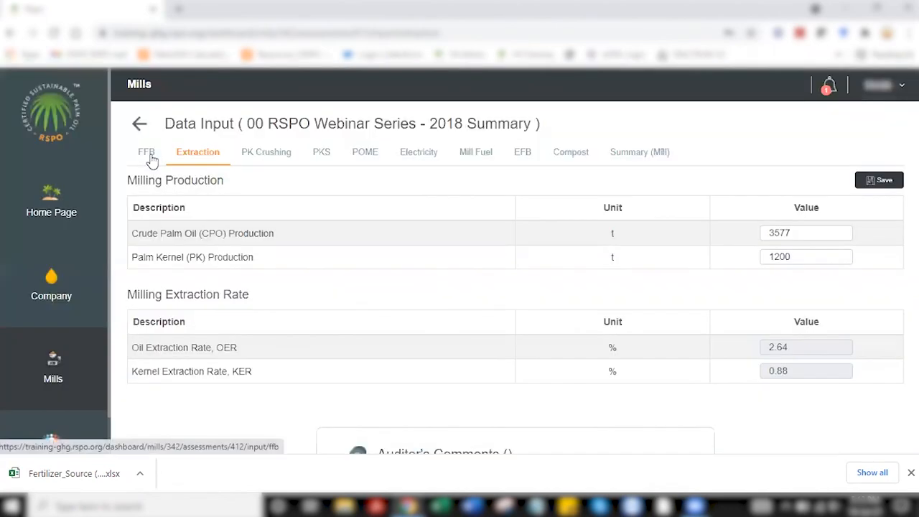
{"action": "left_click", "coordinate": [146, 153]}
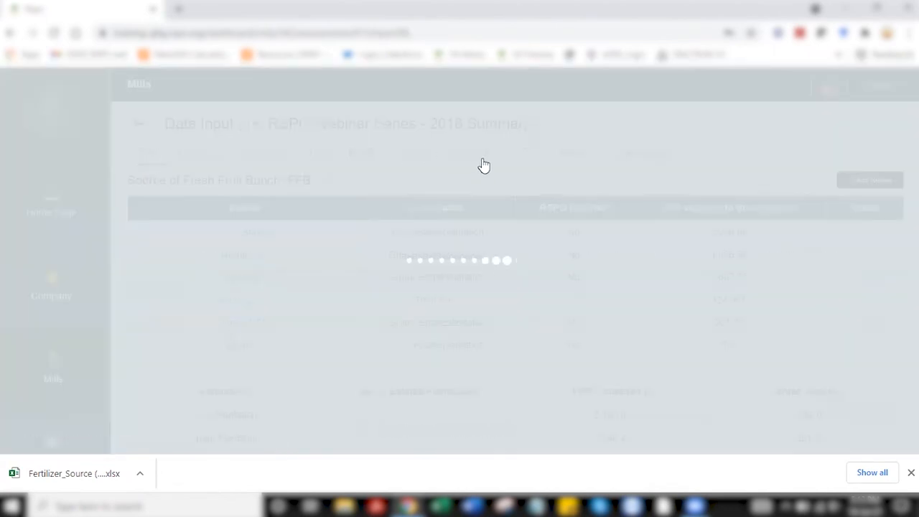